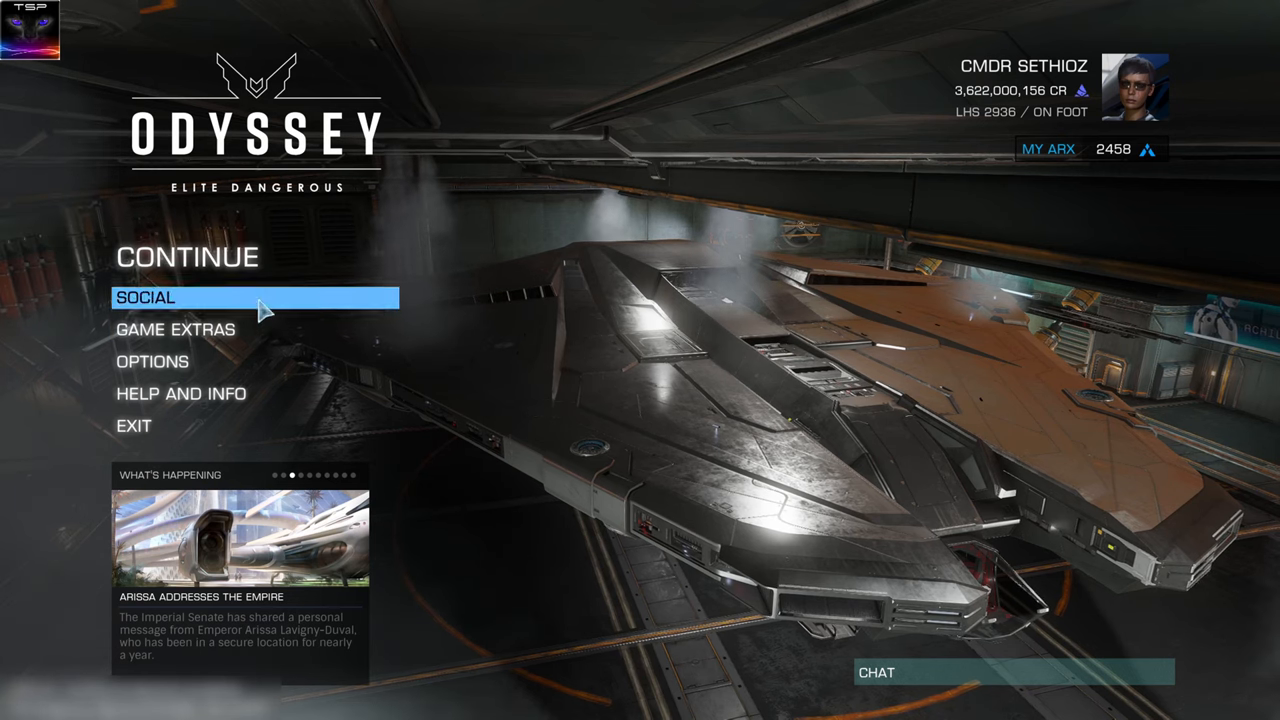
- Continue into the game, say goodbye to the vendor and browse the mission board list
click(188, 256)
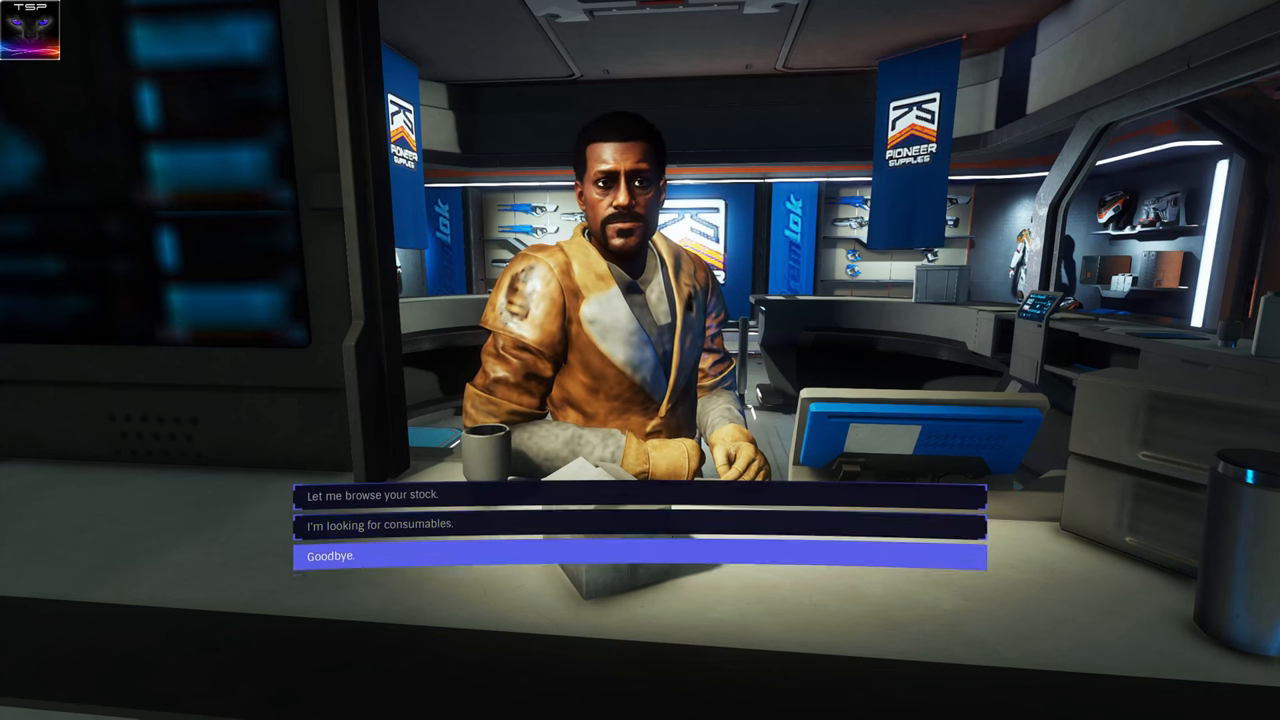
click(356, 494)
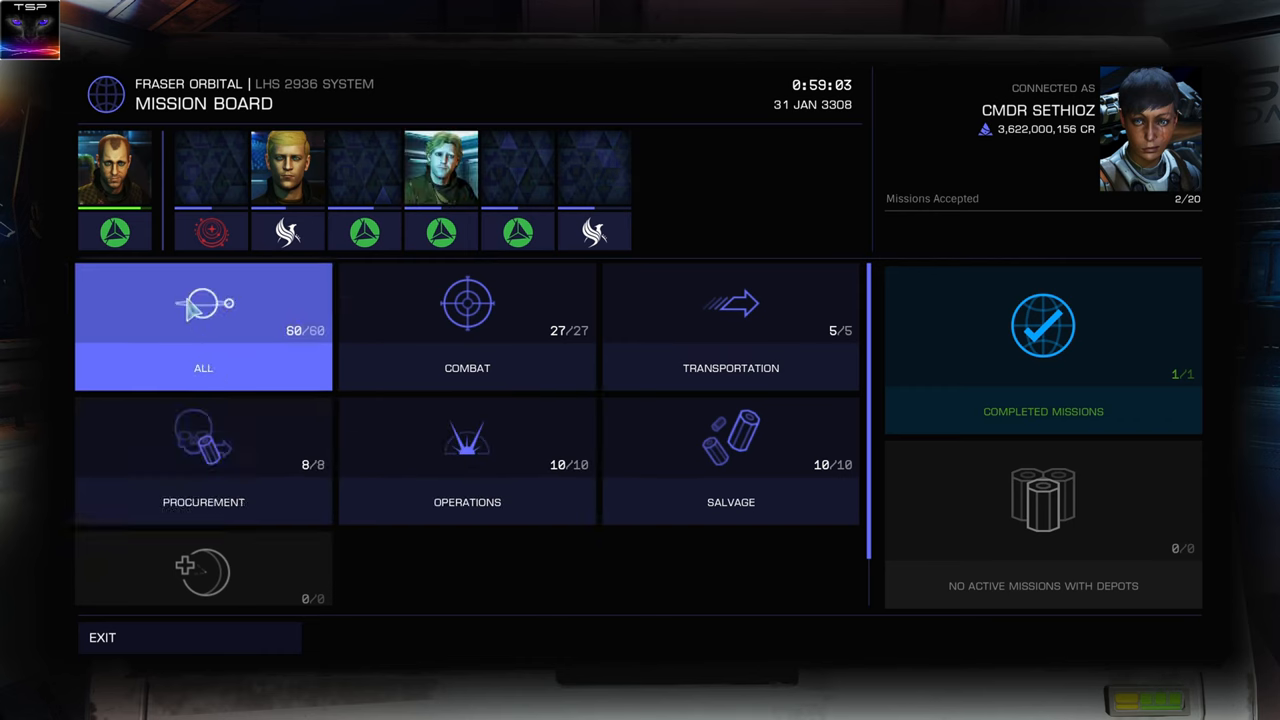
click(730, 460)
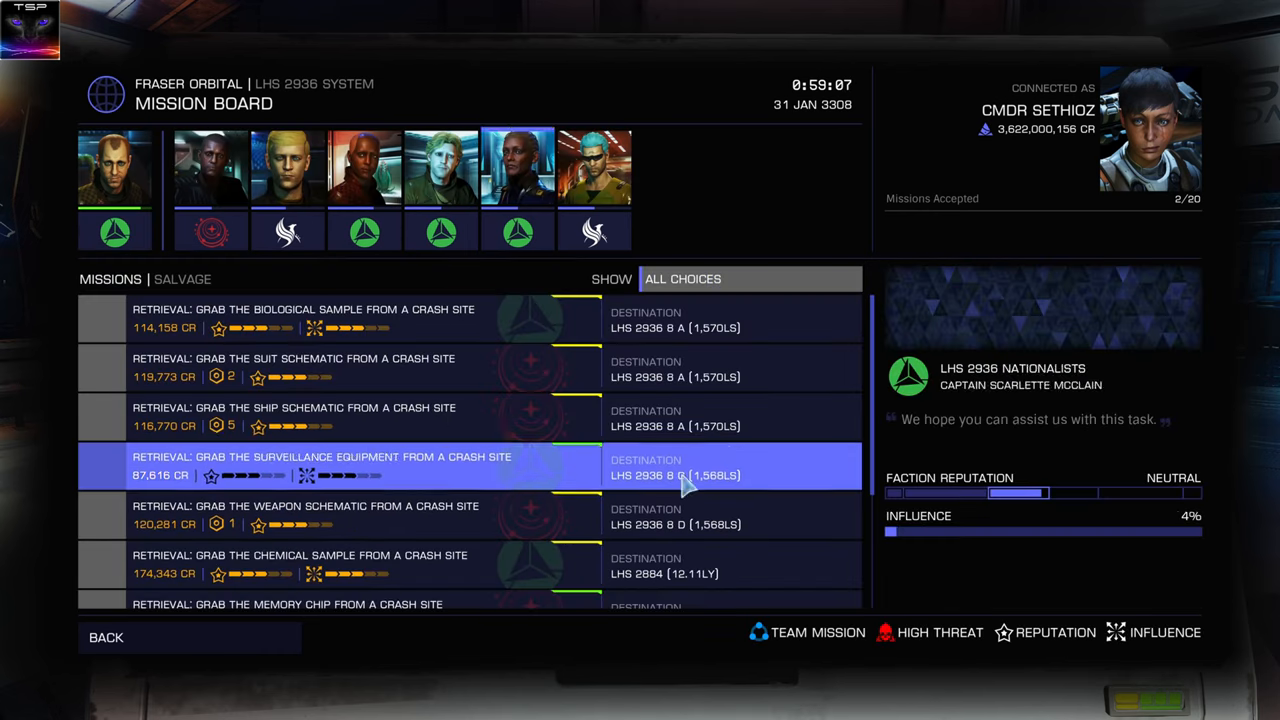
scroll(down, 3)
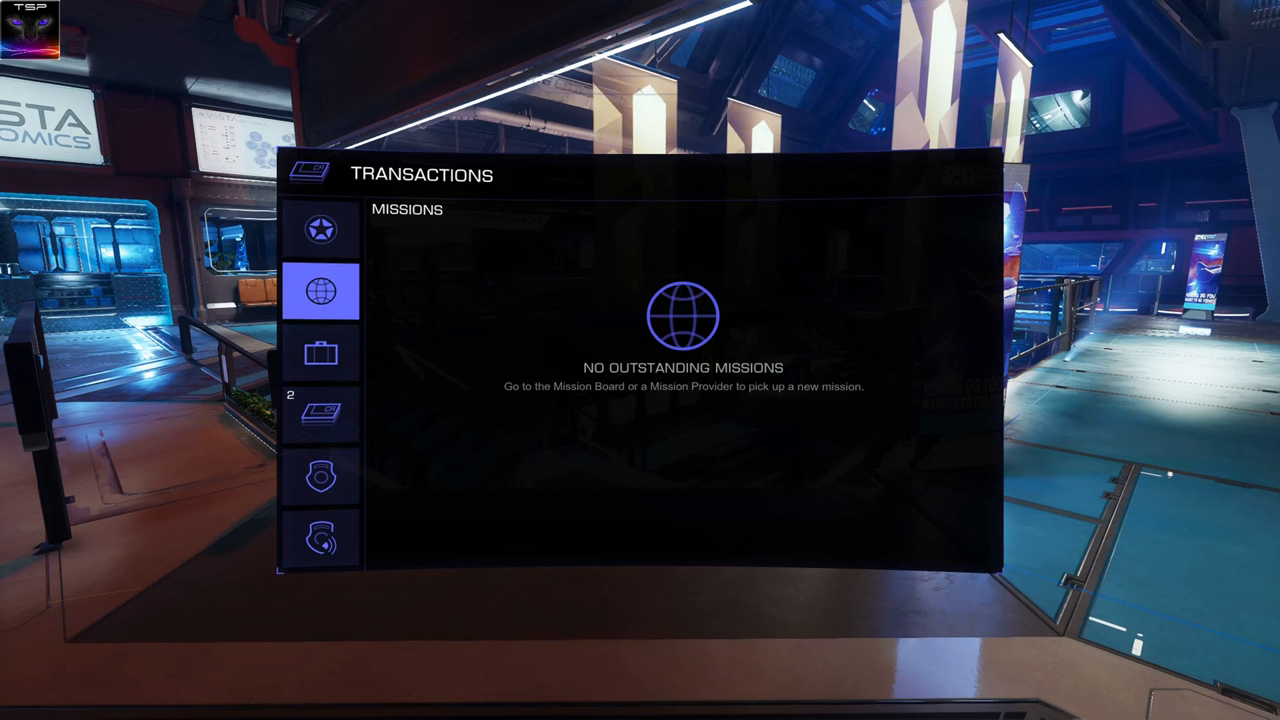
click(320, 414)
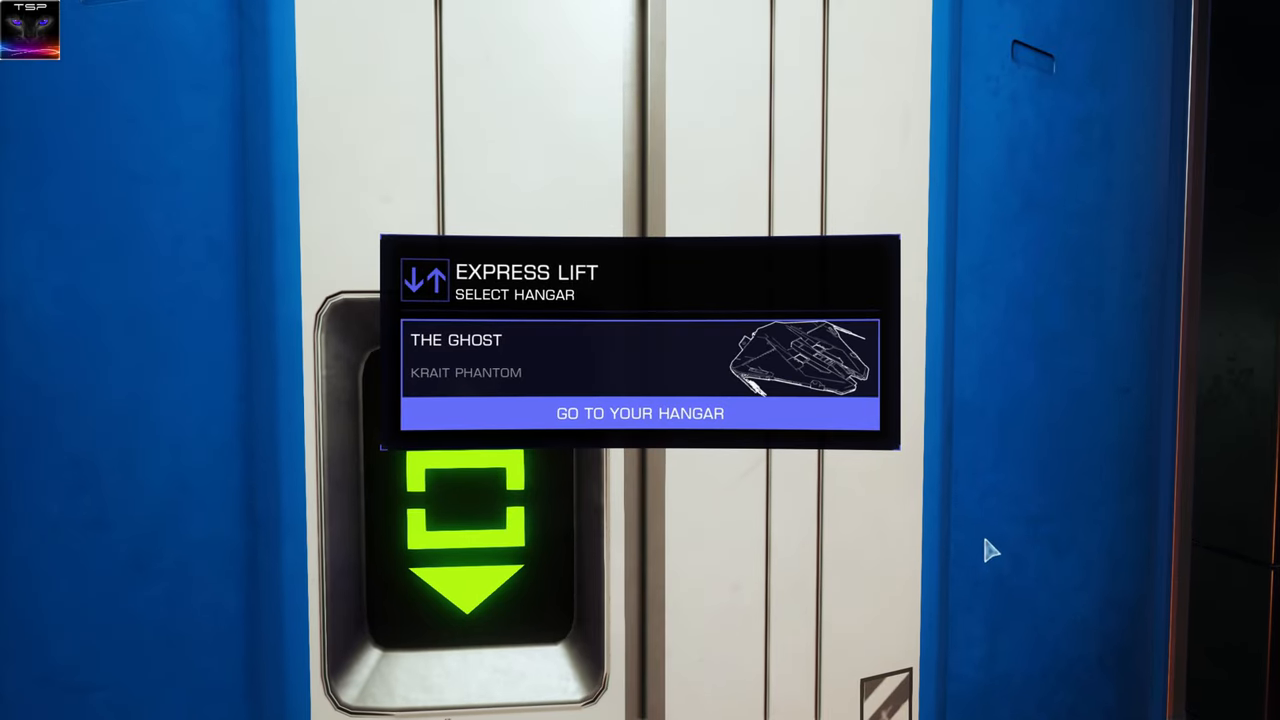
- Ride the express lift to The Ghost's hangar and review the owned ships in the shipyard
click(640, 412)
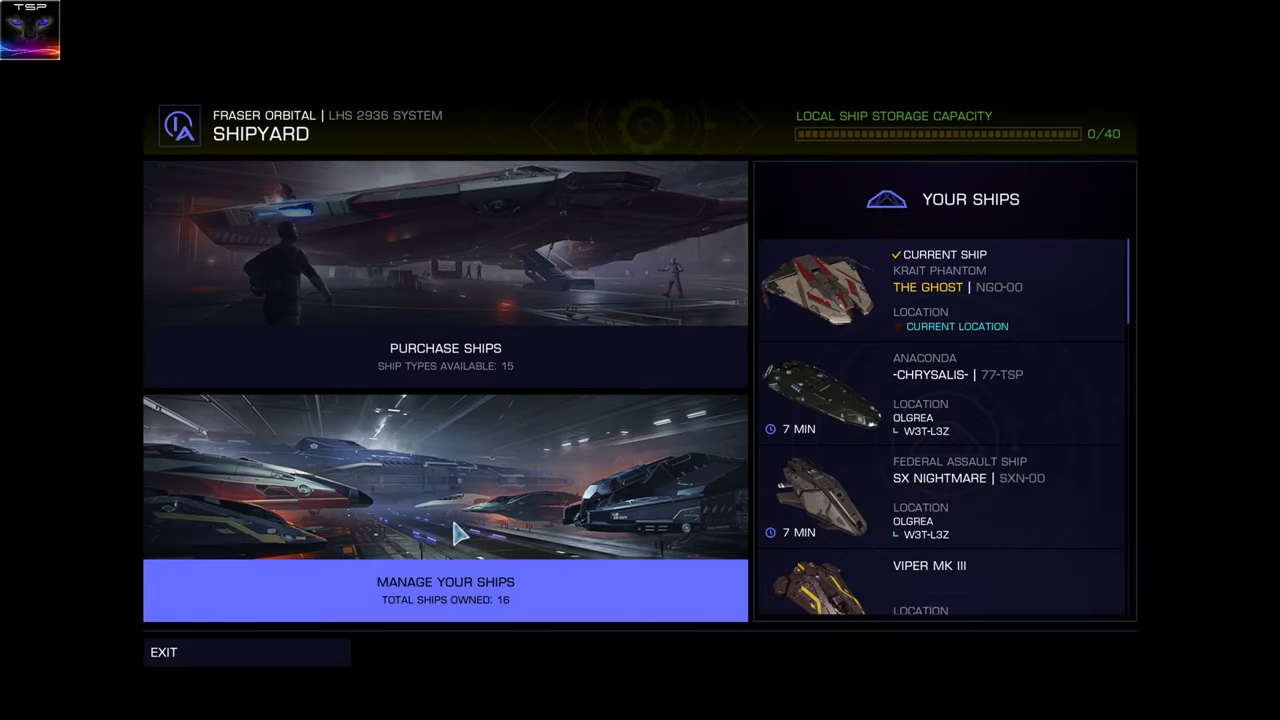
click(444, 590)
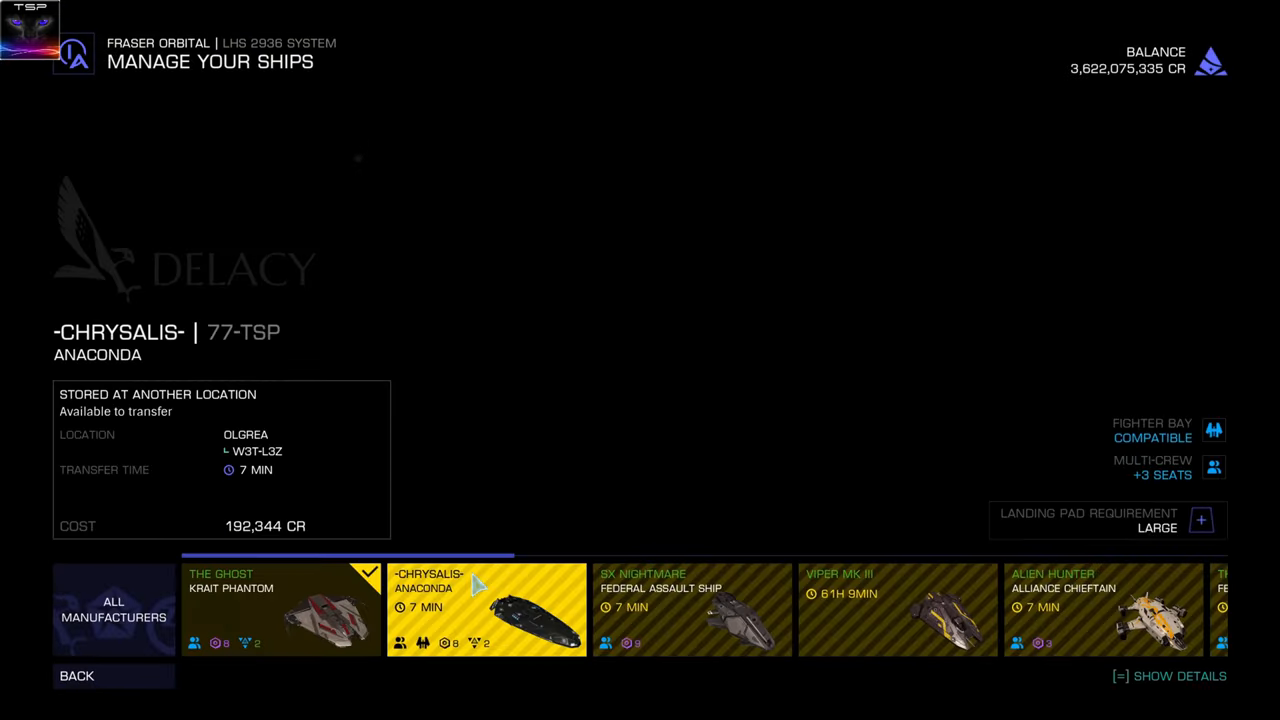
click(692, 610)
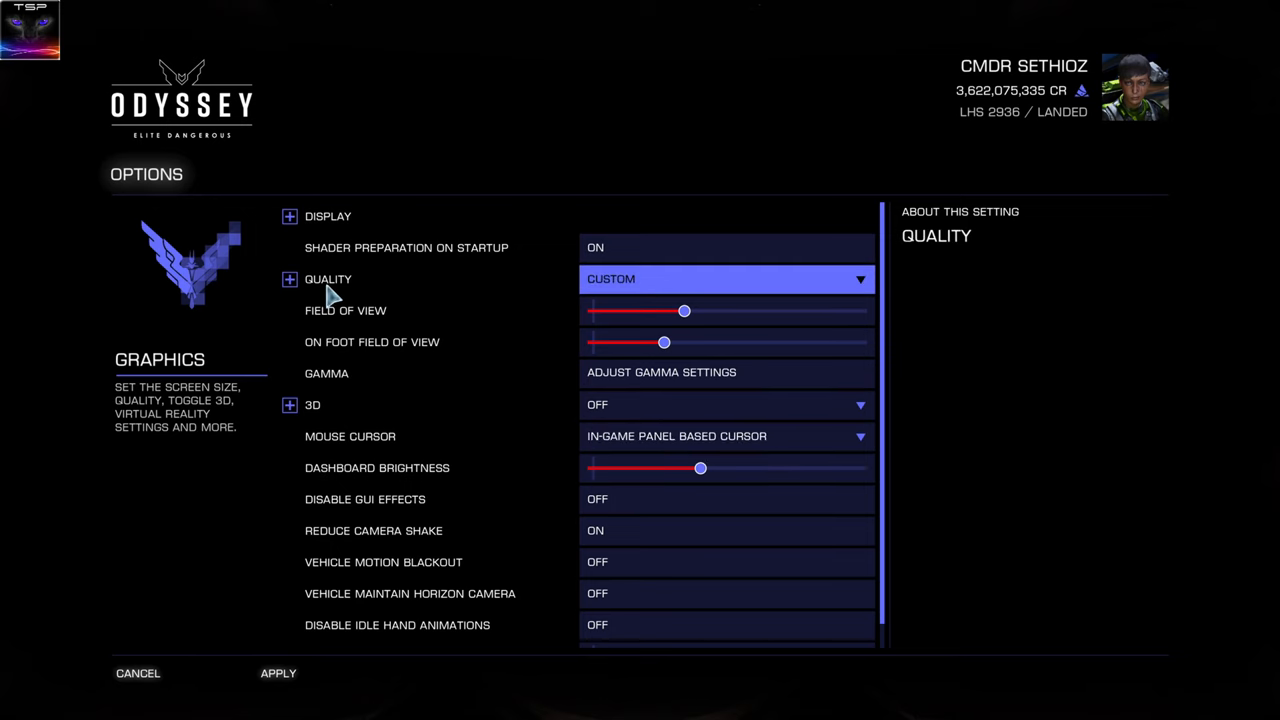
- Leave the options and bring up the navigation panel listing LHS 2936 locations
click(288, 216)
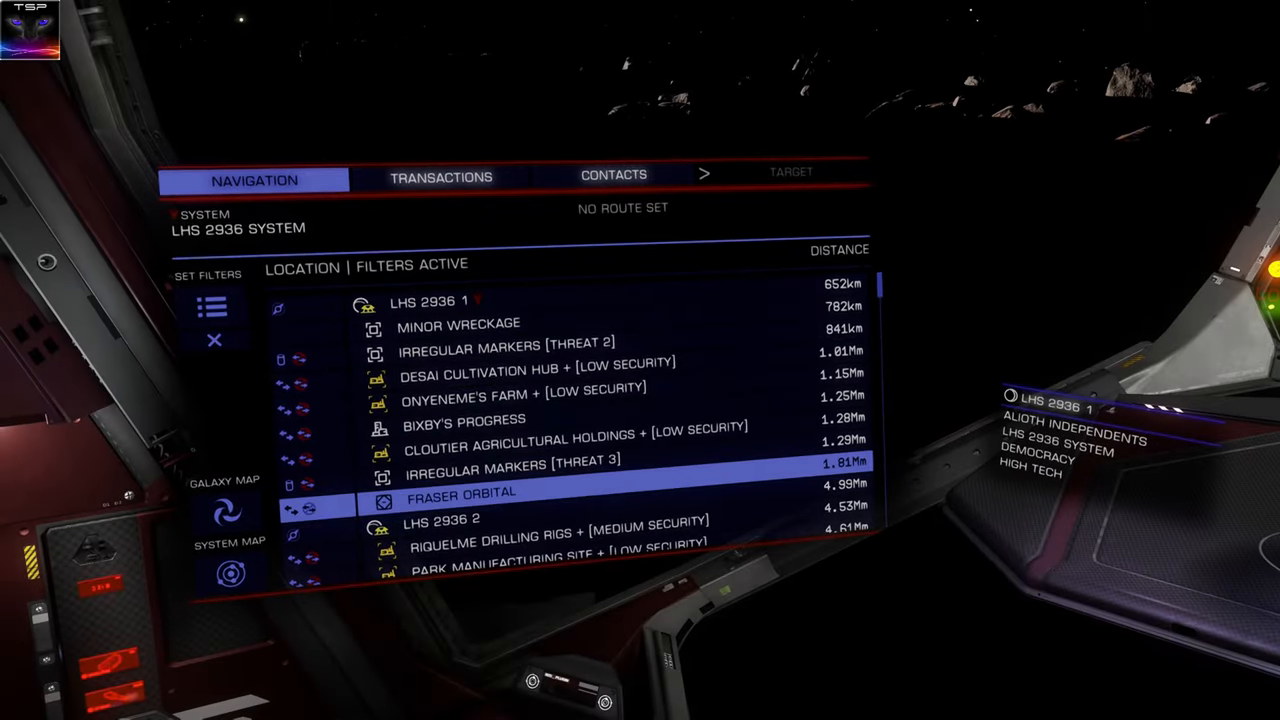
- View transaction claims, then show the commander's ranks on the ship panel home
click(440, 176)
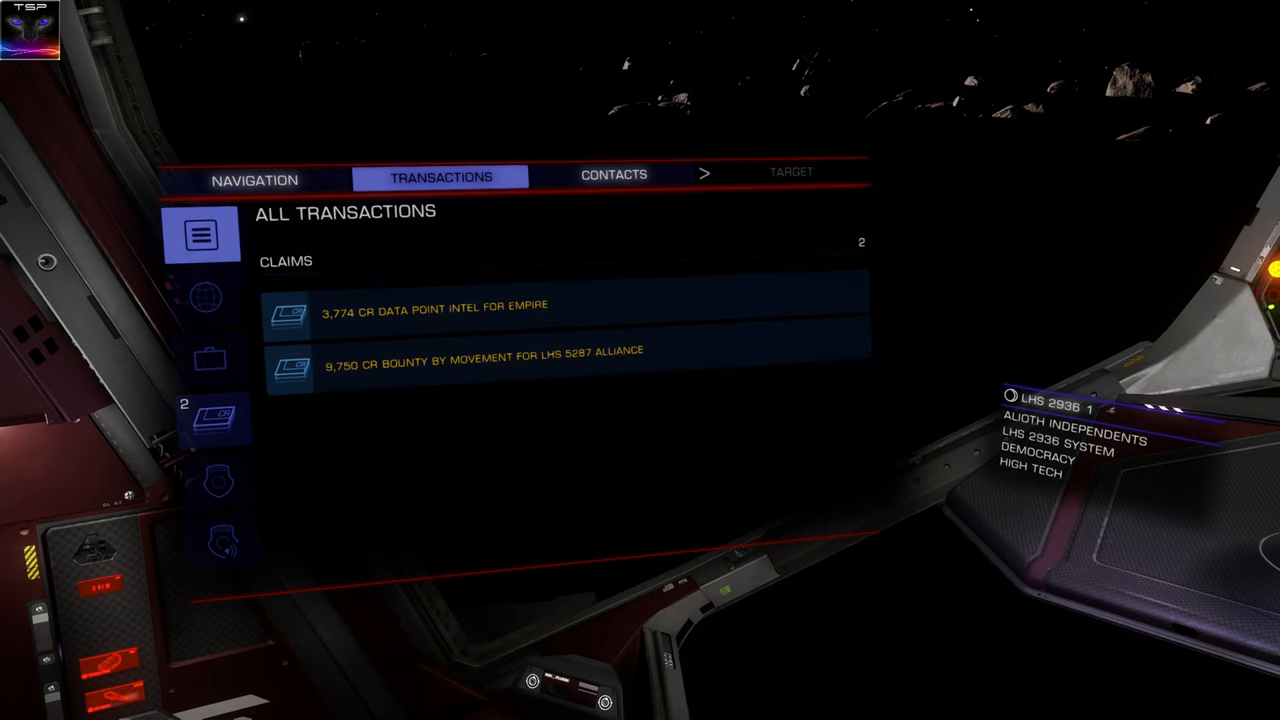
click(254, 180)
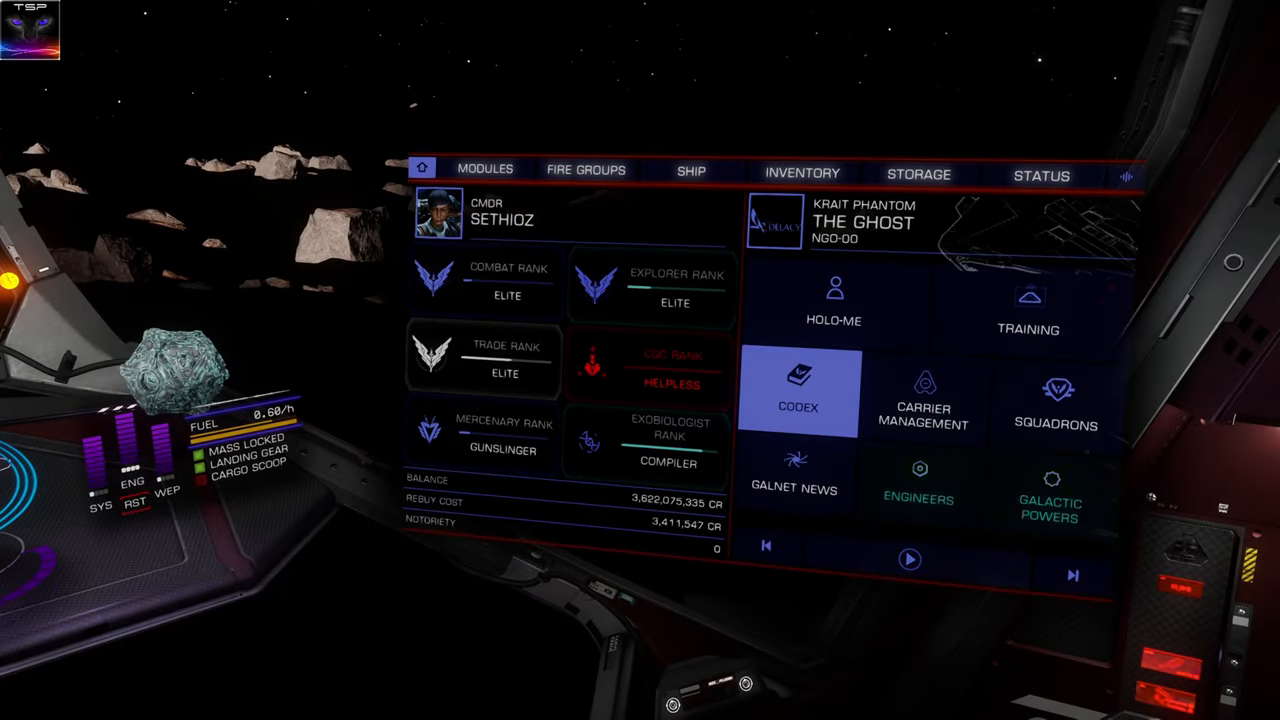
- Check the empty cargo inventory and storage holding 834 of 1000, then close the ship panel
click(832, 304)
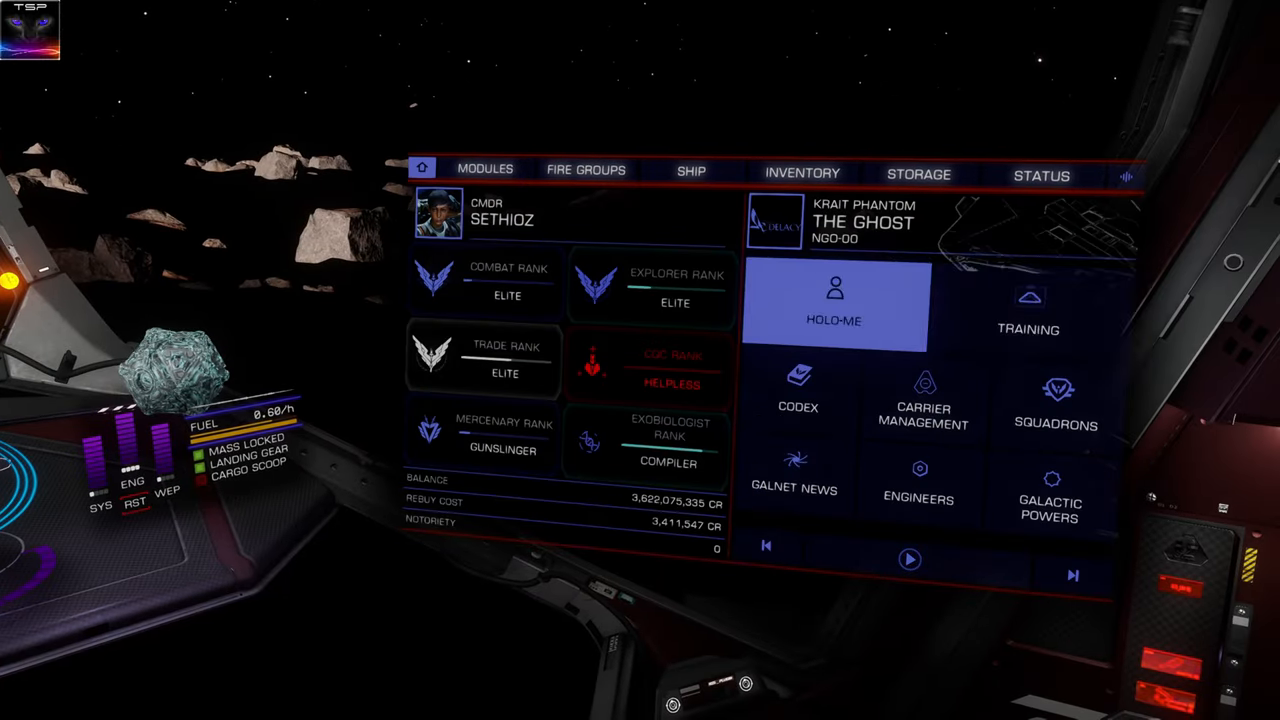
click(798, 396)
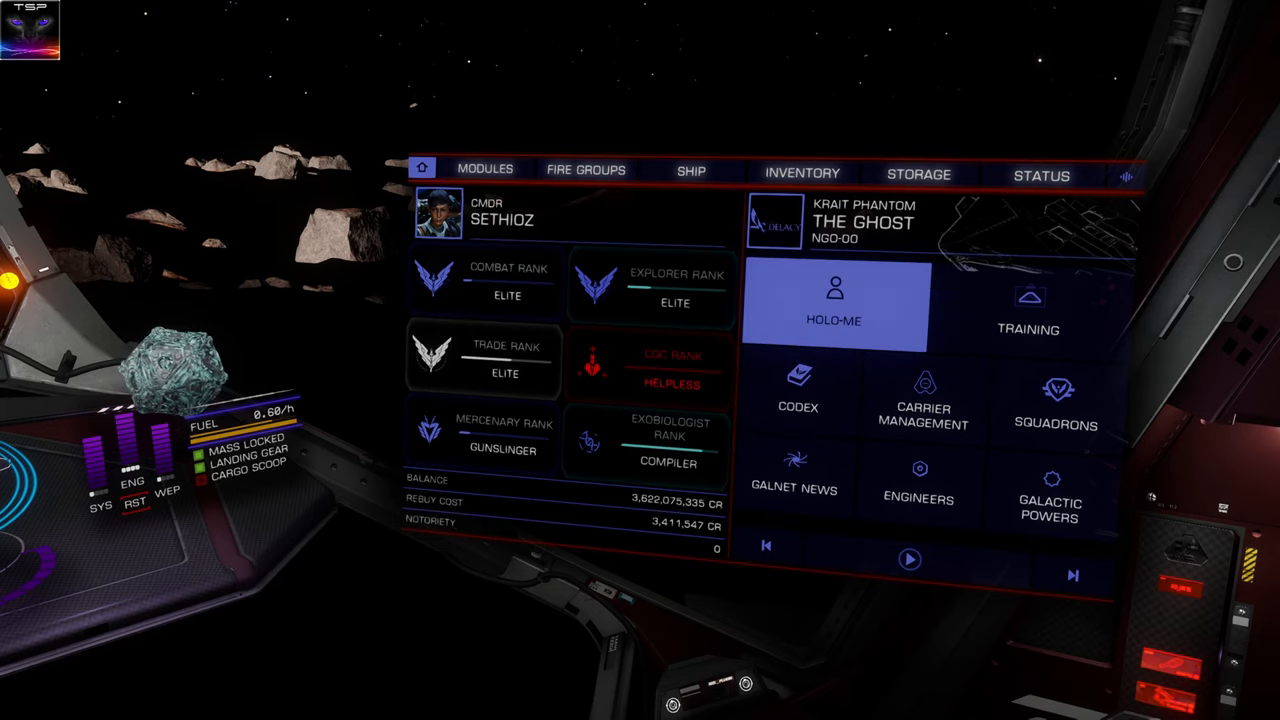
click(802, 172)
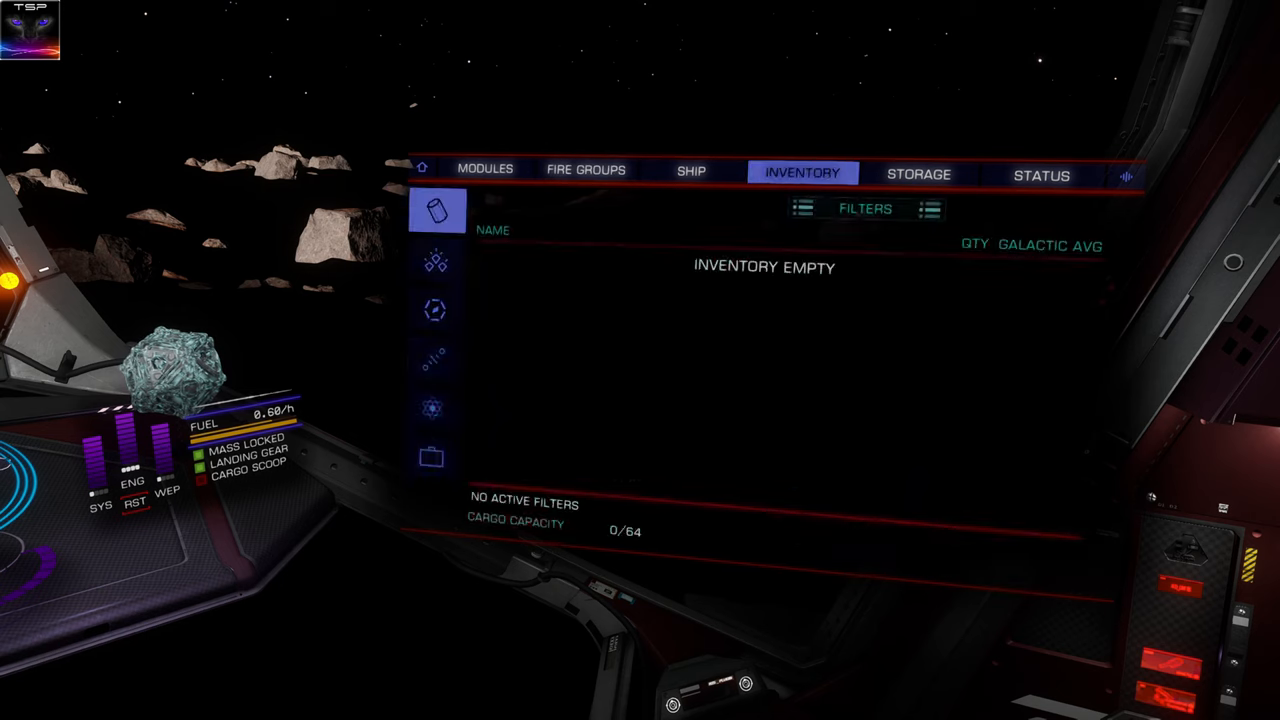
click(918, 172)
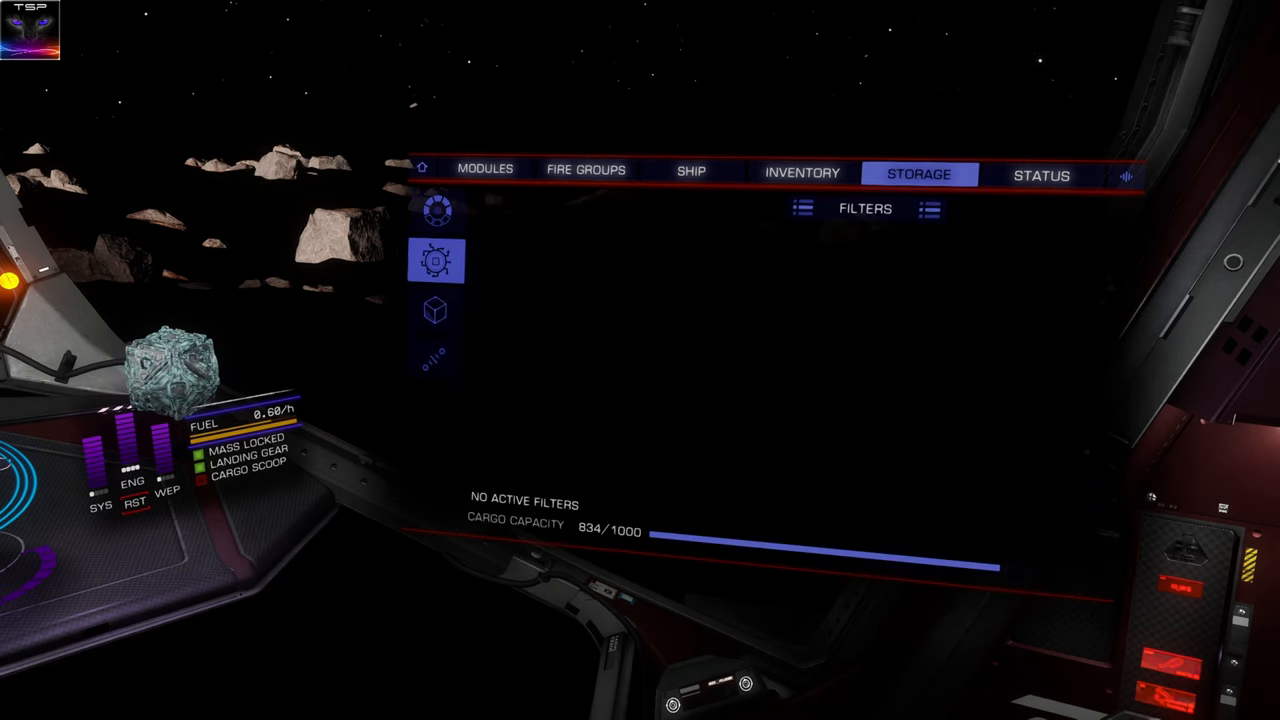
click(802, 172)
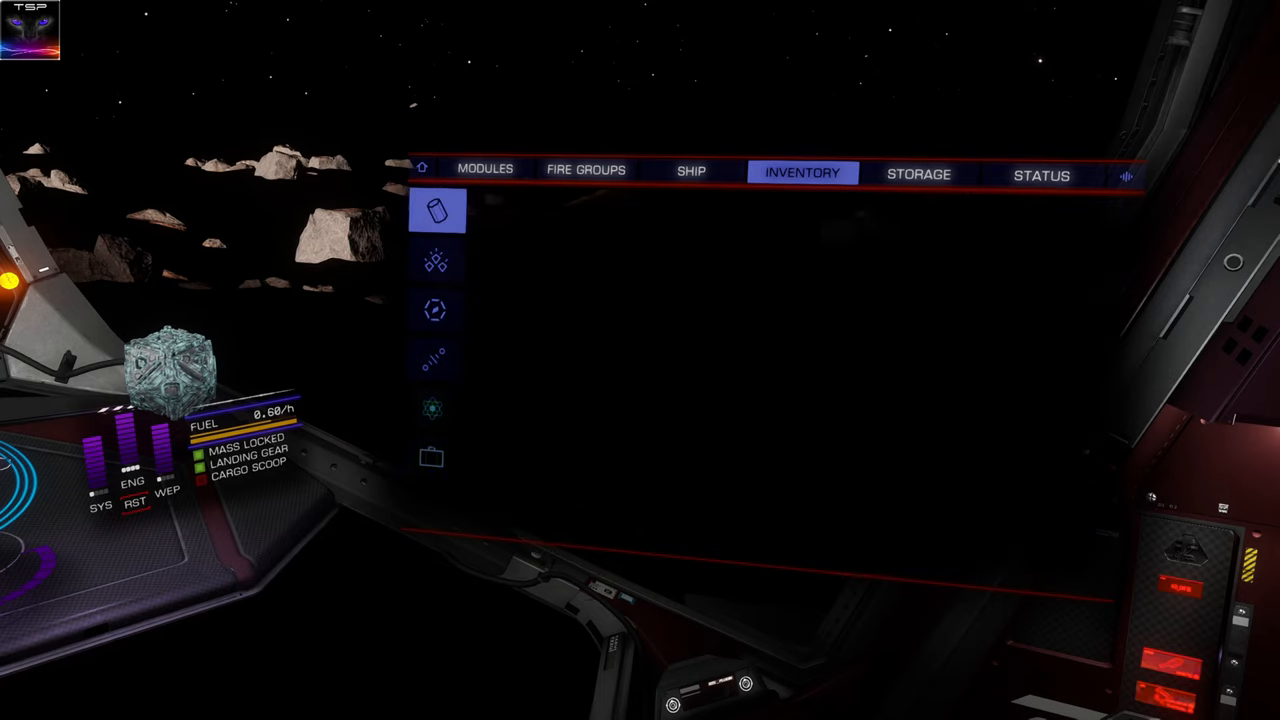
click(484, 168)
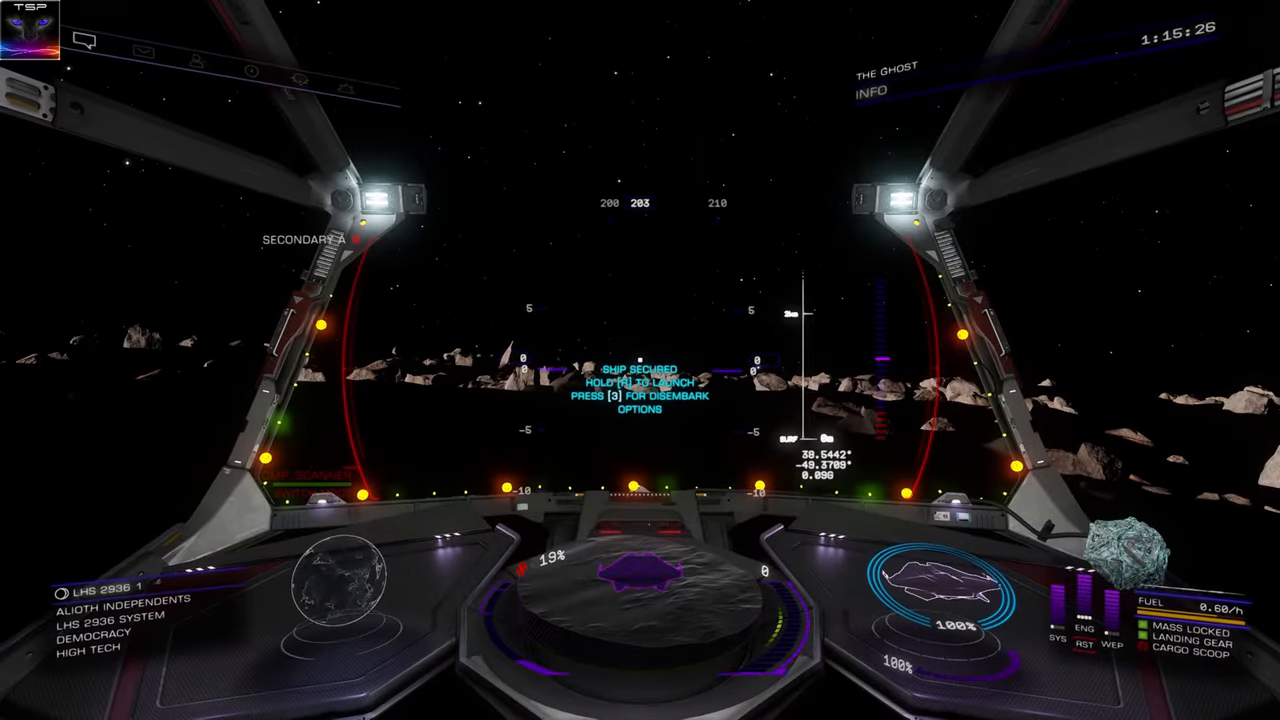
key(3)
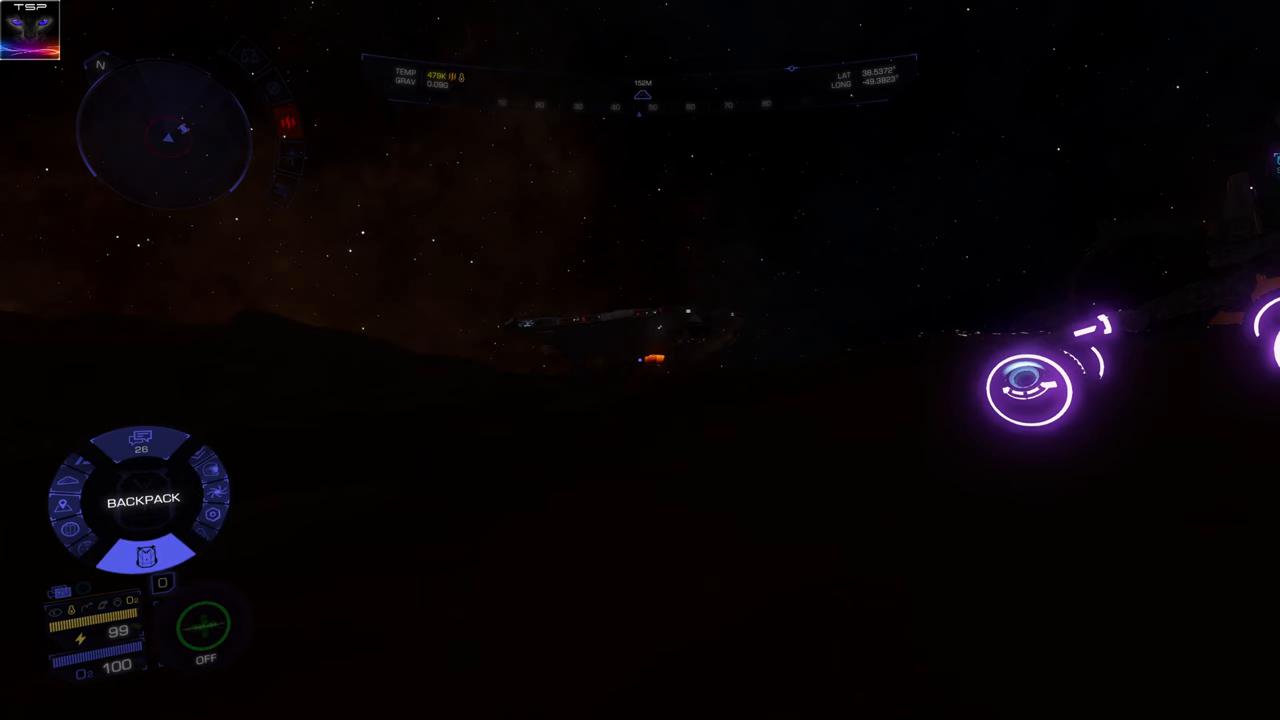
- Look through the backpack's goods, consumables and assets lists
click(144, 556)
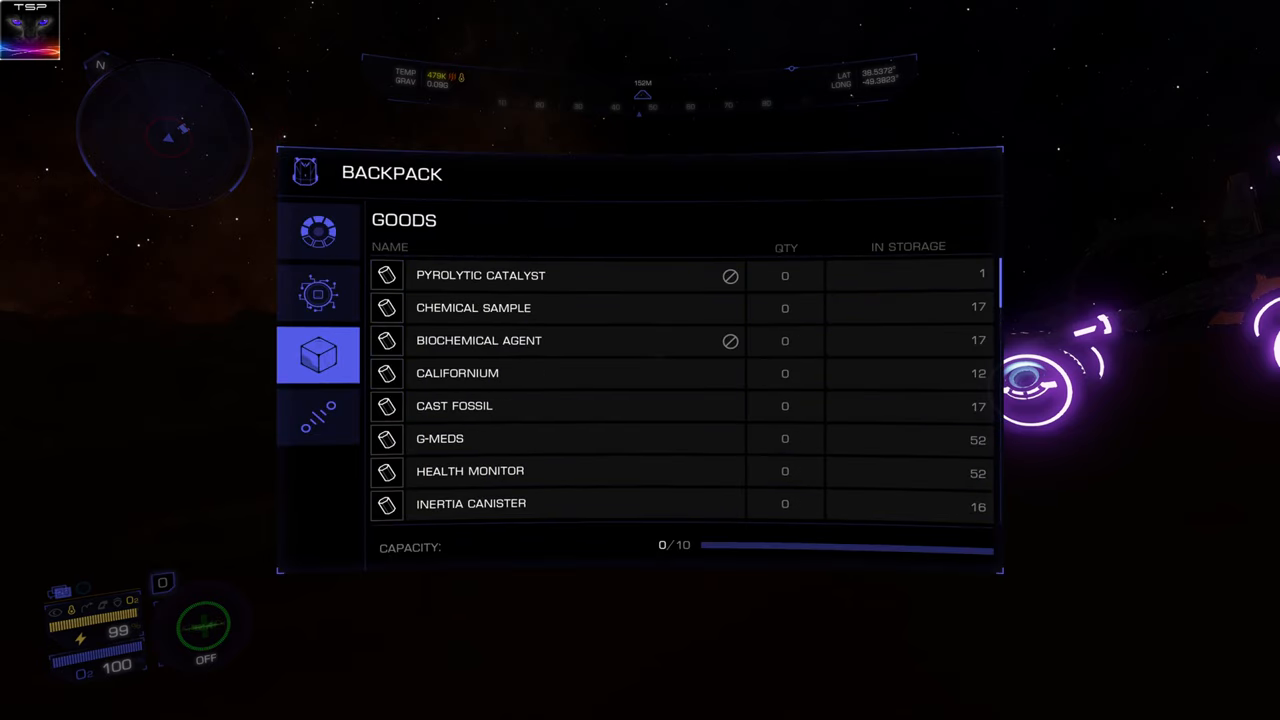
click(318, 232)
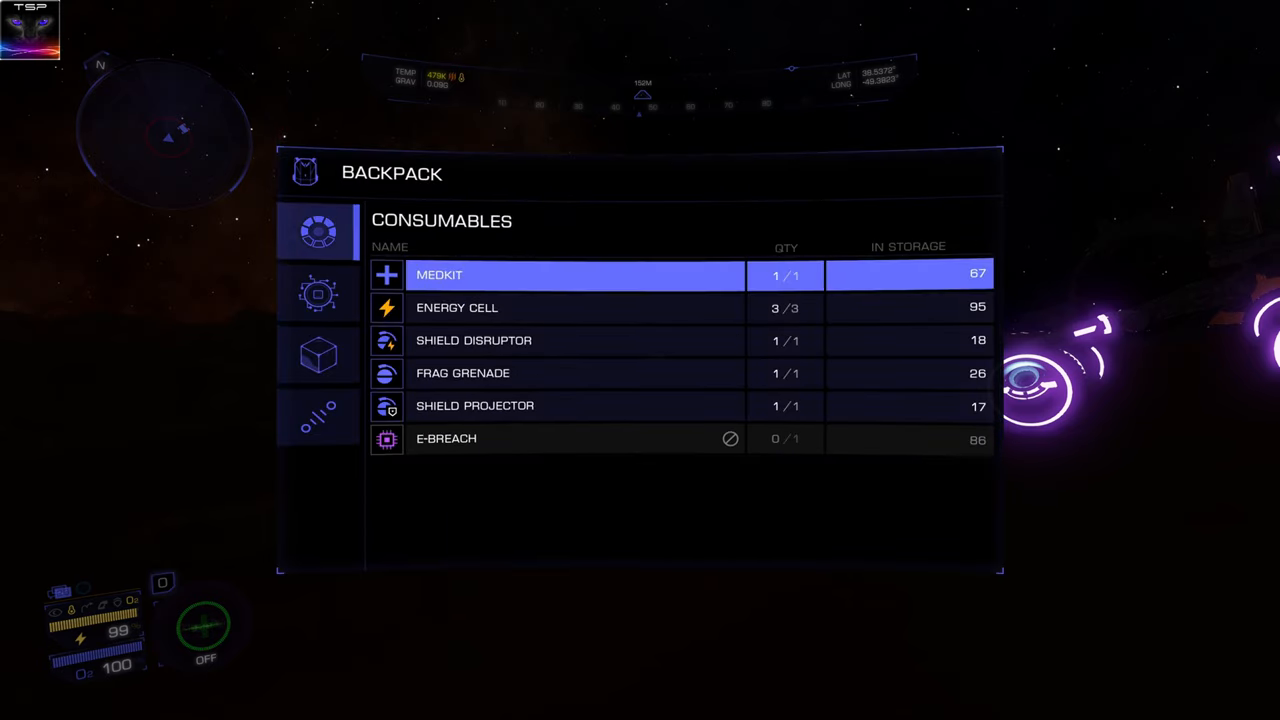
click(318, 292)
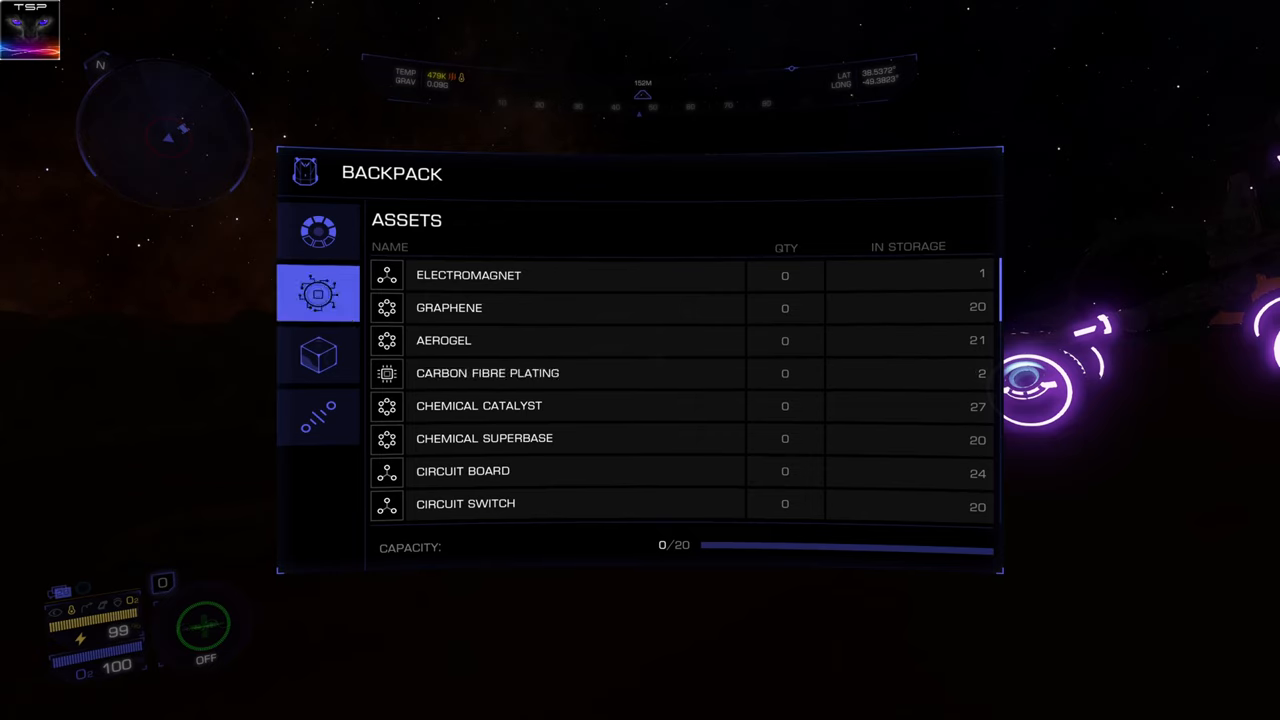
click(318, 418)
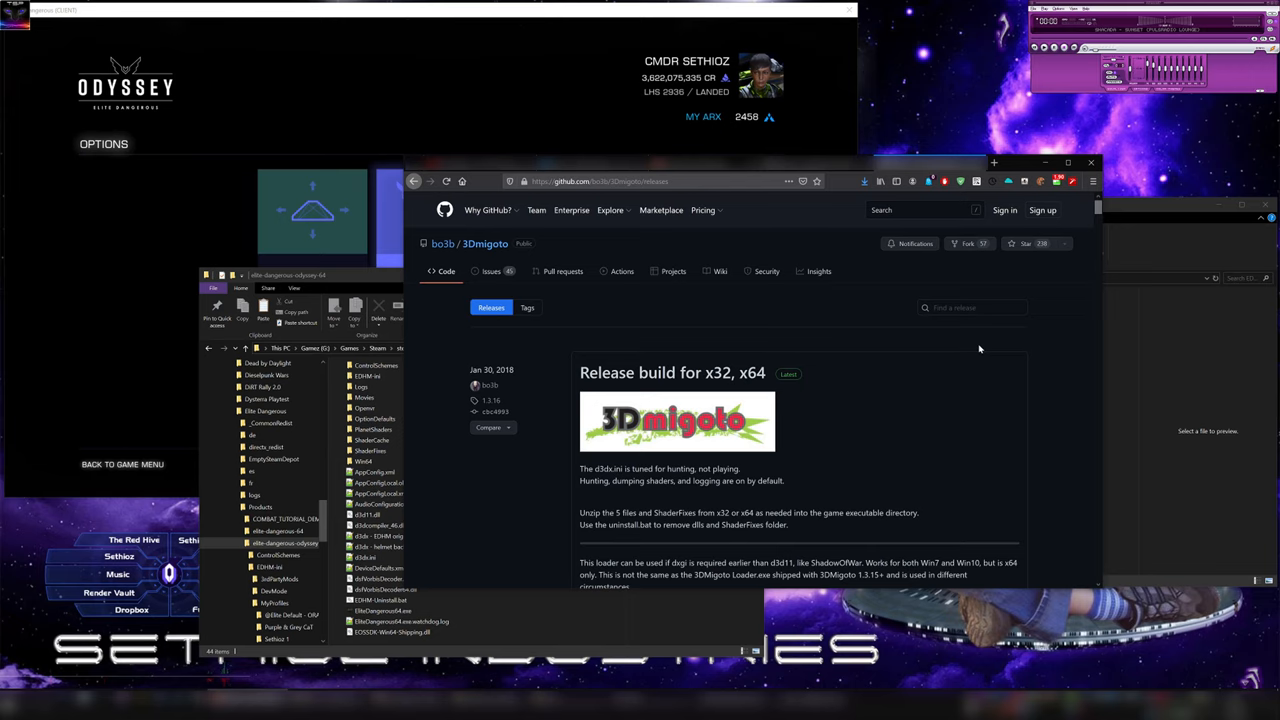
mouse_move(960, 396)
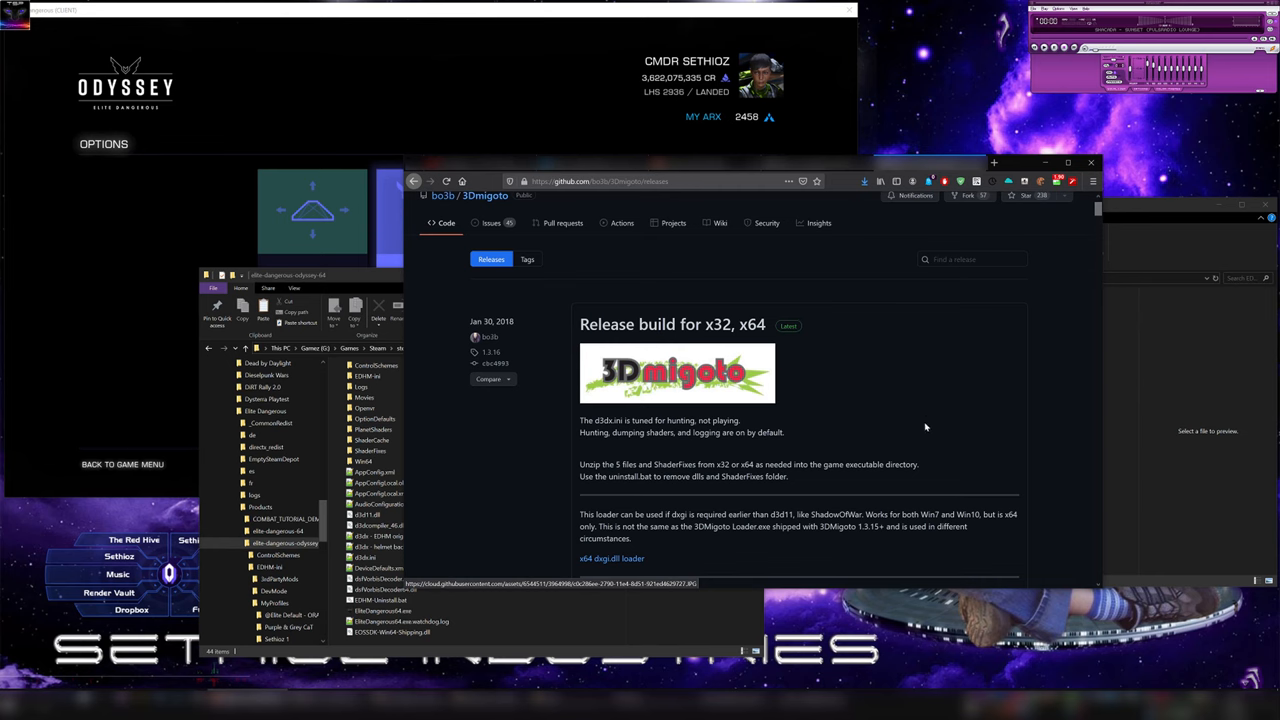
- Scroll the EDHM_UI v2.1.4.0 release down to its downloadable assets
scroll(down, 3)
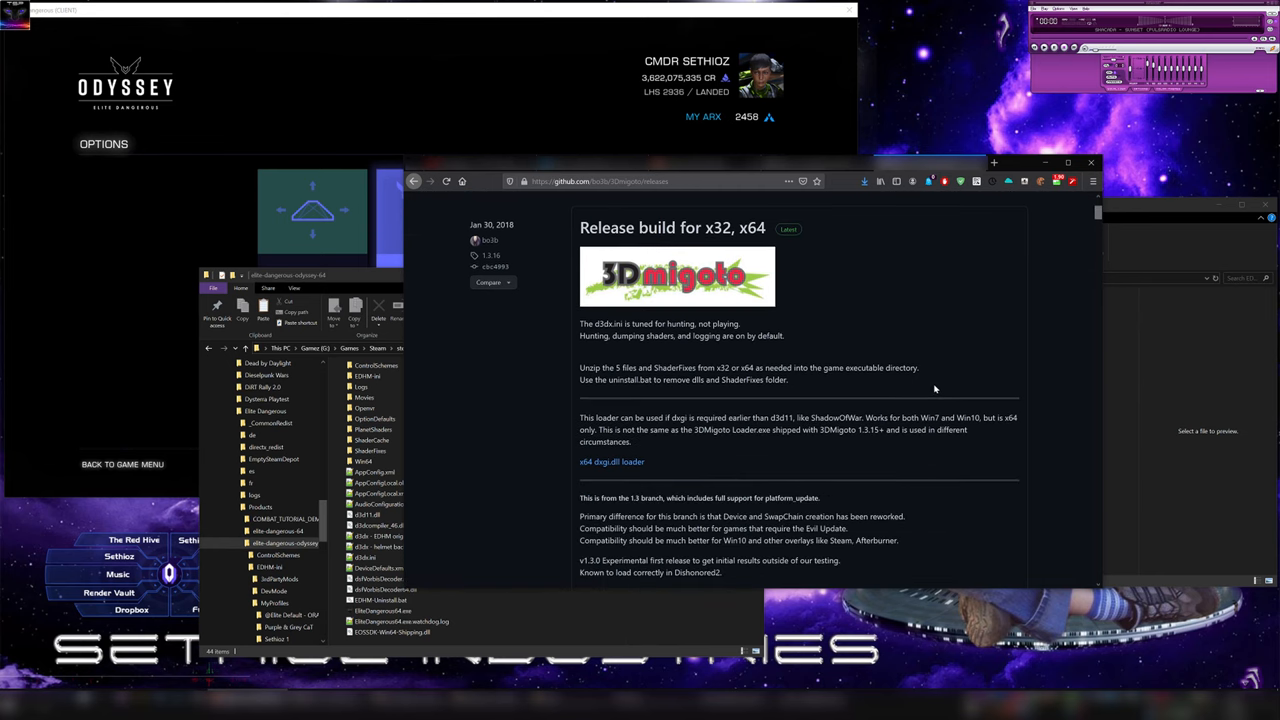
scroll(down, 3)
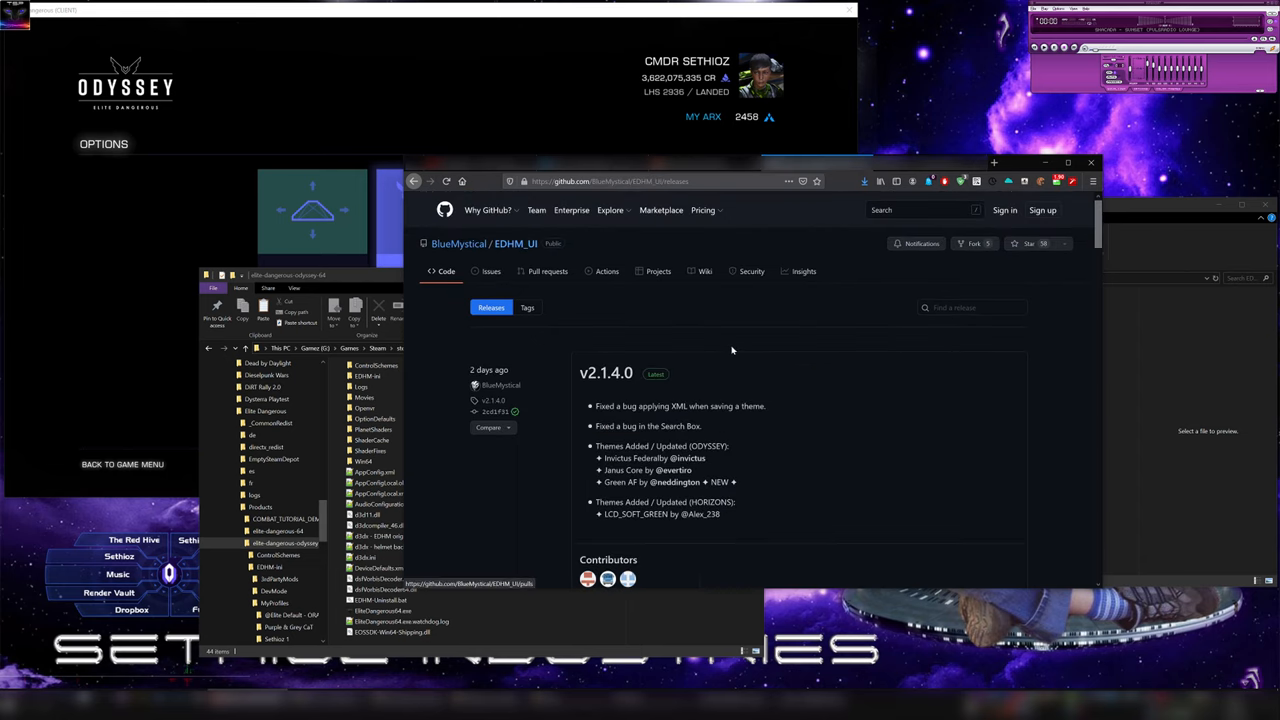
mouse_move(784, 362)
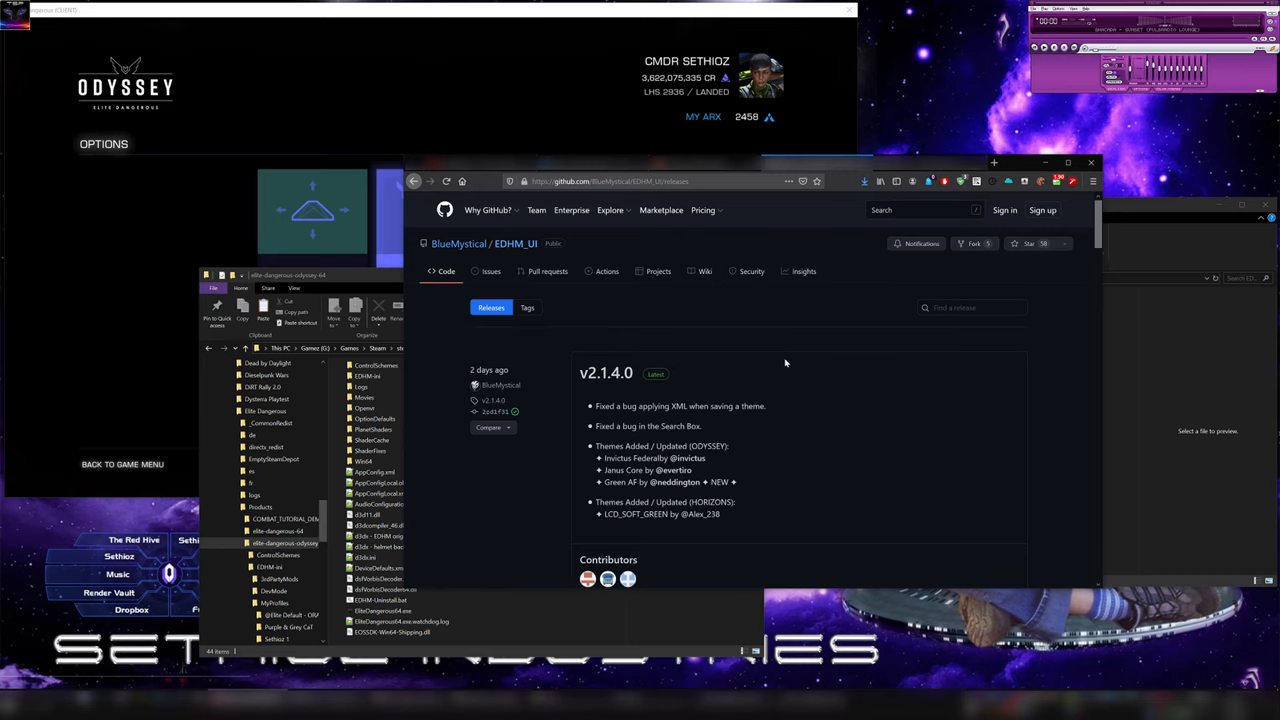
scroll(down, 3)
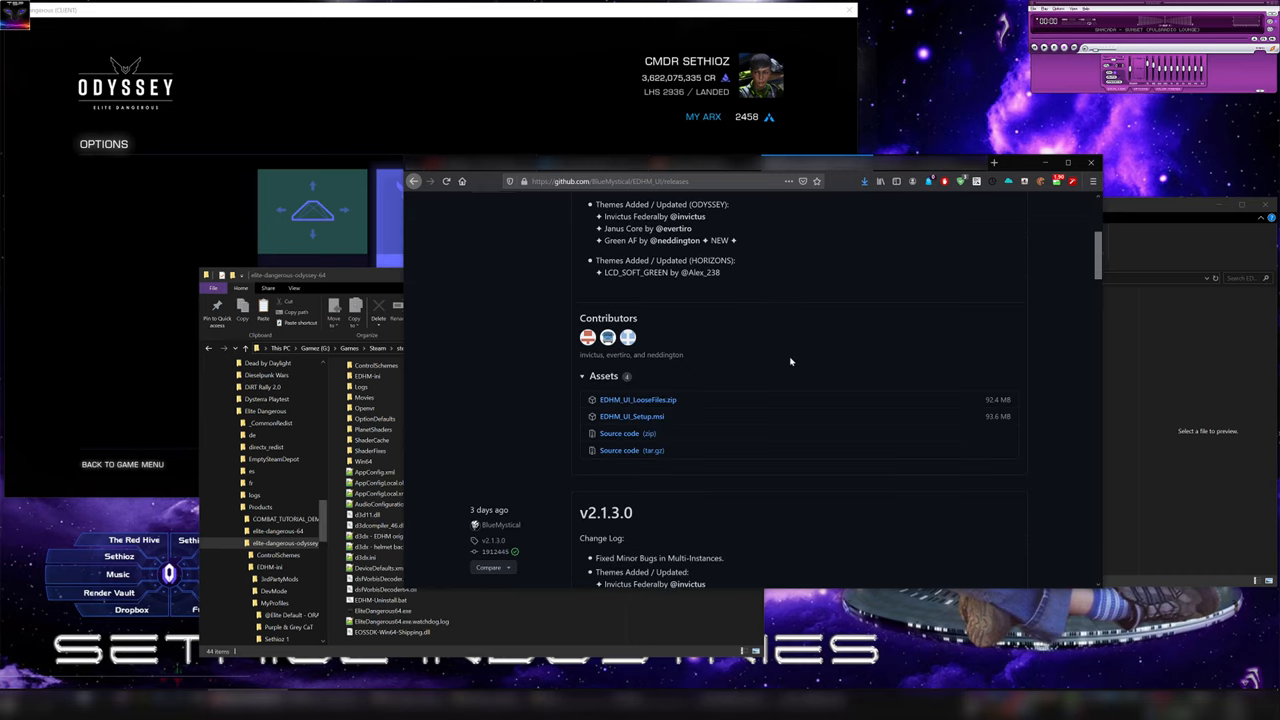
mouse_move(638, 400)
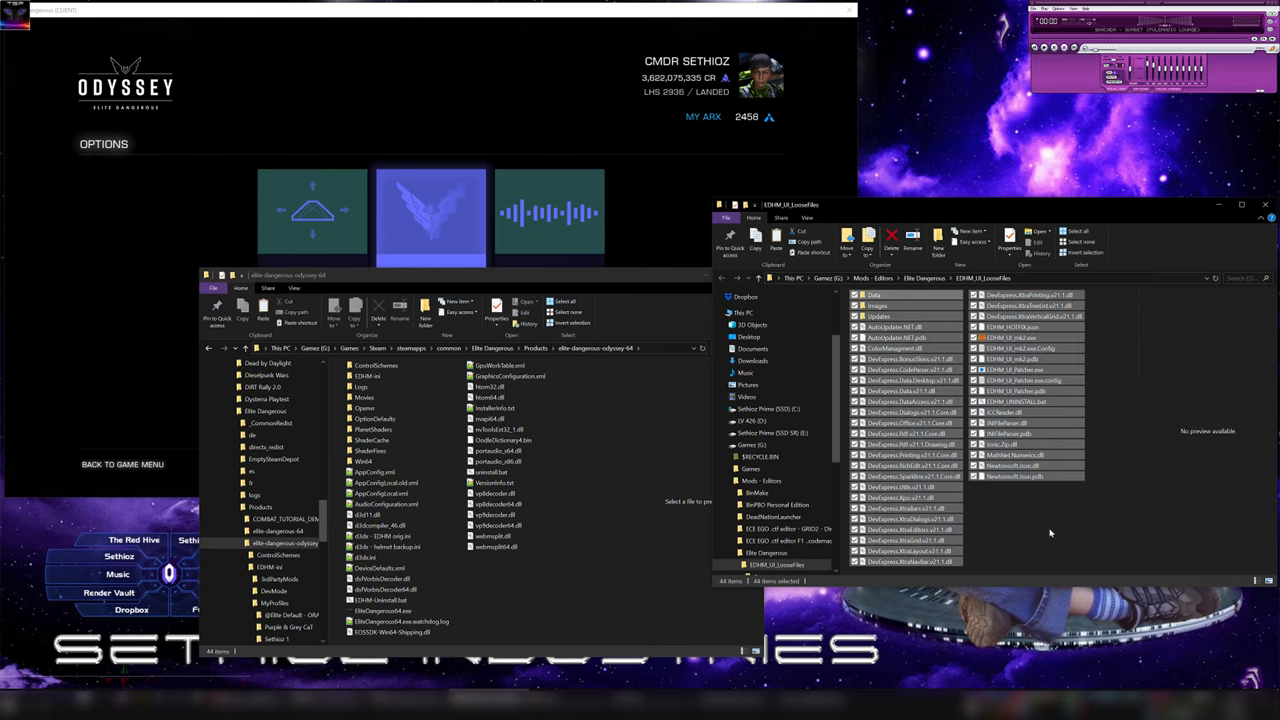
- Run the EDHM-UI executable from the extracted EDHM_UI_LocalFiles folder
click(1020, 368)
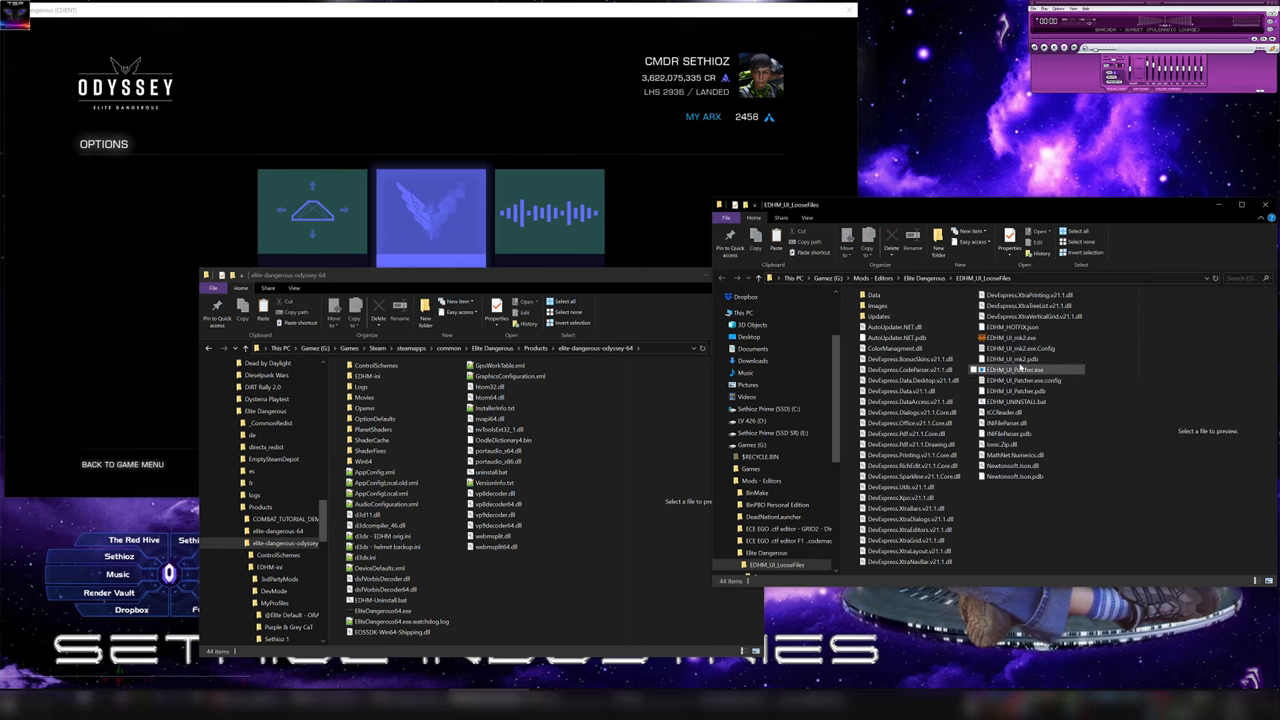
click(1024, 336)
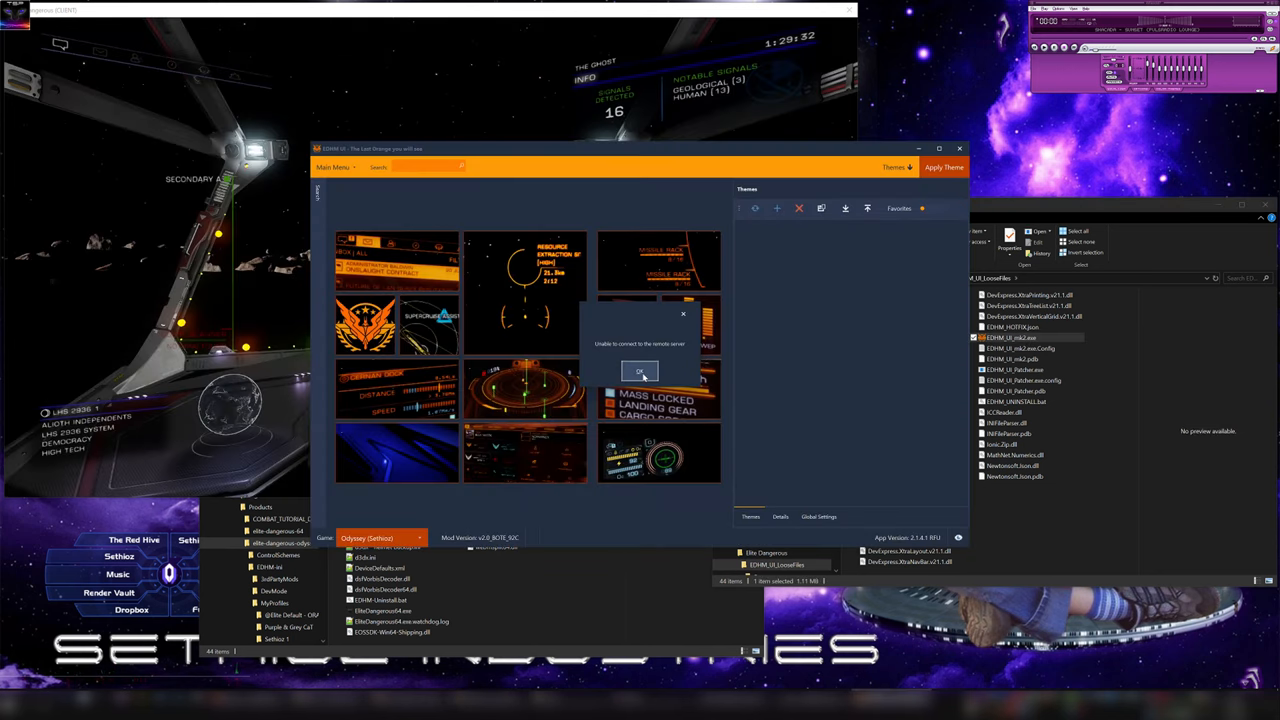
- Dismiss the startup notice and view the Horizons and Odyssey install locations in Settings
click(640, 370)
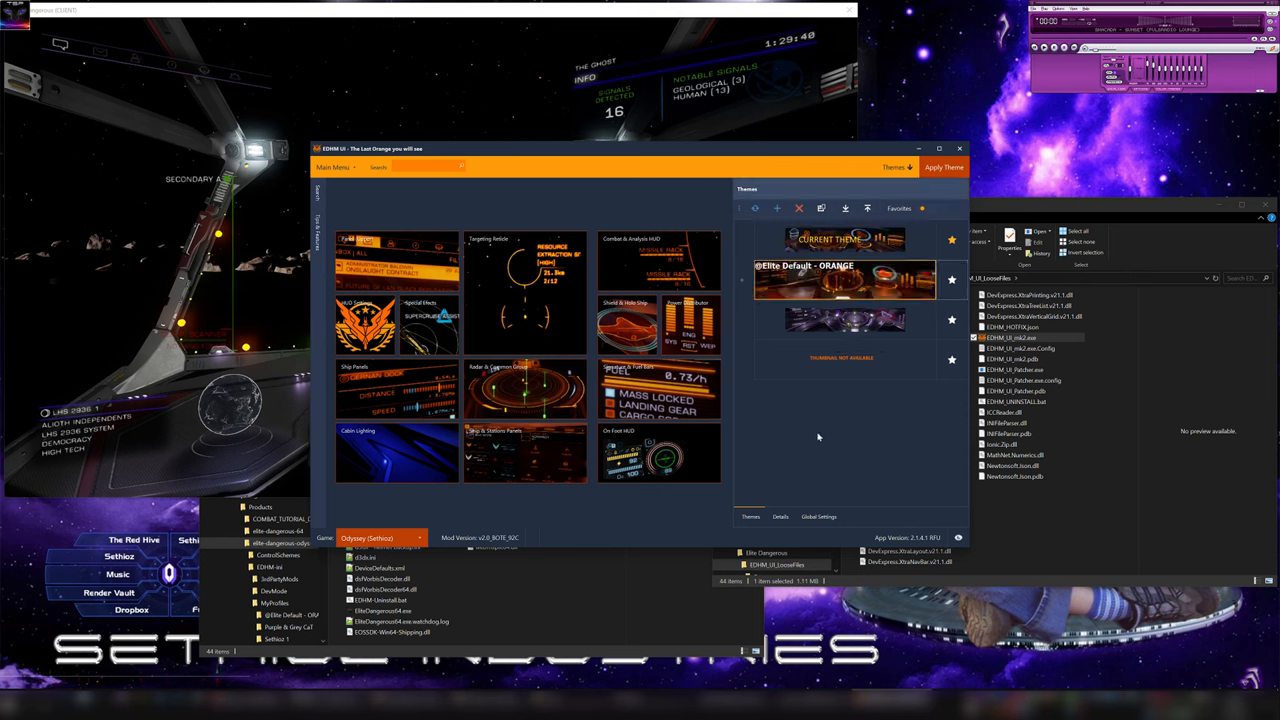
mouse_move(536, 510)
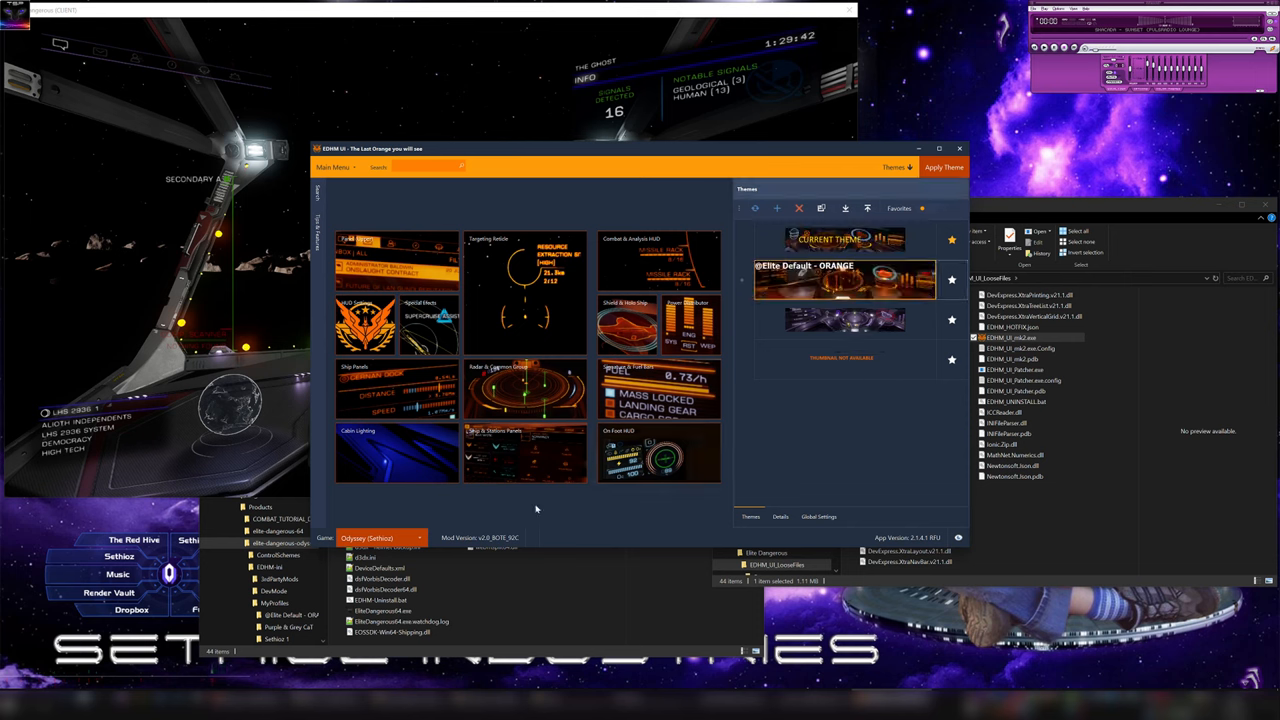
click(332, 168)
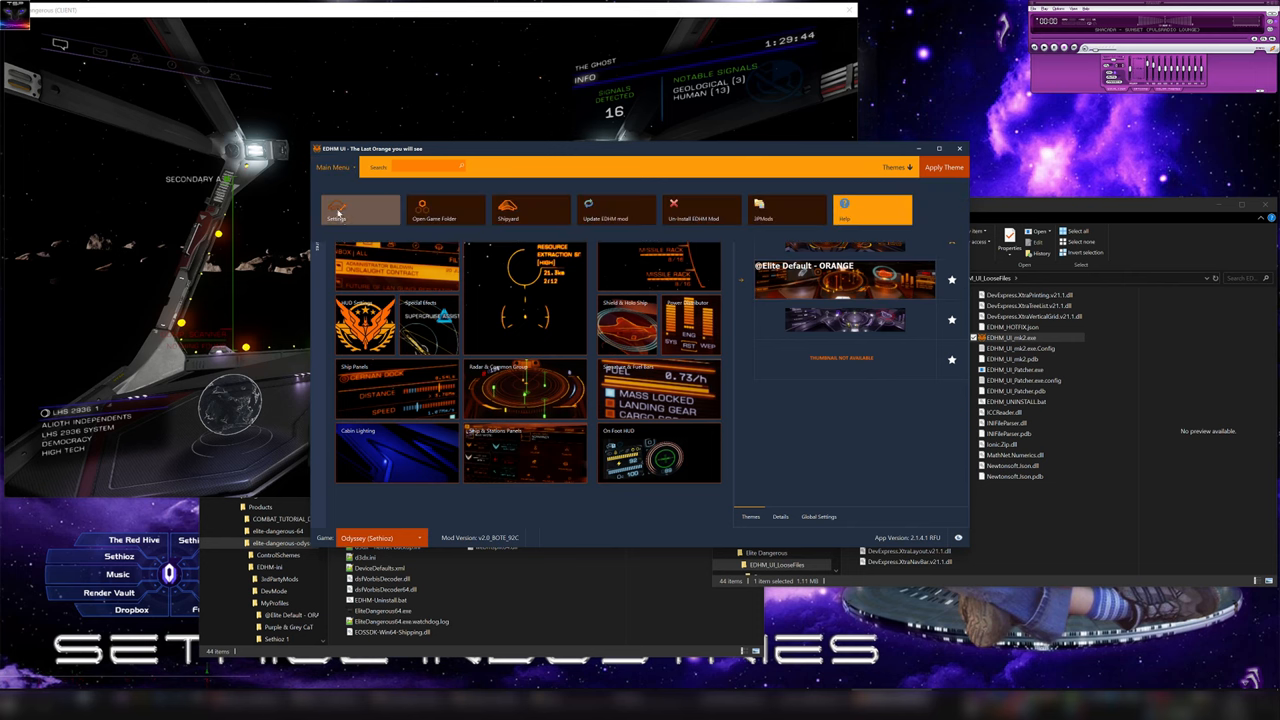
click(336, 210)
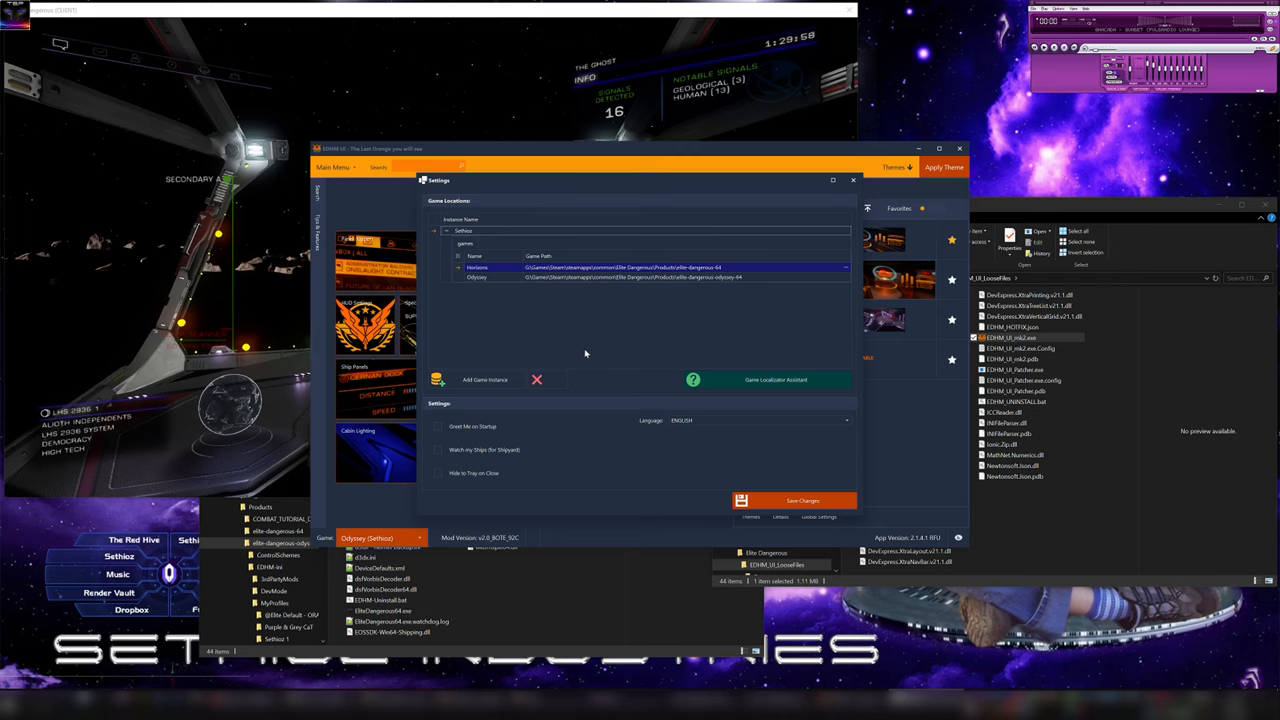
mouse_move(696, 300)
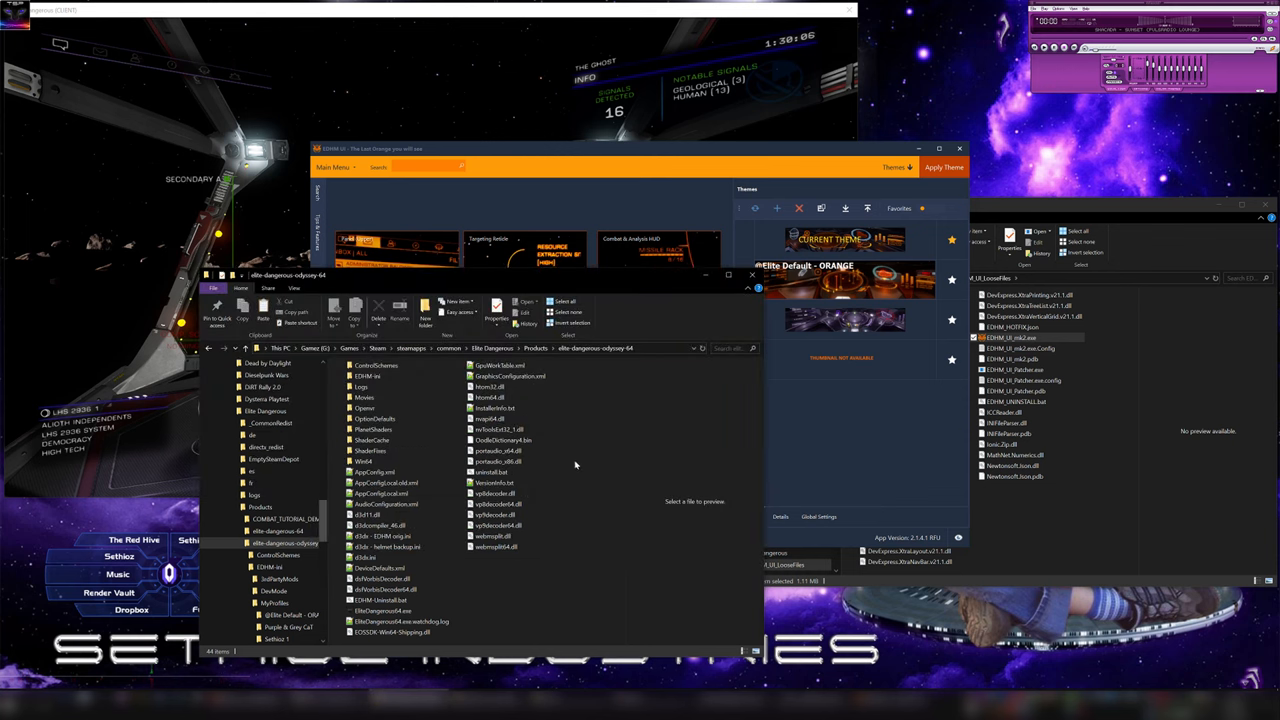
- Check the mod files inside the elite-dangerous-odyssey-64 game folder
click(364, 376)
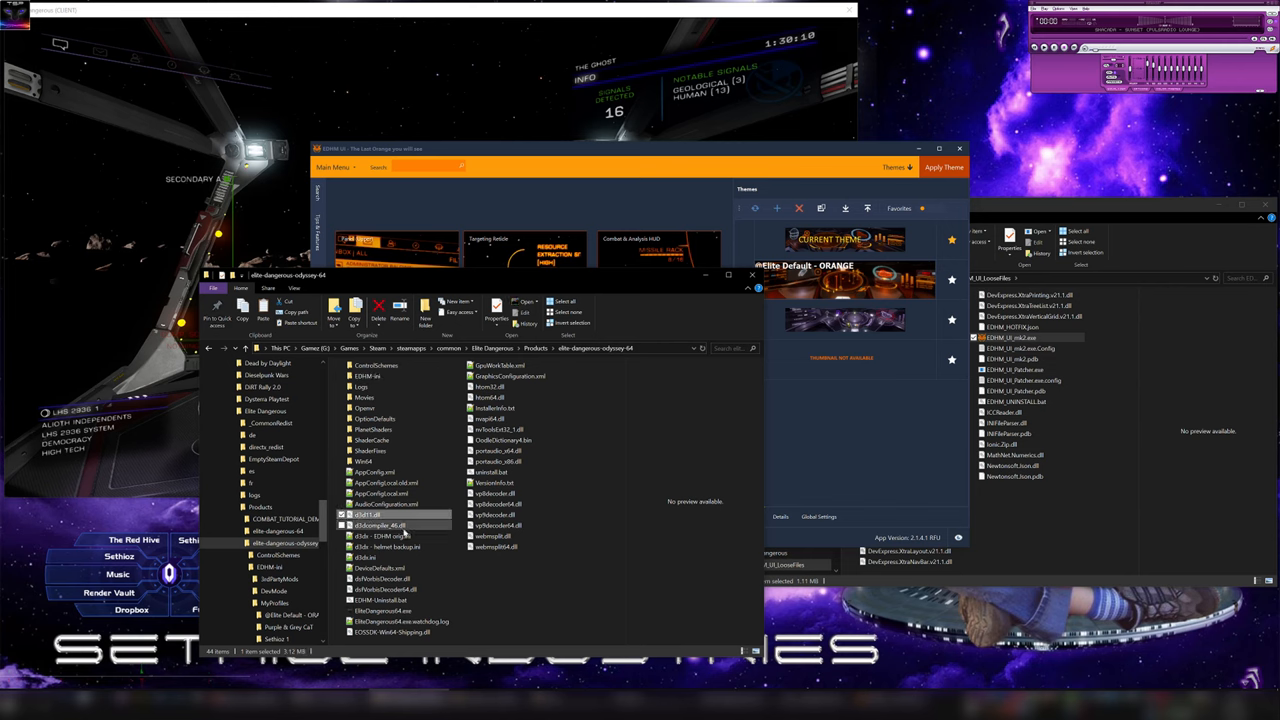
click(384, 536)
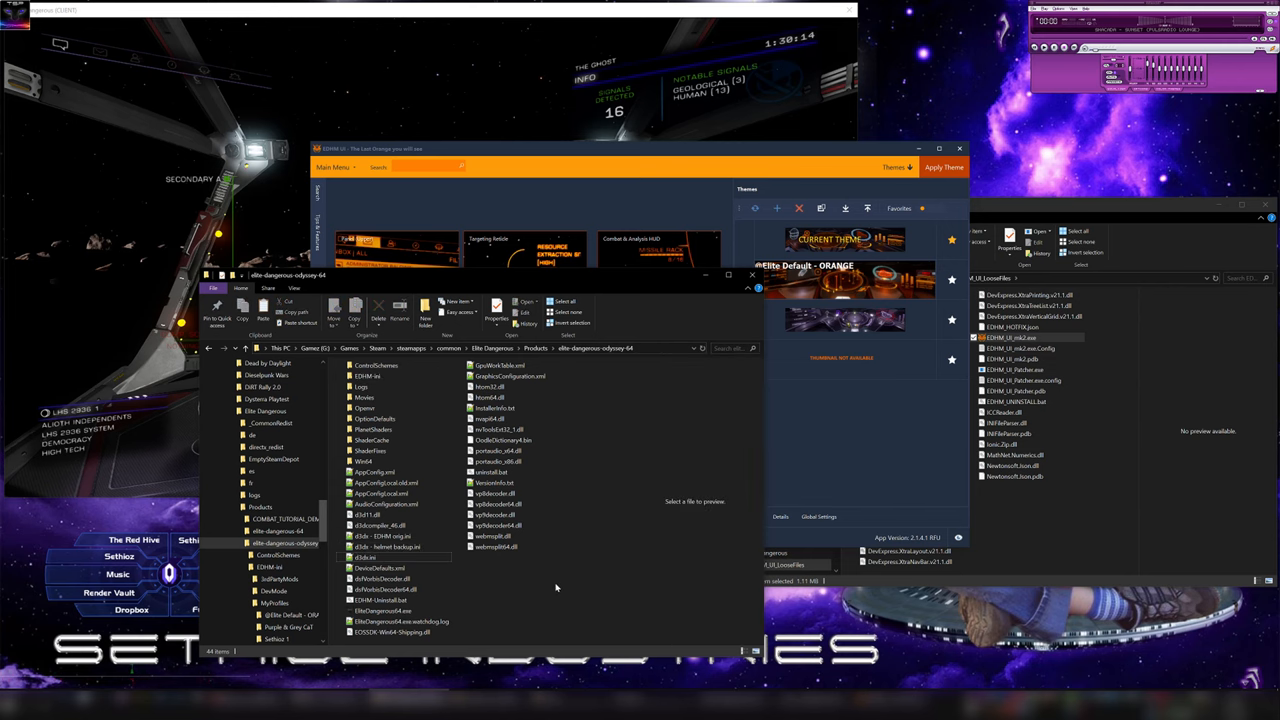
mouse_move(588, 452)
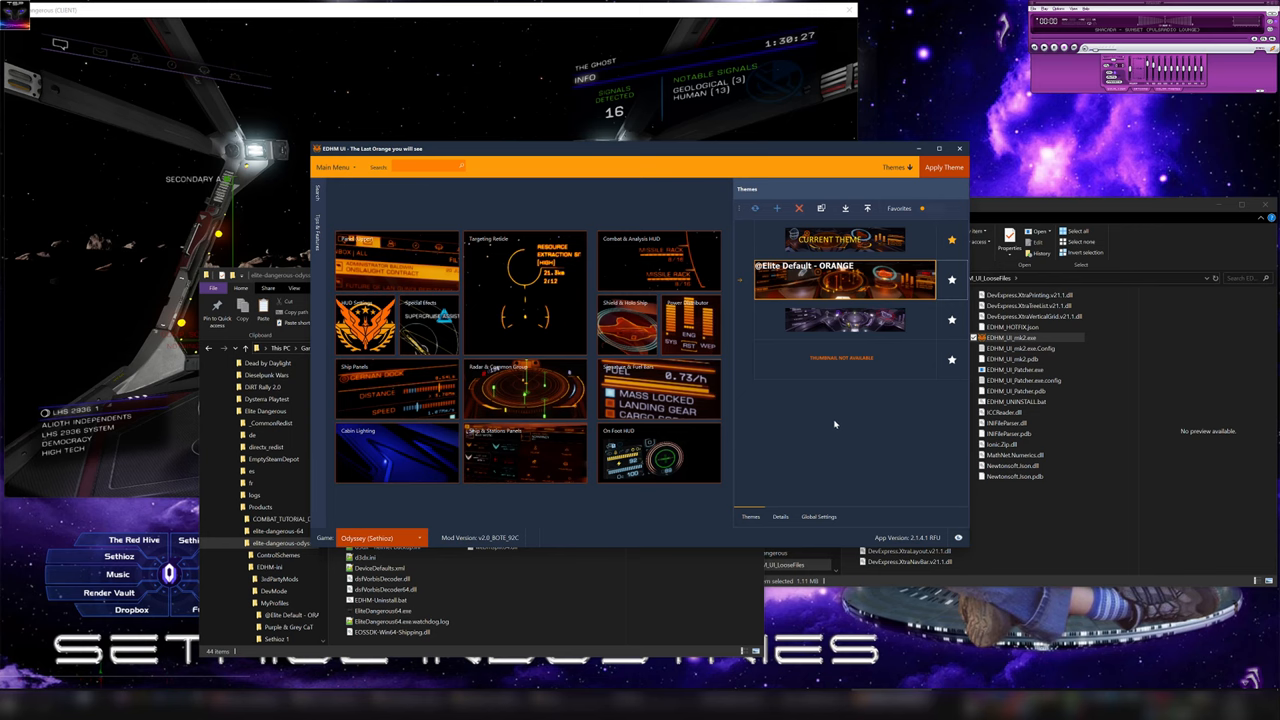
mouse_move(444, 516)
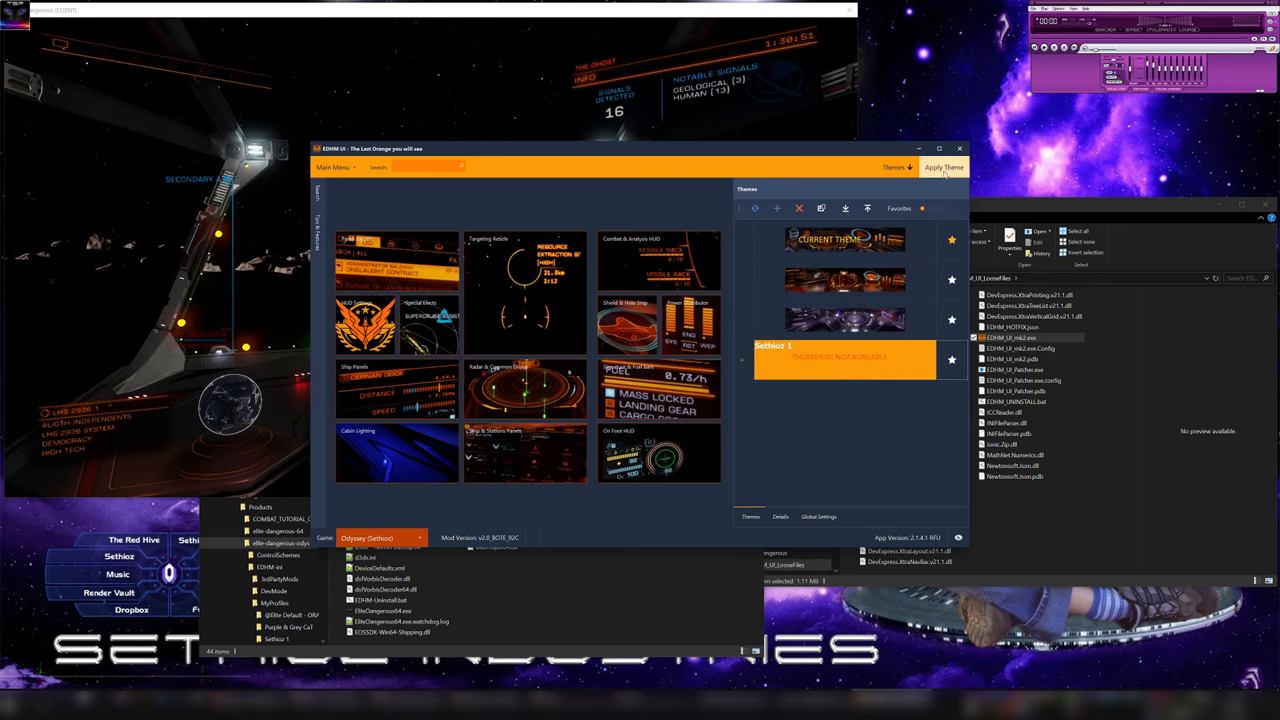
- Select the Purple & Grey Cell theme and show its Shield & Helix Ship colour settings
click(944, 168)
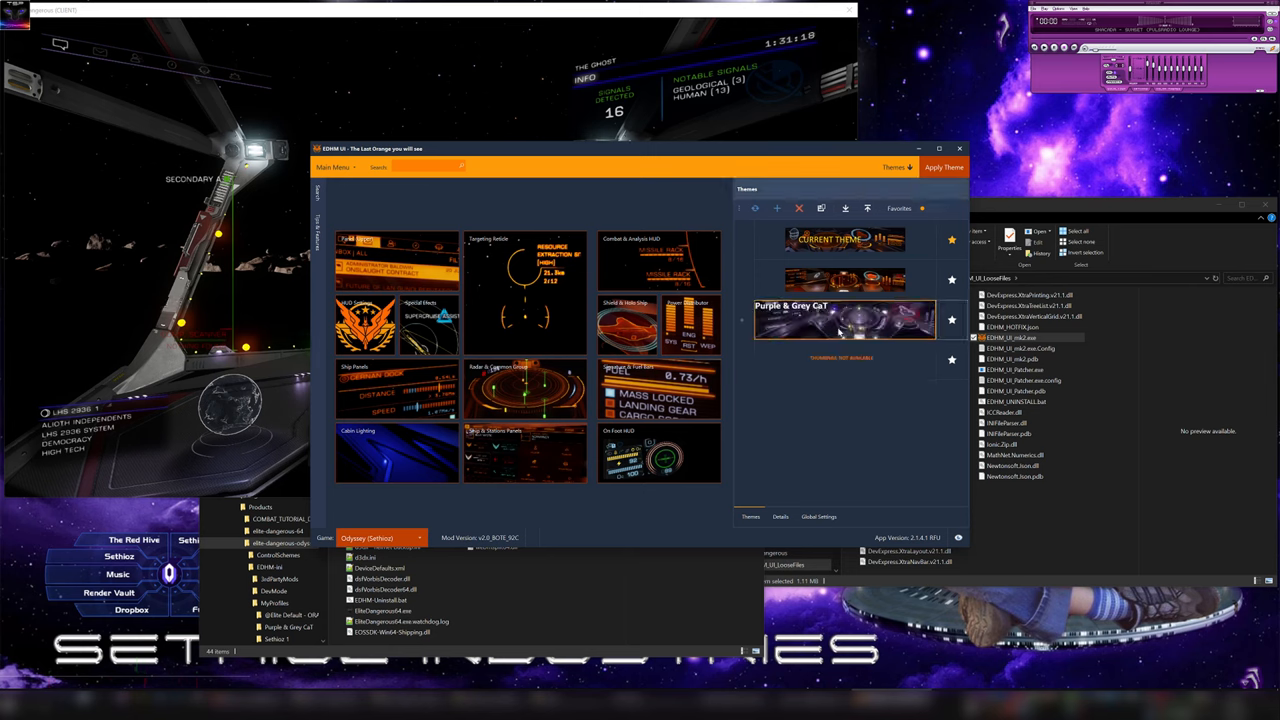
mouse_move(860, 424)
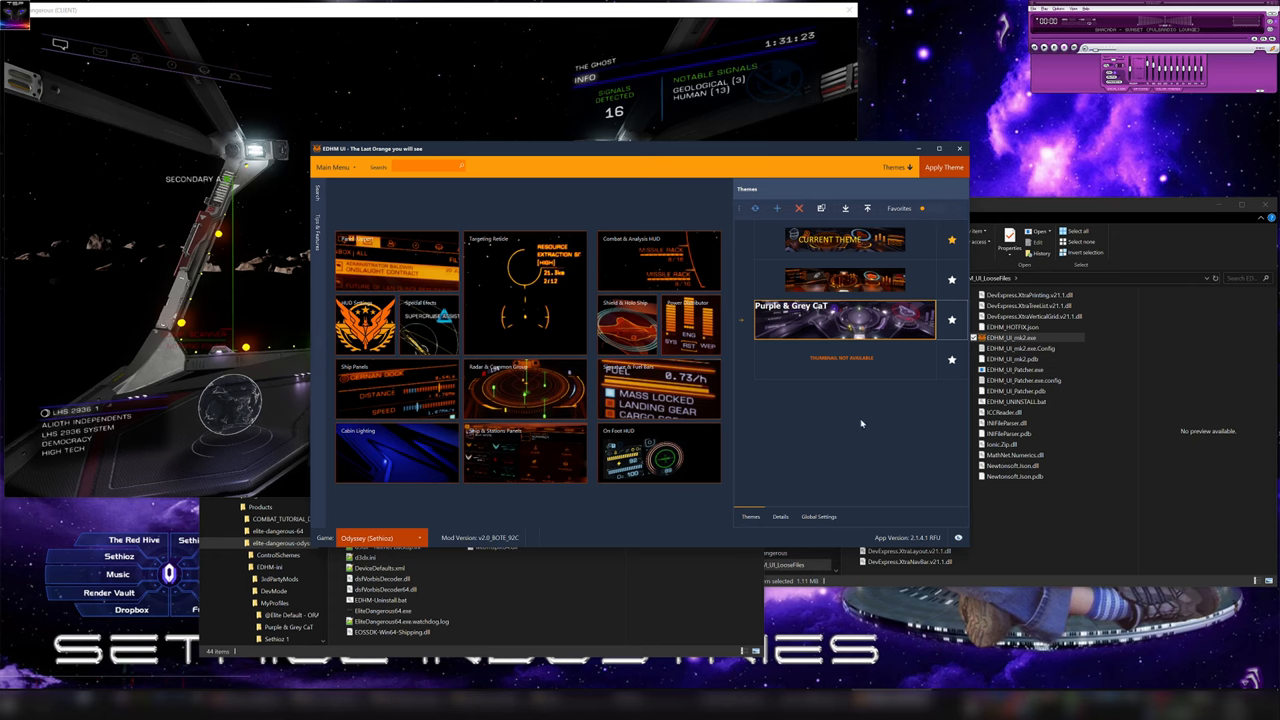
mouse_move(852, 408)
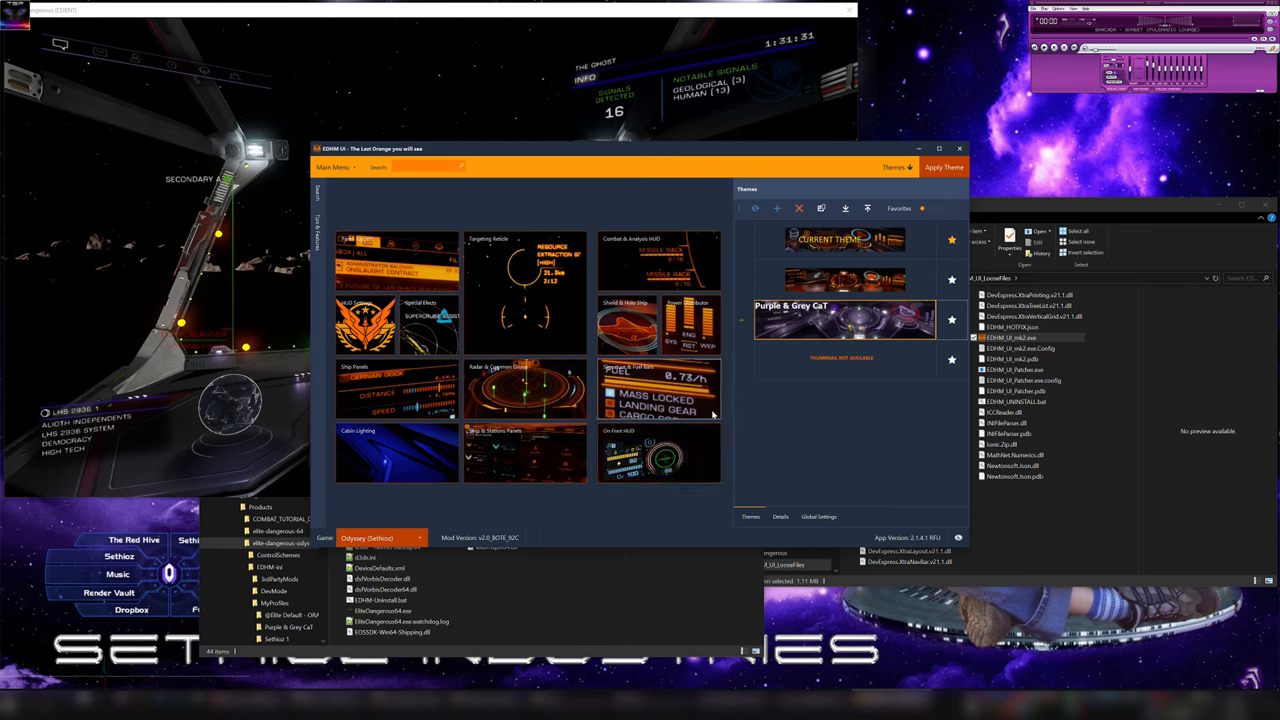
click(658, 452)
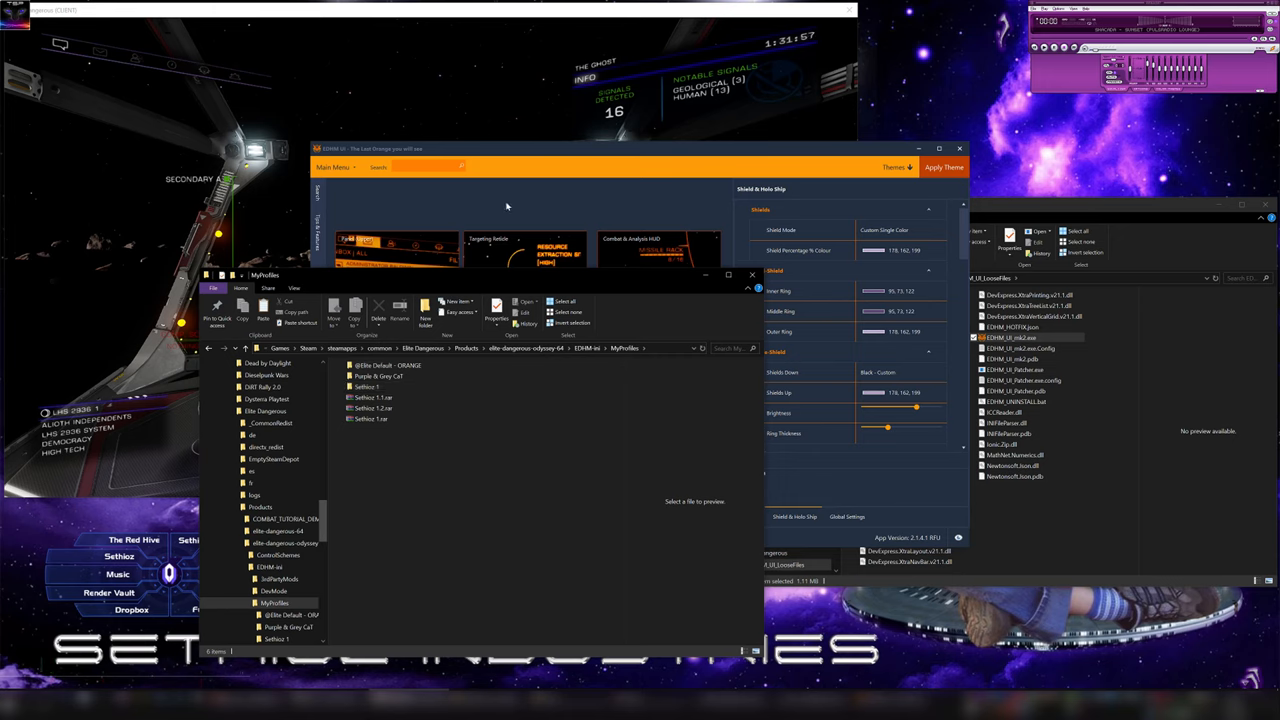
- Move up to the EDHM-ini folder and preview the ini files holding shield ring colour values
right_click(386, 460)
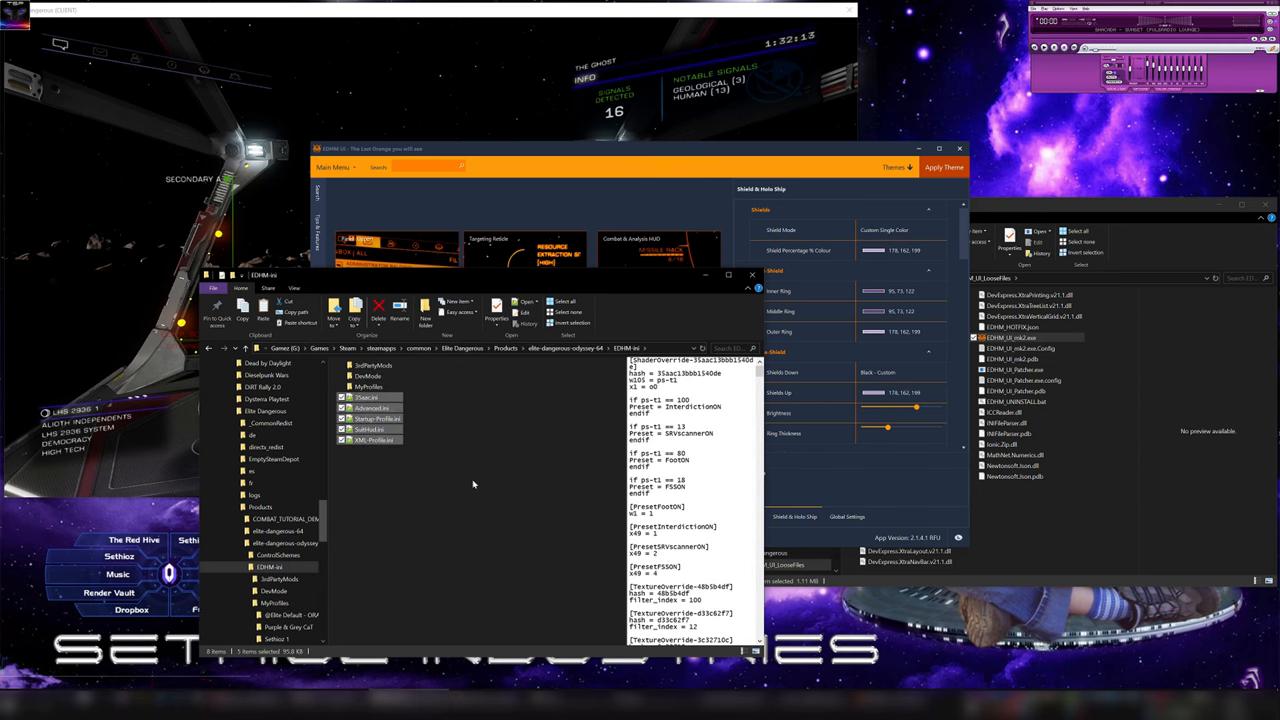
click(370, 388)
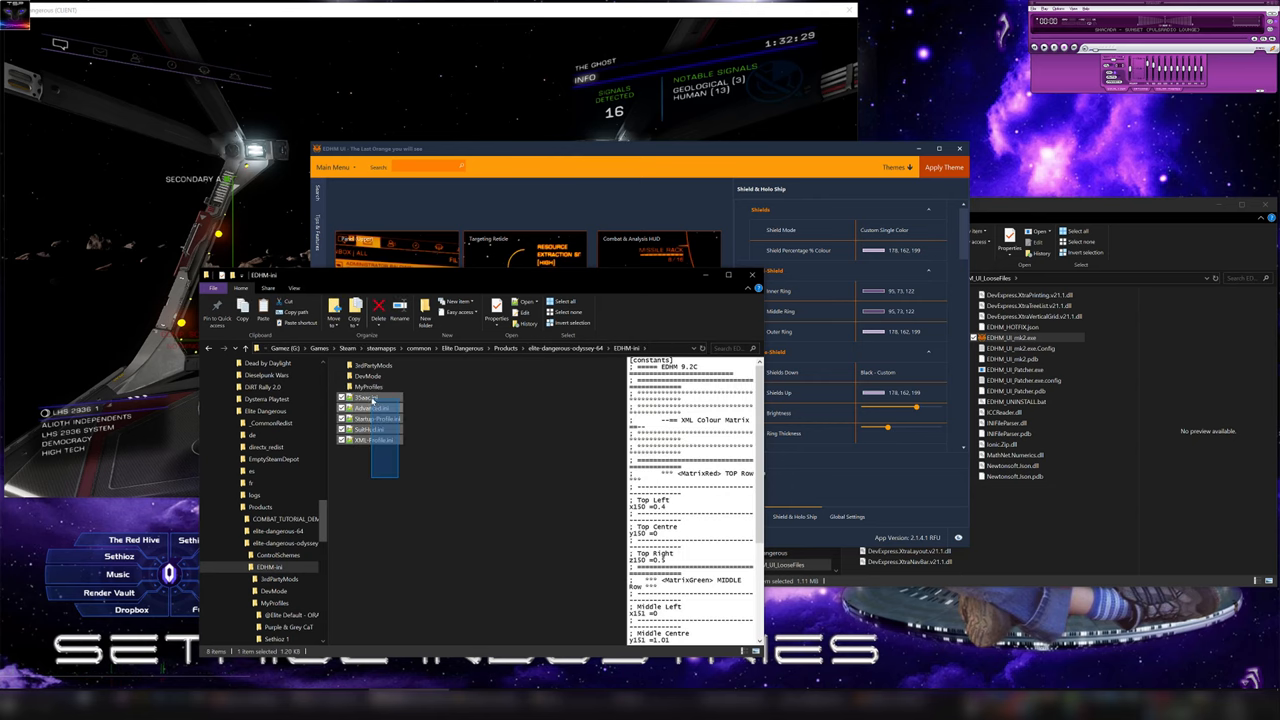
click(372, 408)
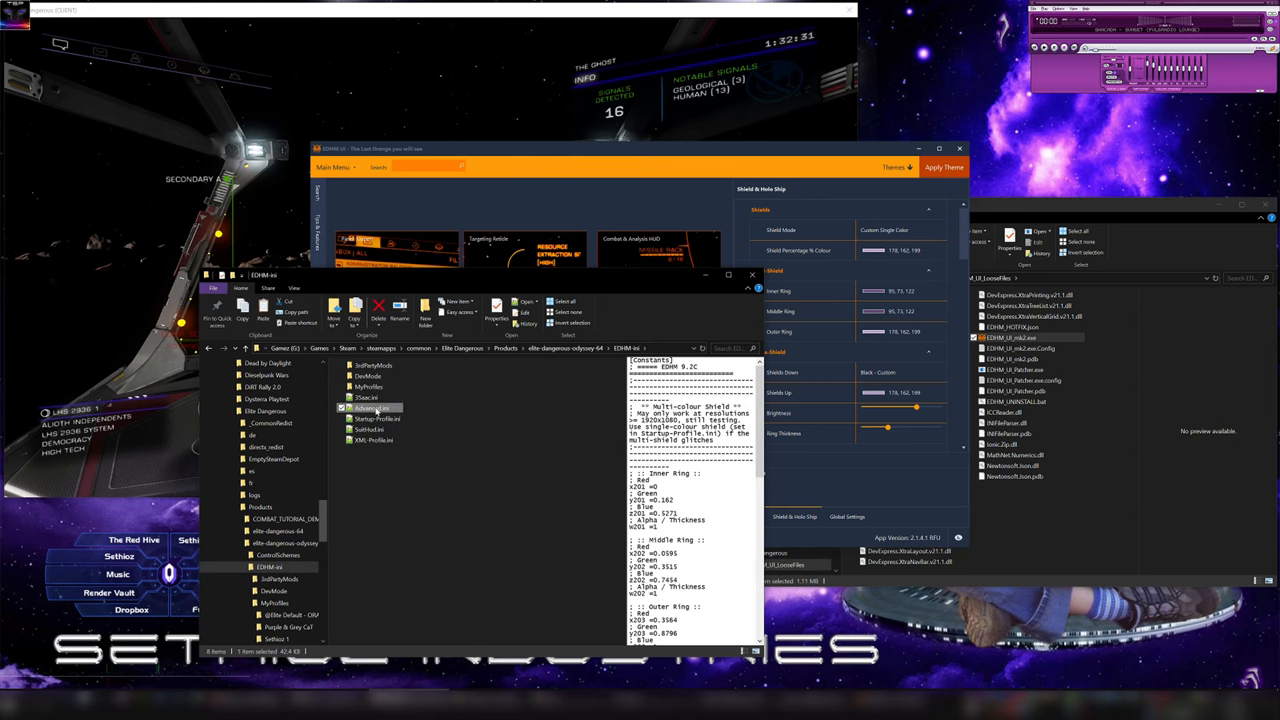
- Open the shield ring ini file in Notepad for editing
double_click(368, 408)
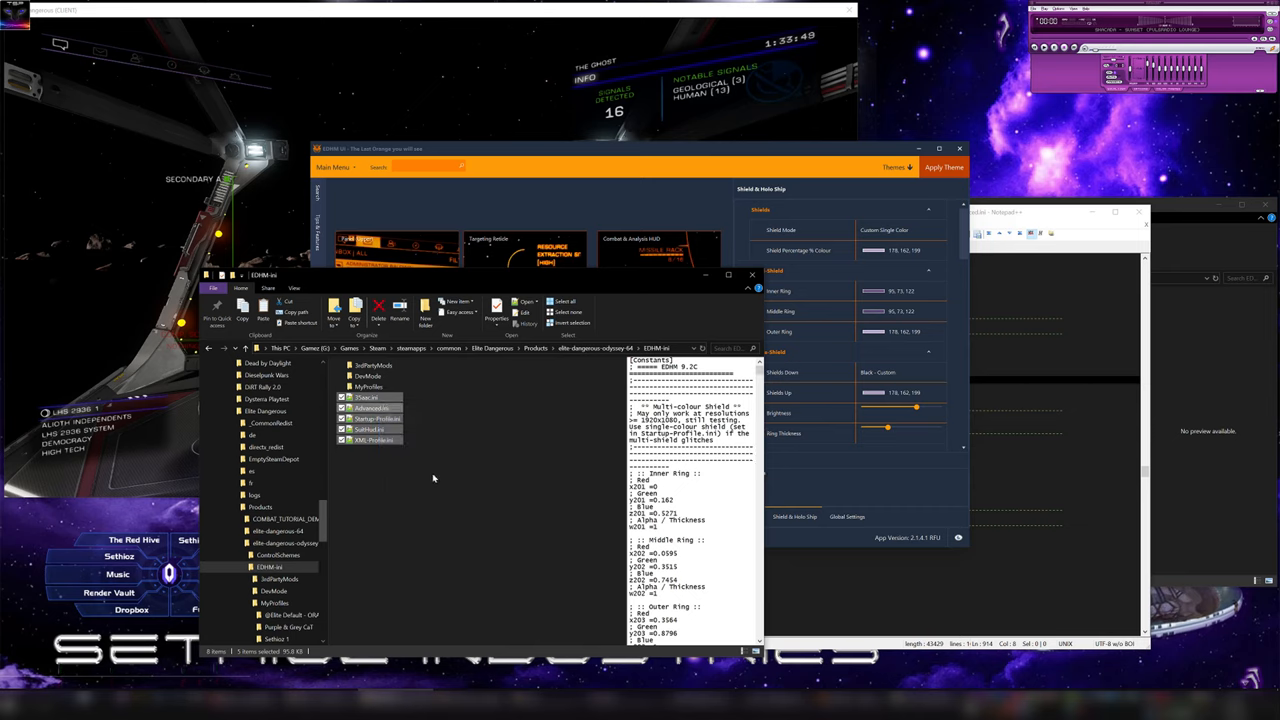
mouse_move(436, 476)
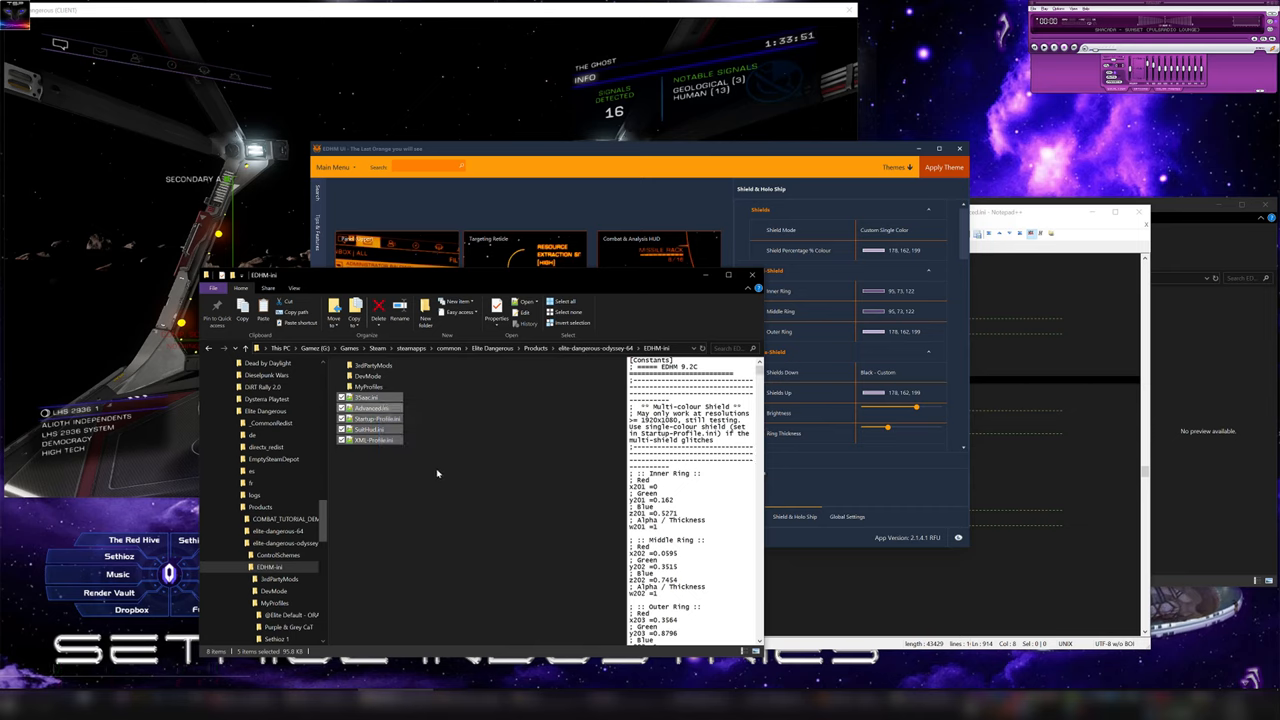
- Browse the game's Graphics options folder, preview GraphicsConfigurationOverride, then leave it deselected
click(376, 440)
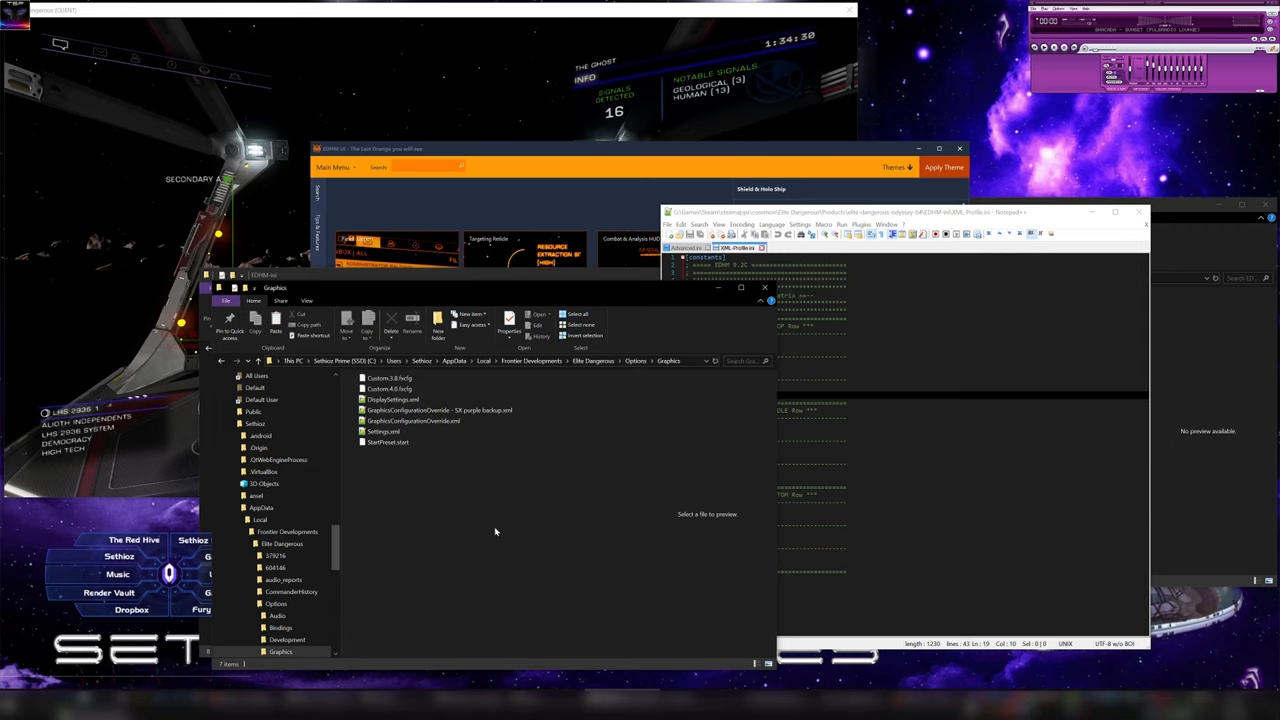
click(416, 410)
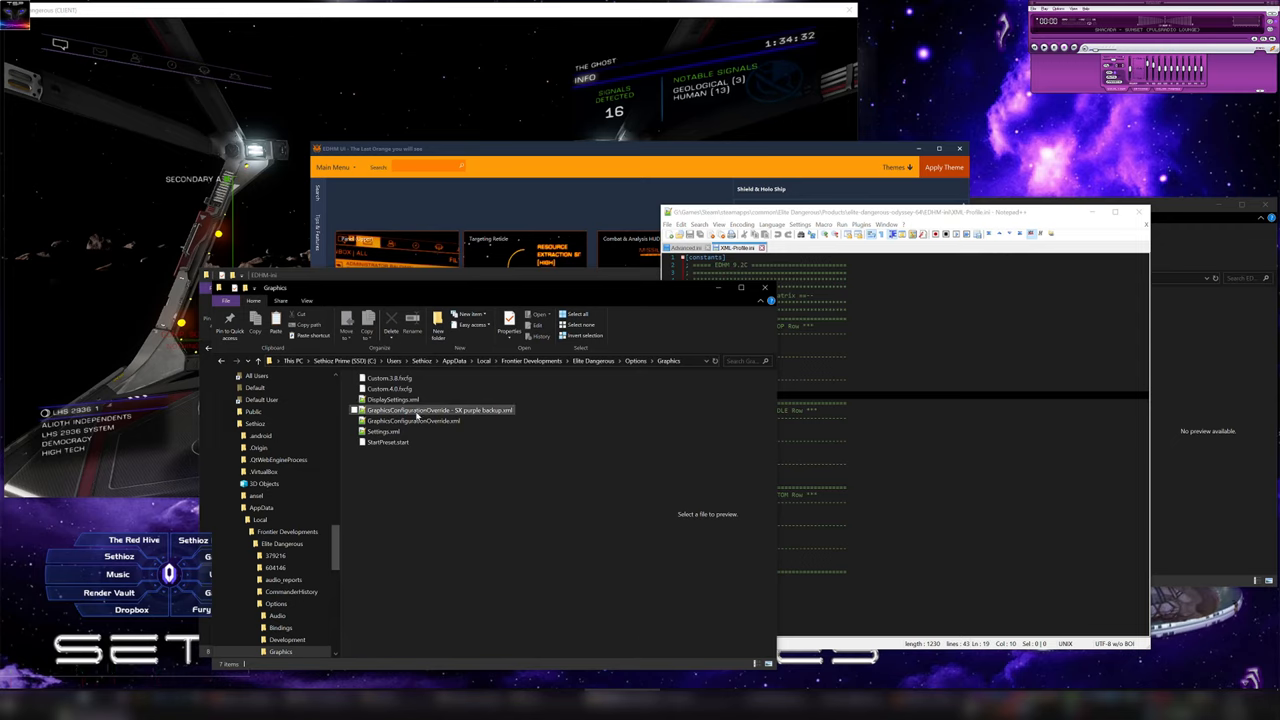
click(412, 420)
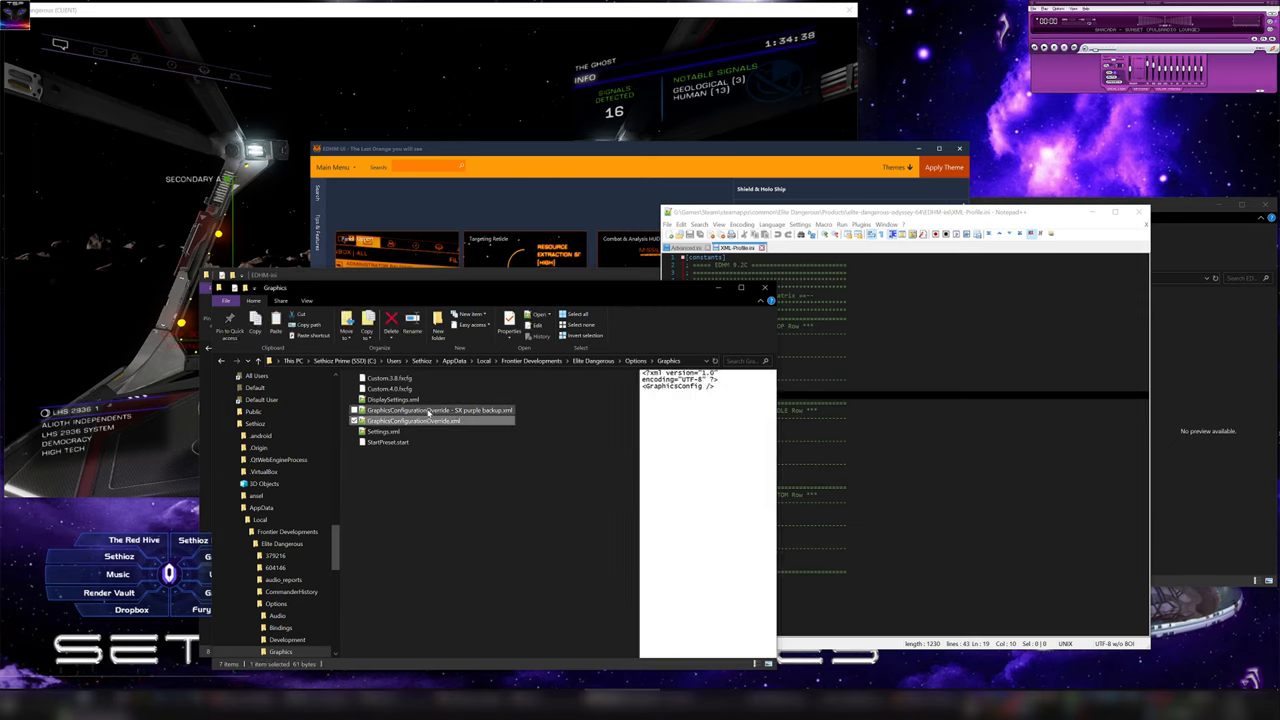
click(436, 410)
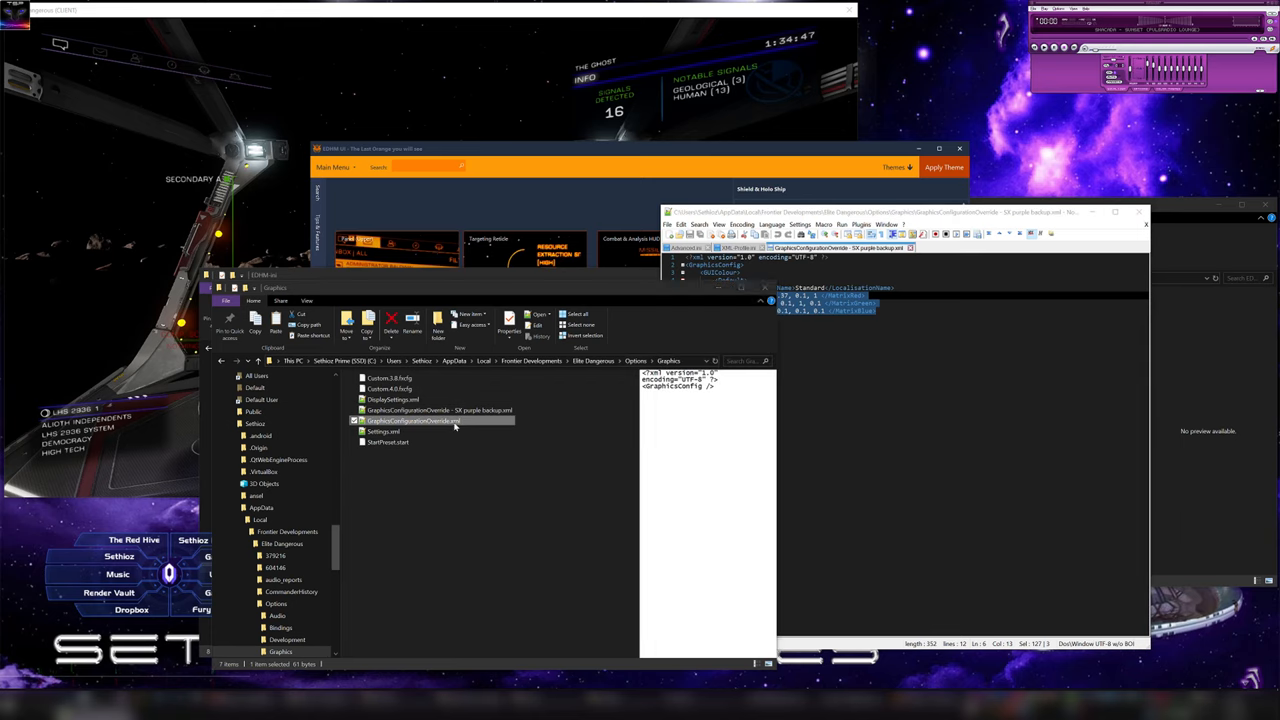
mouse_move(496, 466)
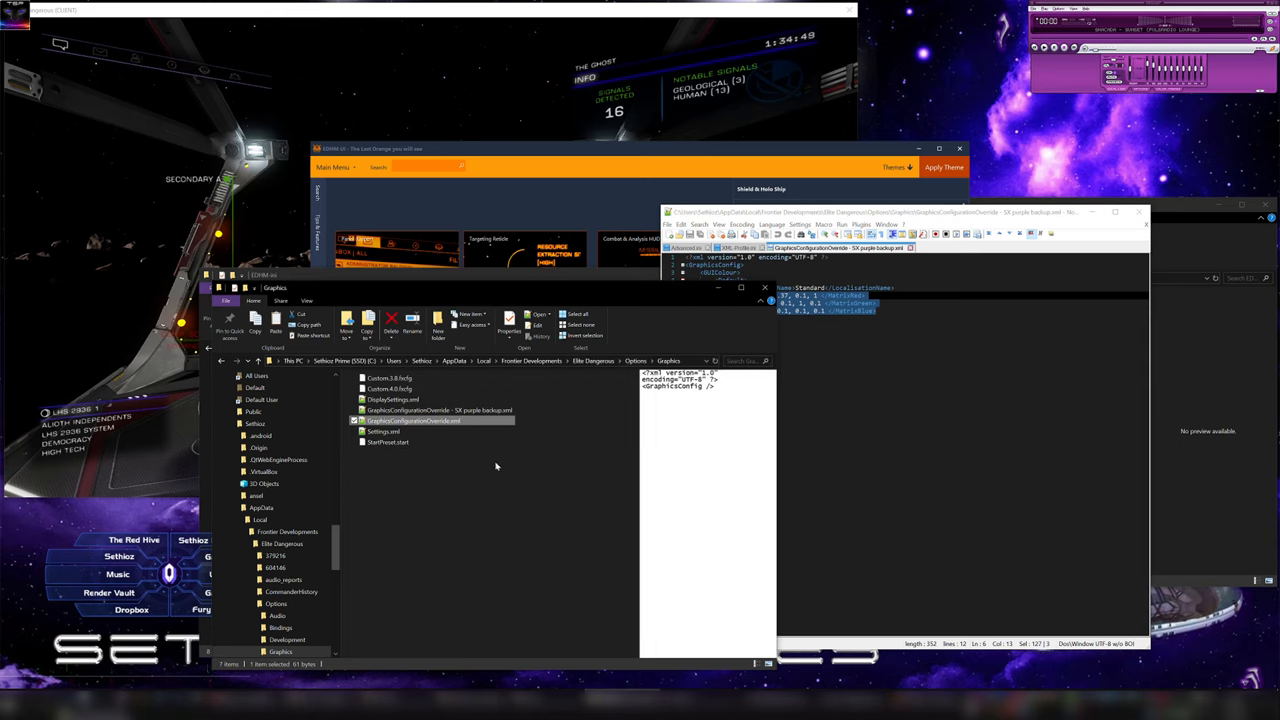
mouse_move(492, 466)
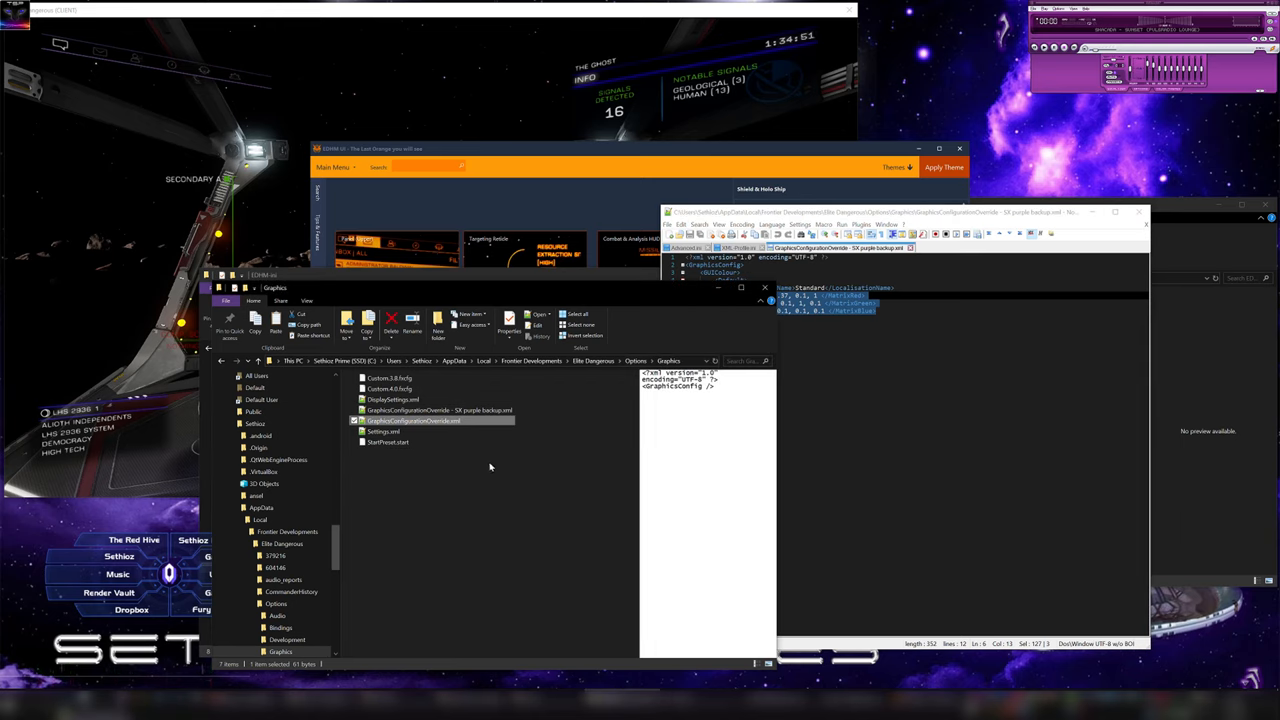
click(388, 442)
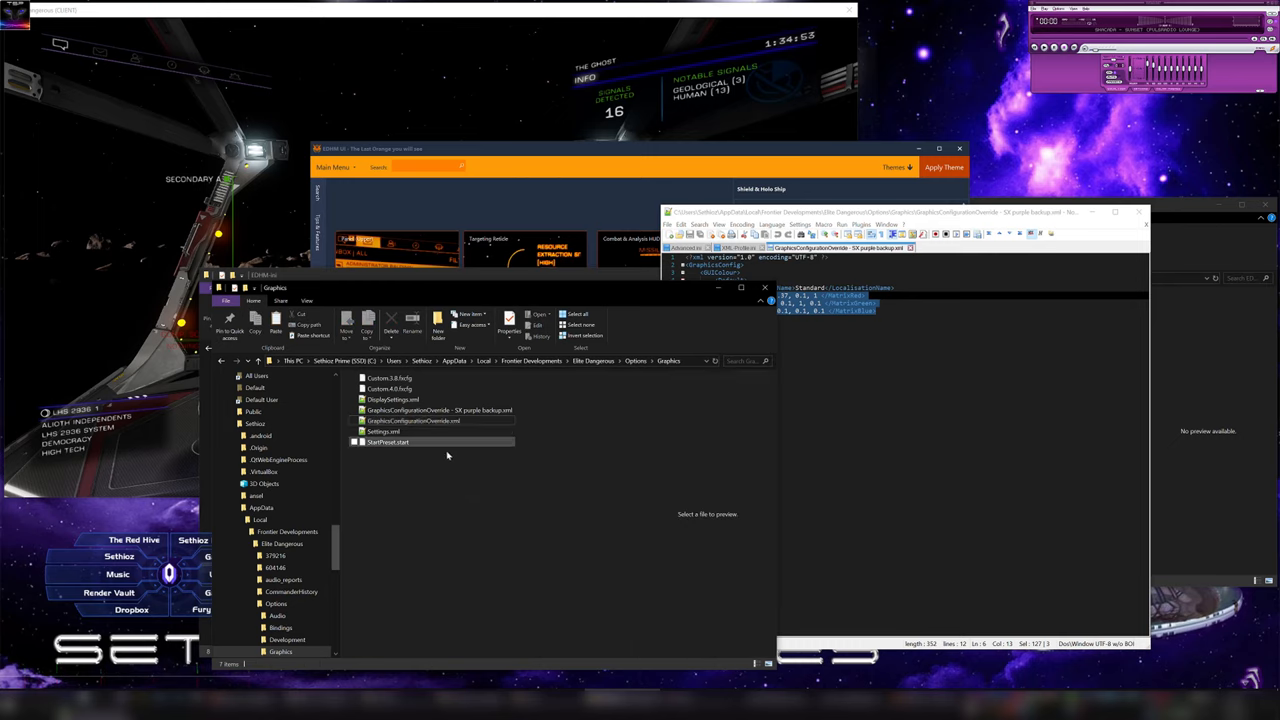
click(412, 420)
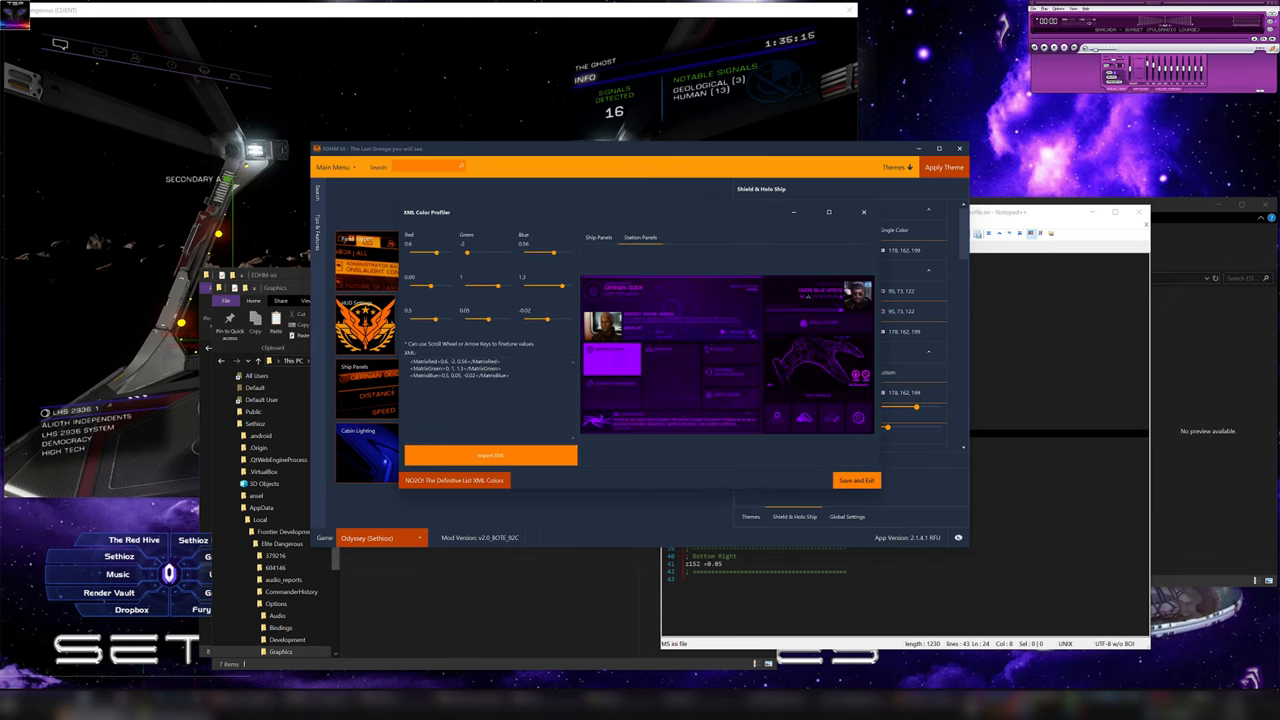
- Select the generated colour matrix values in the XML Color Profiler before returning to the theme view
click(490, 456)
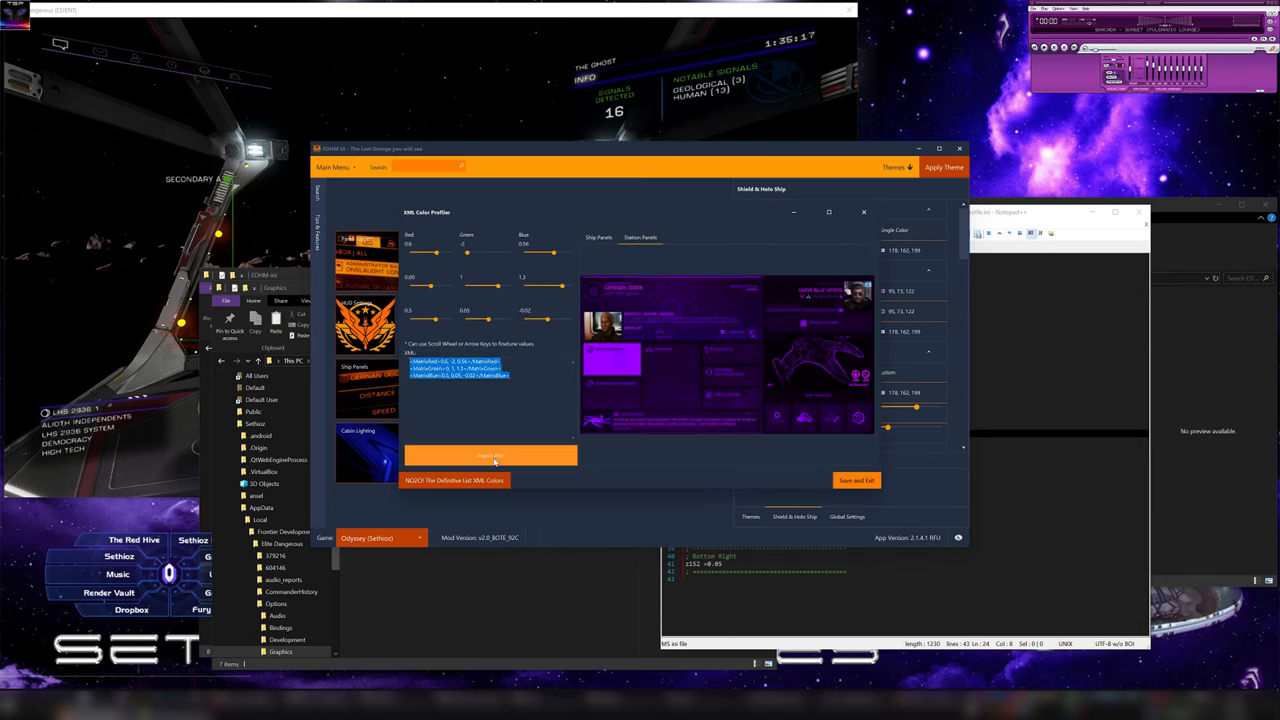
click(490, 456)
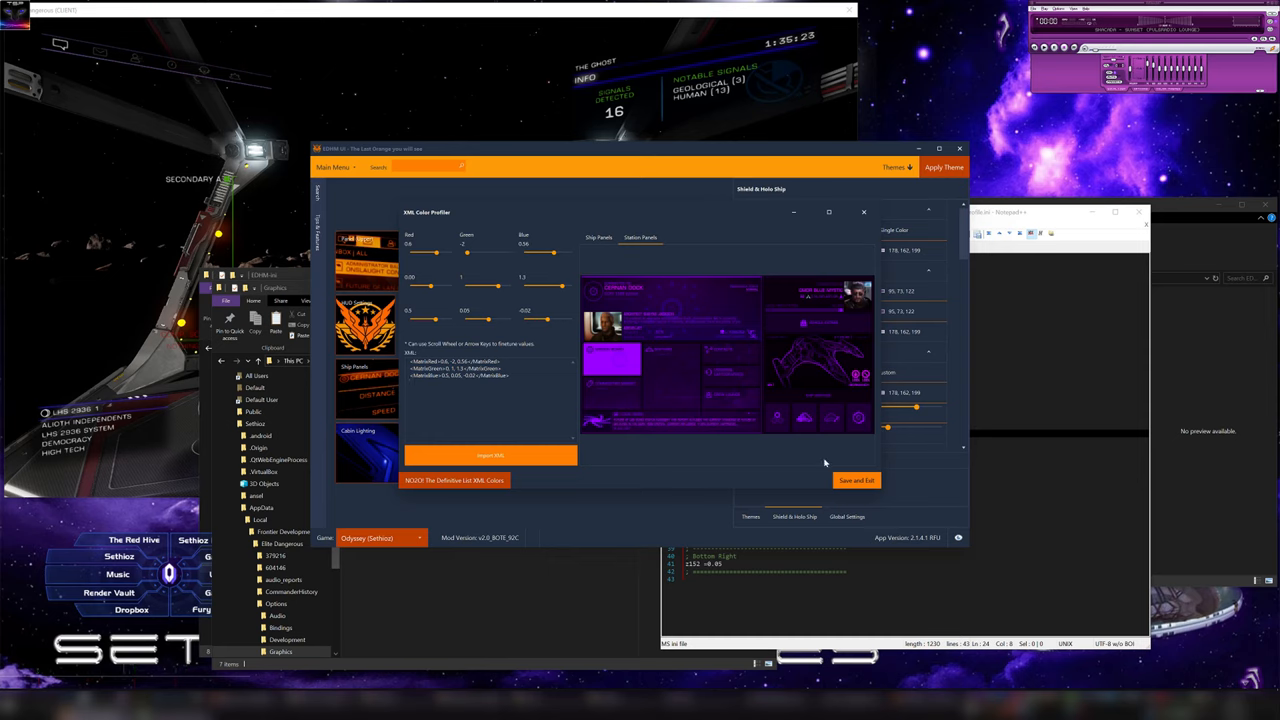
mouse_move(700, 260)
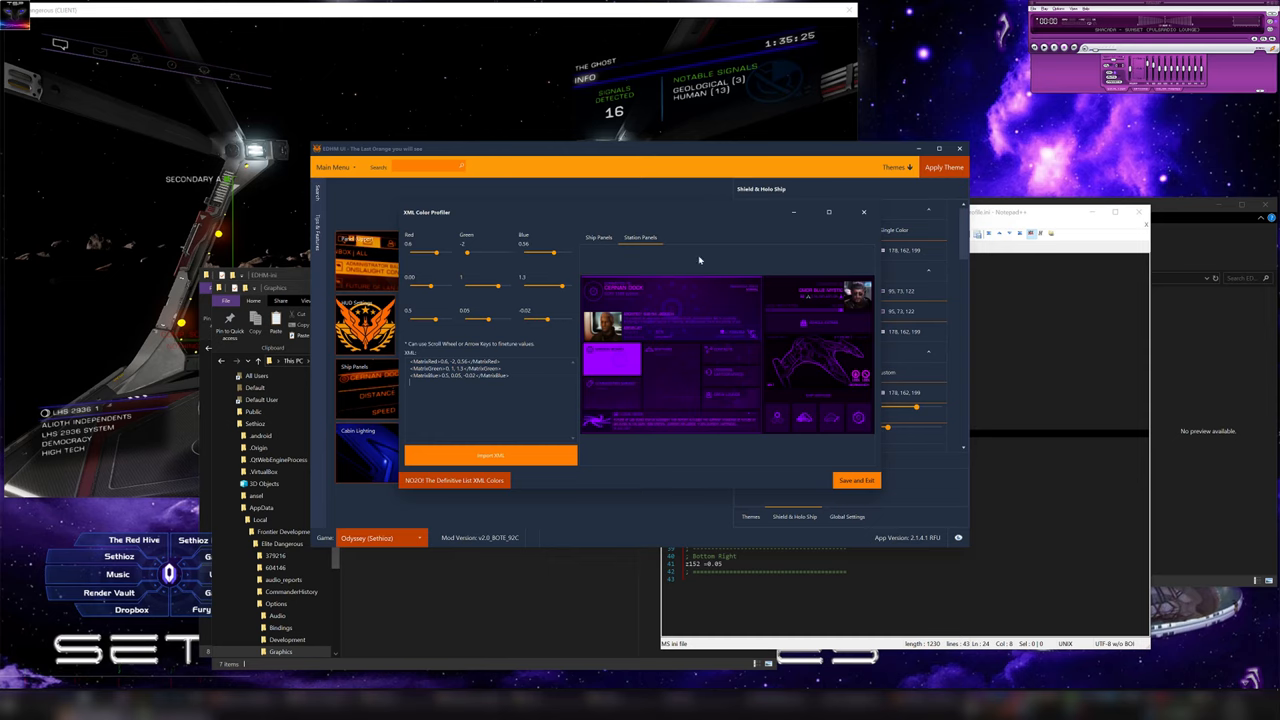
mouse_move(840, 356)
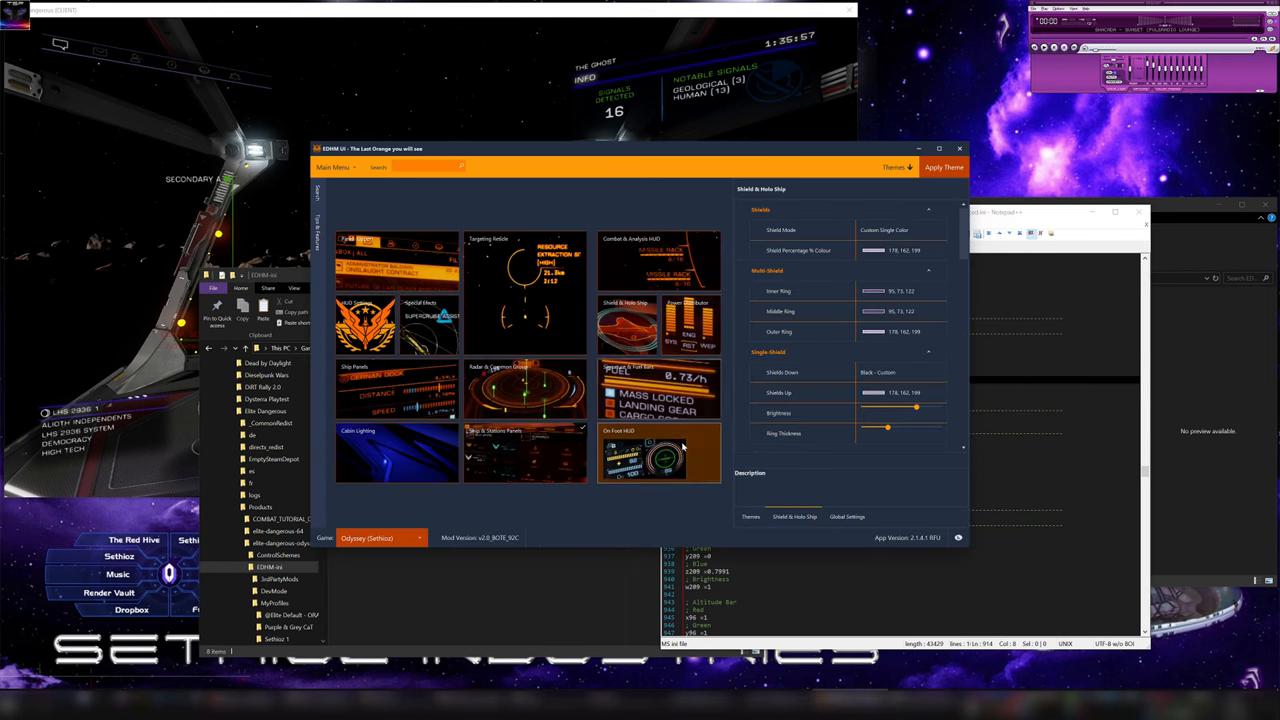
- Review the Power Distributor top, middle and bottom block colours and brightness, briefly checking the Themes list
click(658, 260)
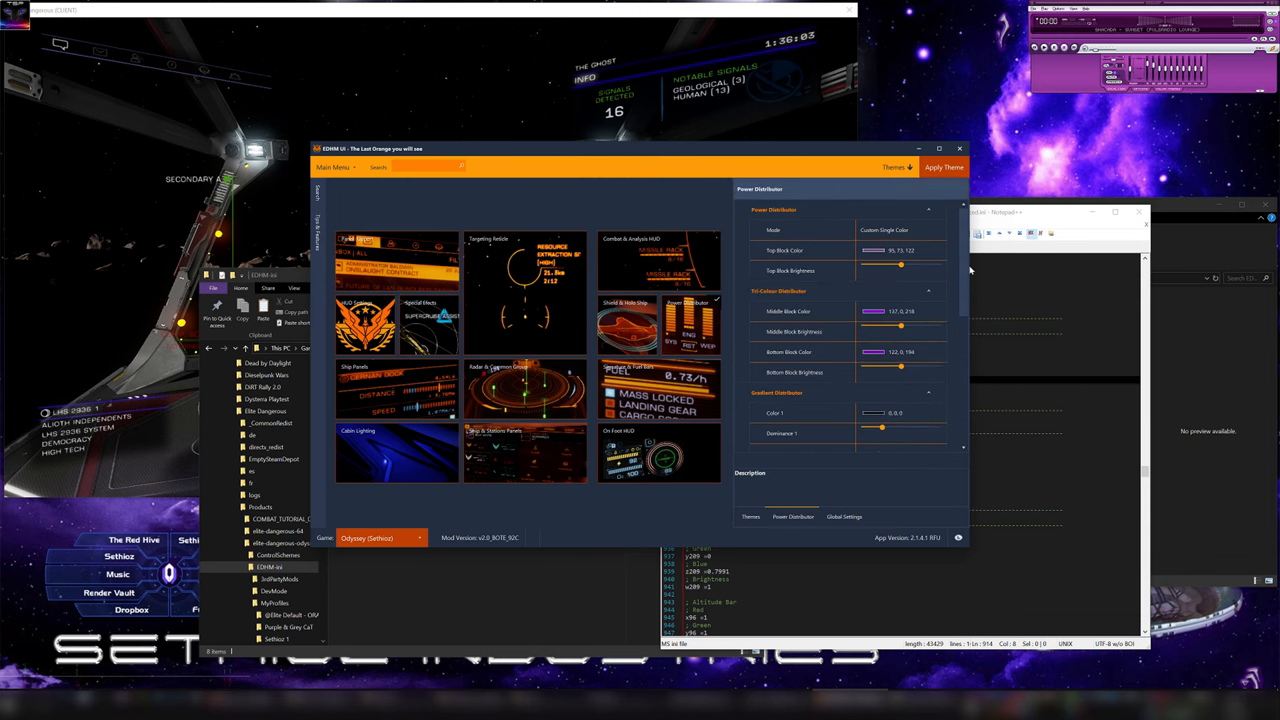
scroll(down, 3)
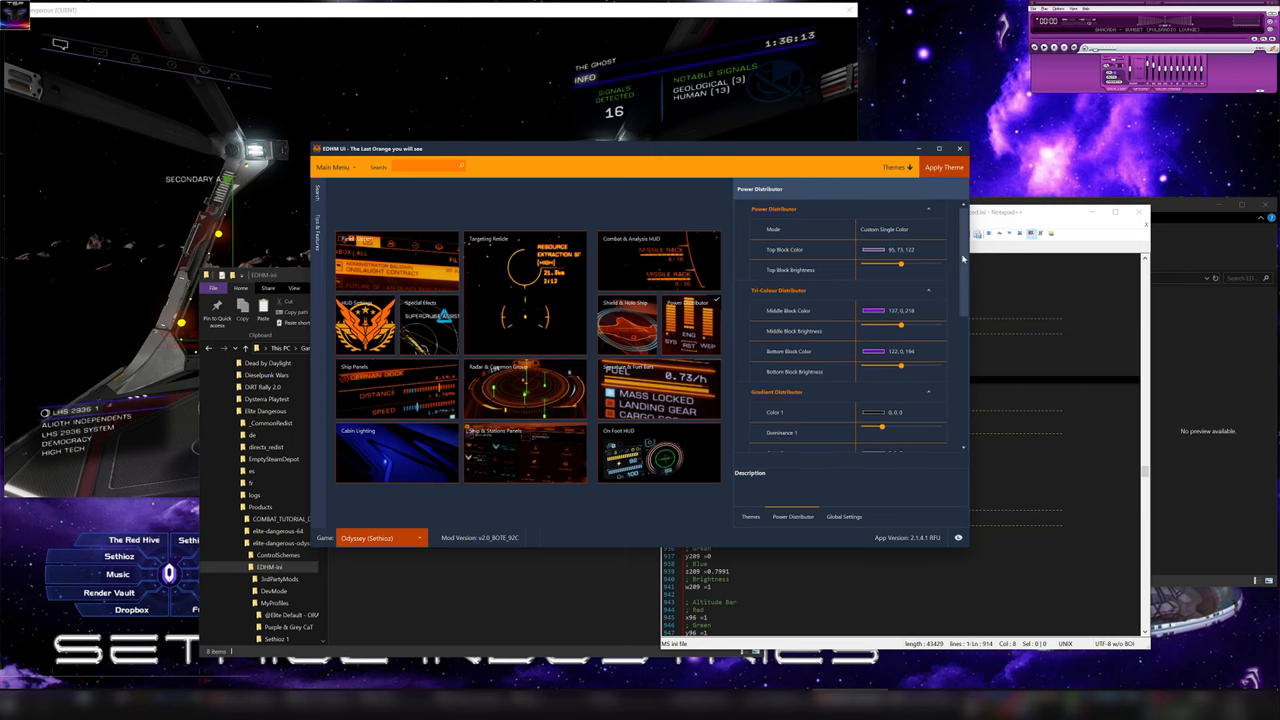
scroll(down, 3)
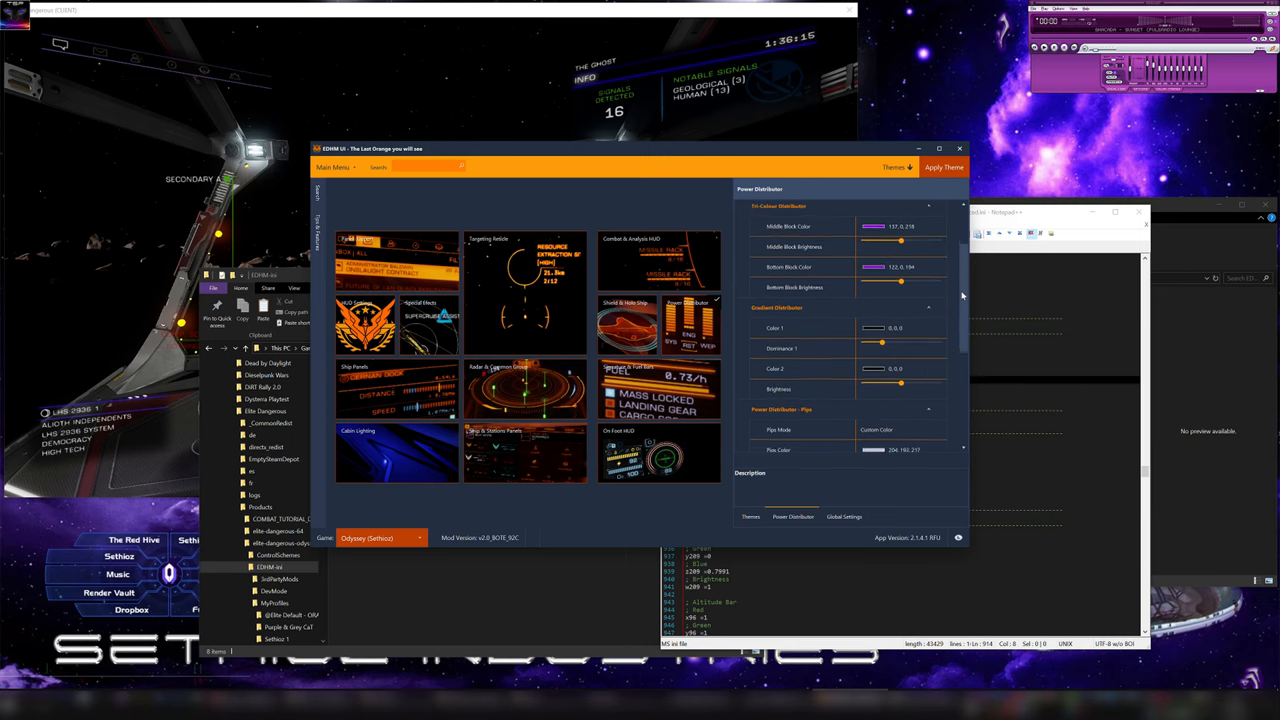
scroll(down, 3)
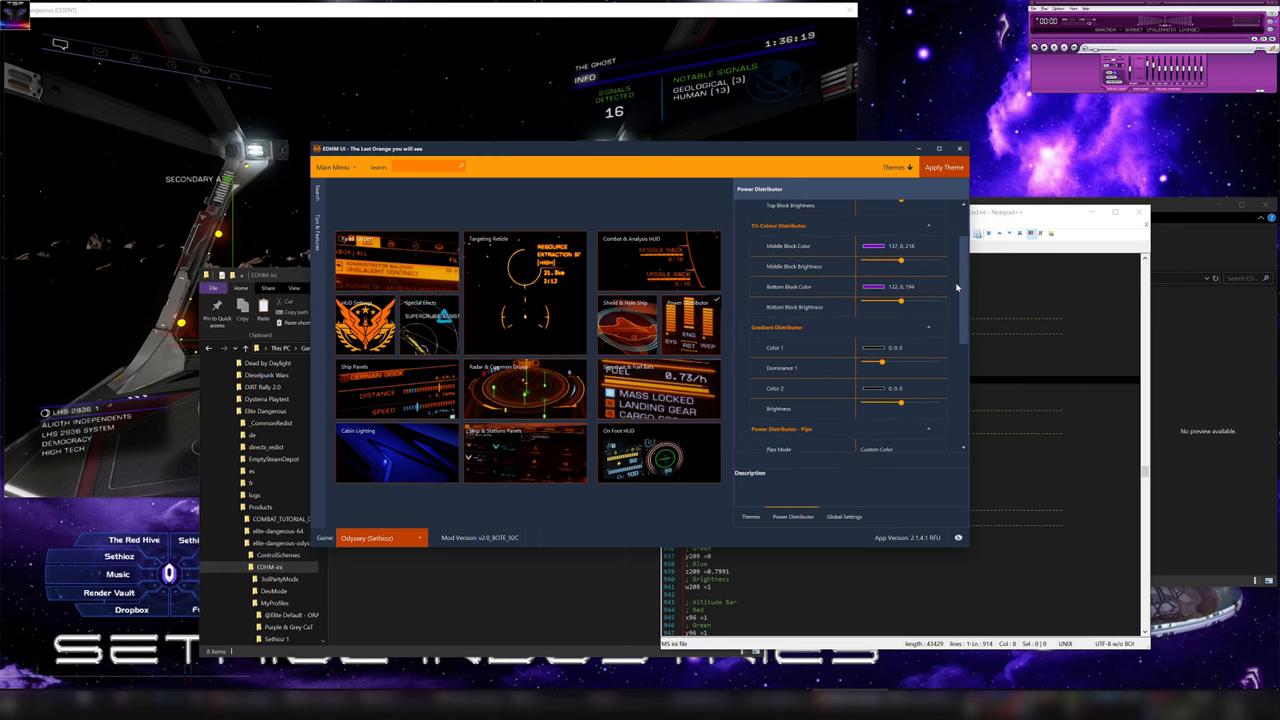
scroll(down, 3)
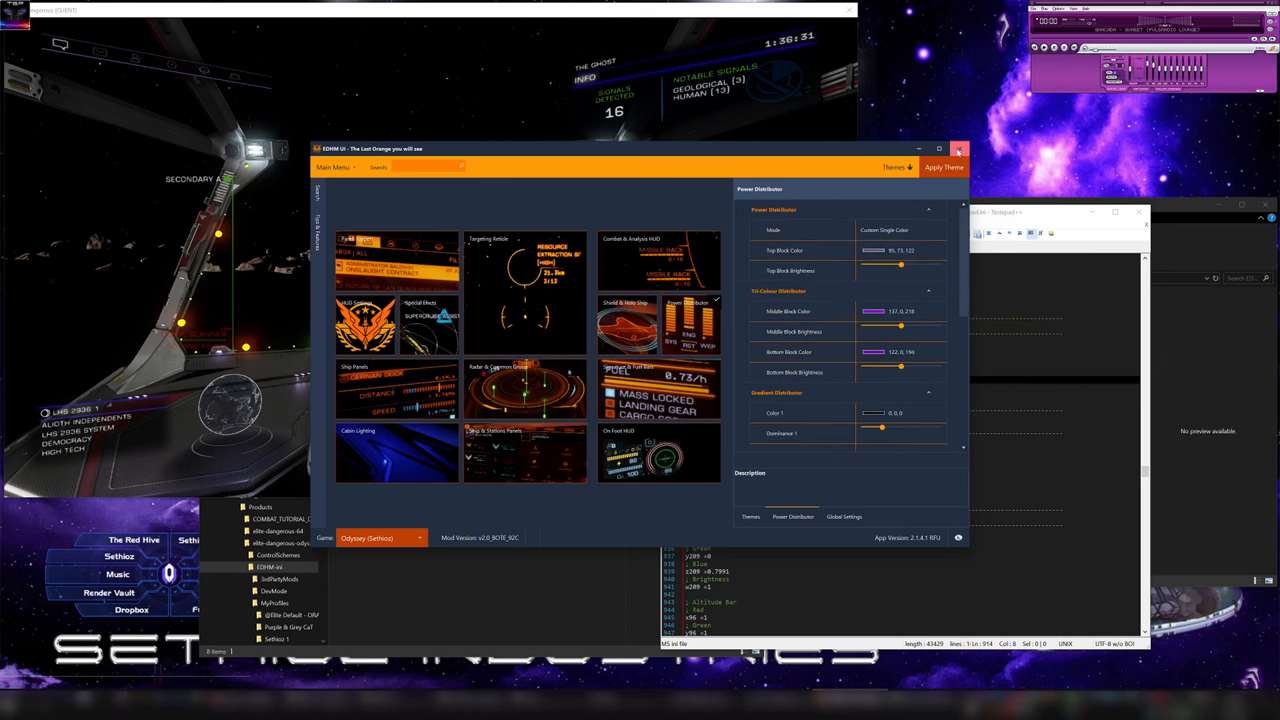
click(958, 150)
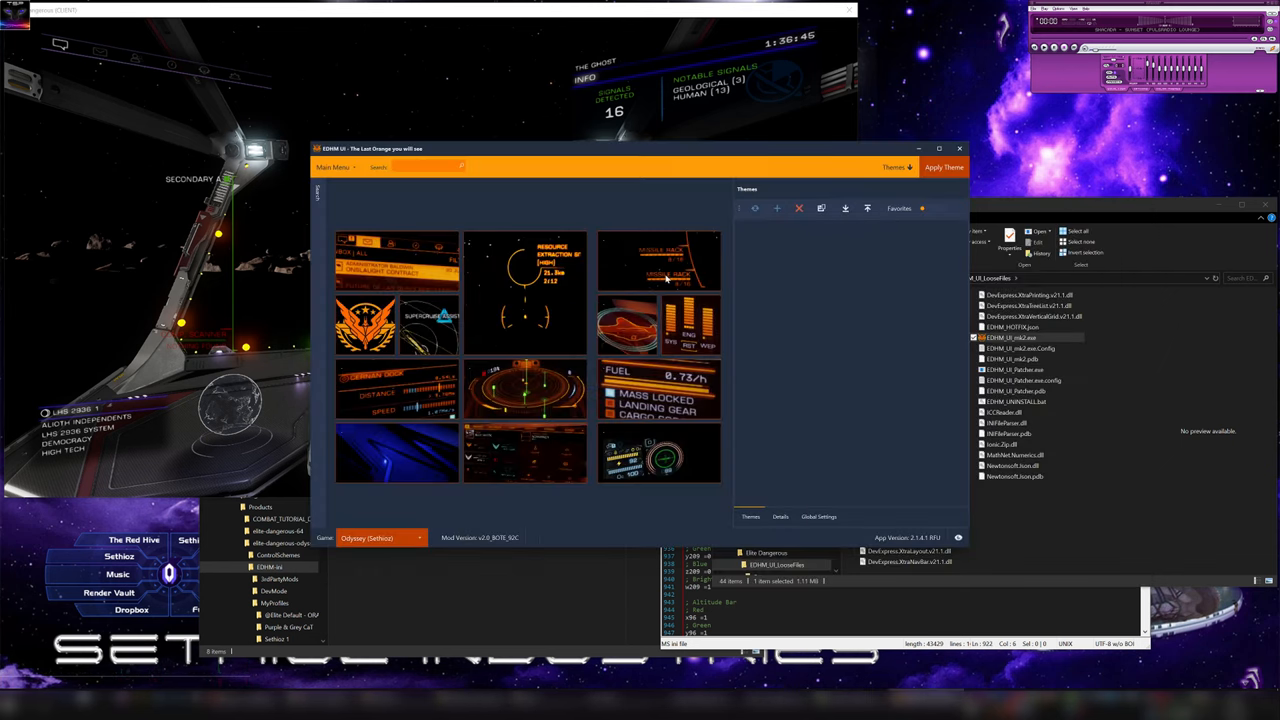
click(690, 324)
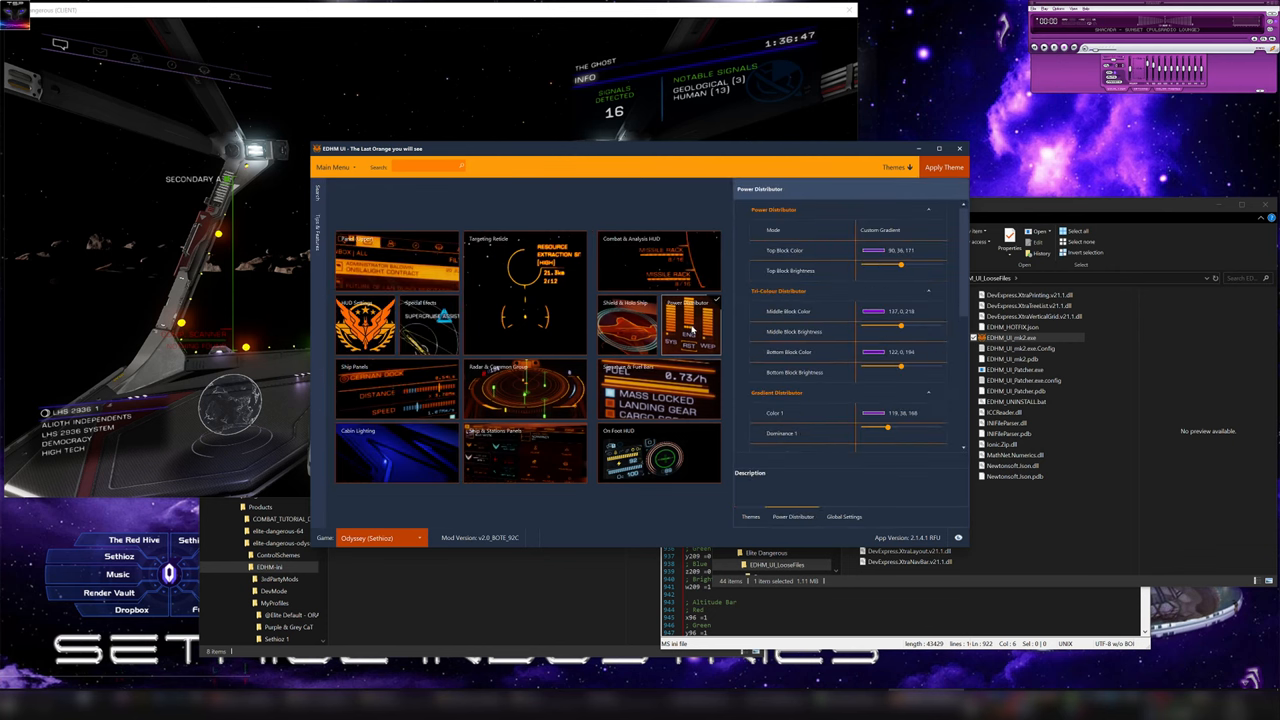
scroll(down, 3)
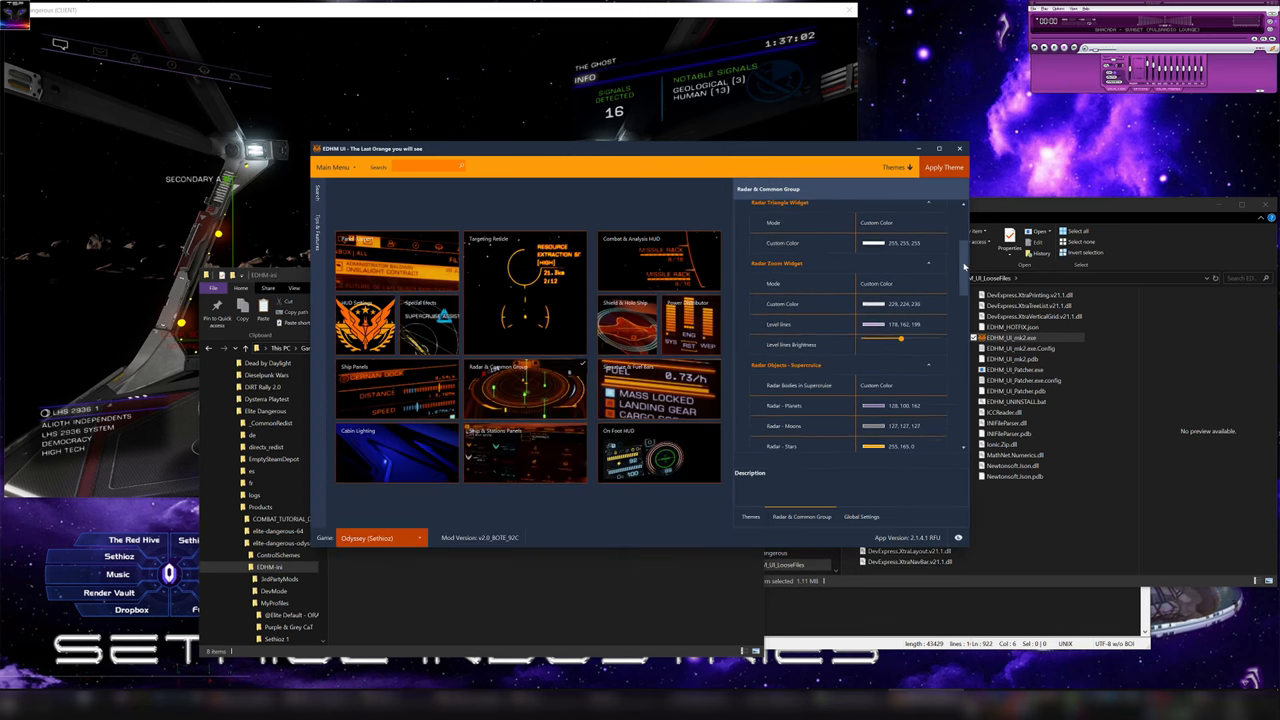
- Set the radar widget's custom colour to a light blue via More Colors and shift the window left
click(936, 304)
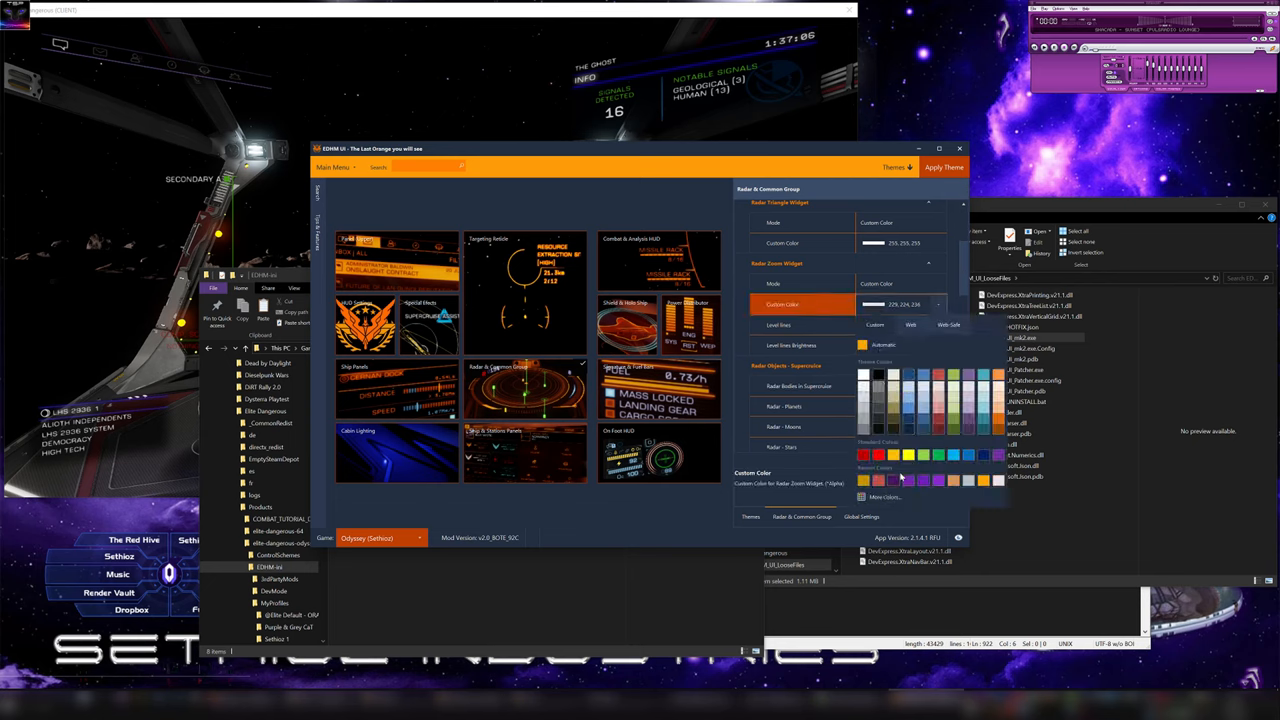
click(890, 304)
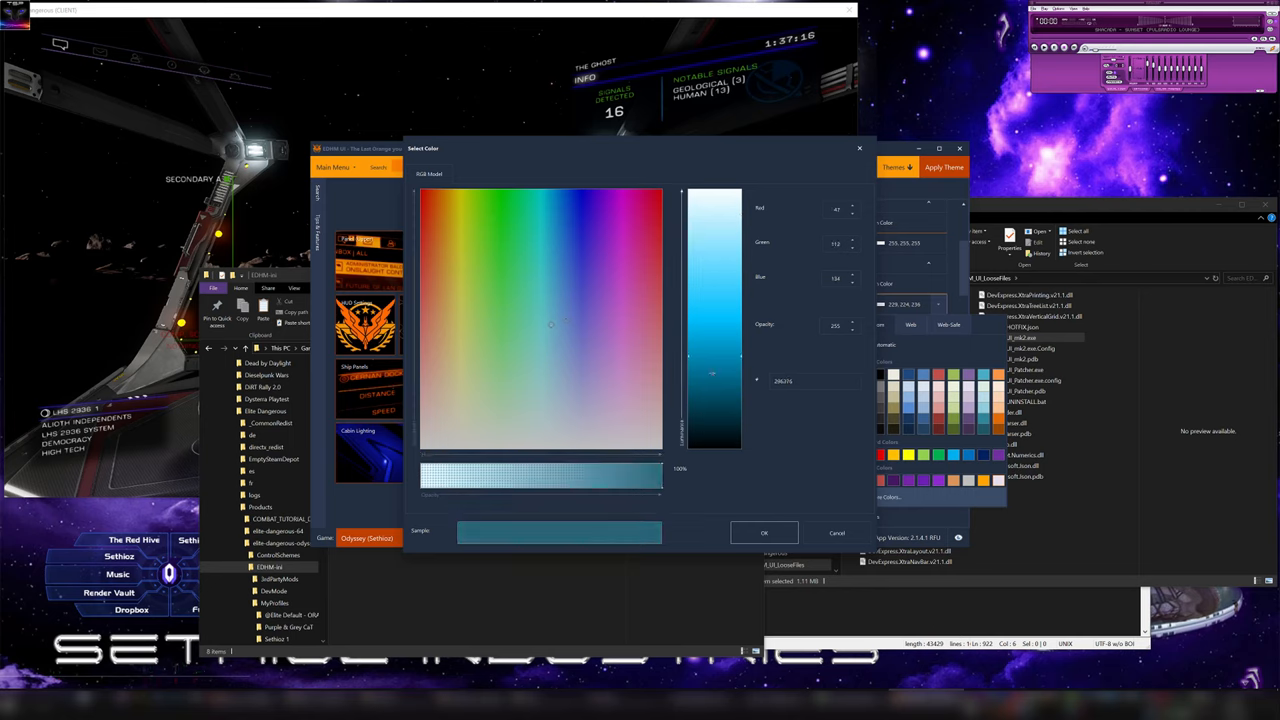
click(764, 532)
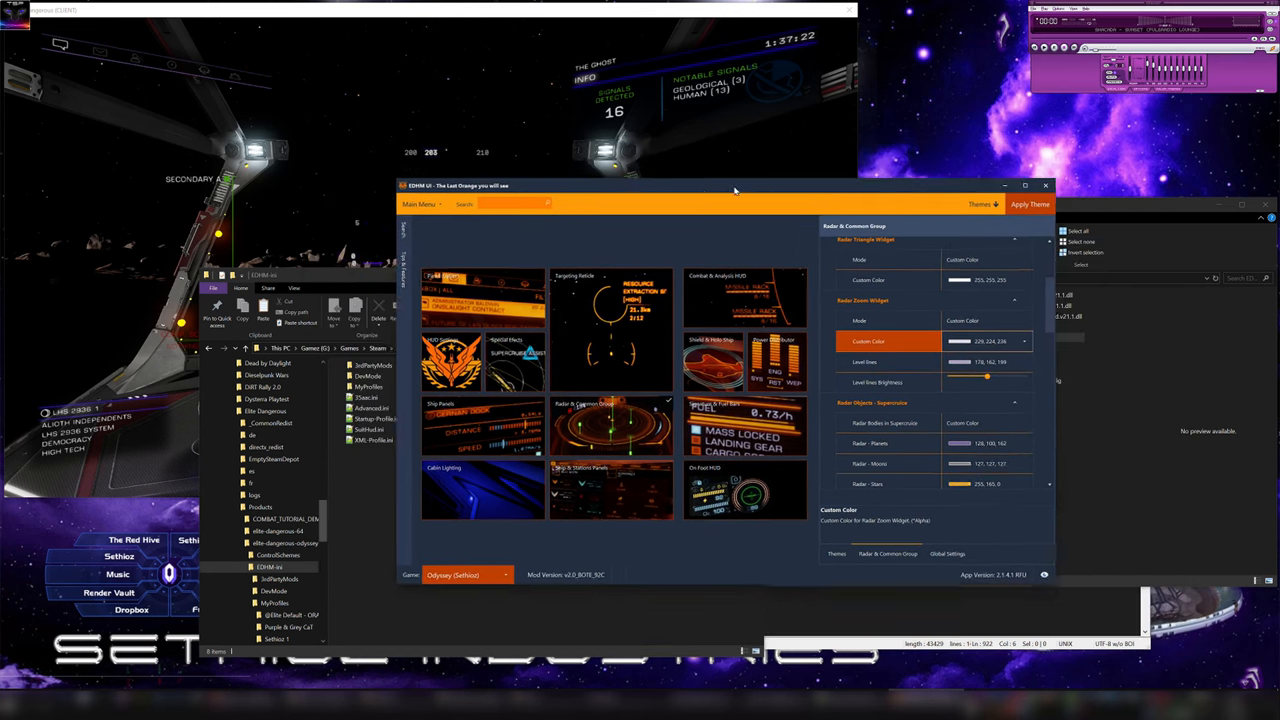
drag(736, 184, 658, 162)
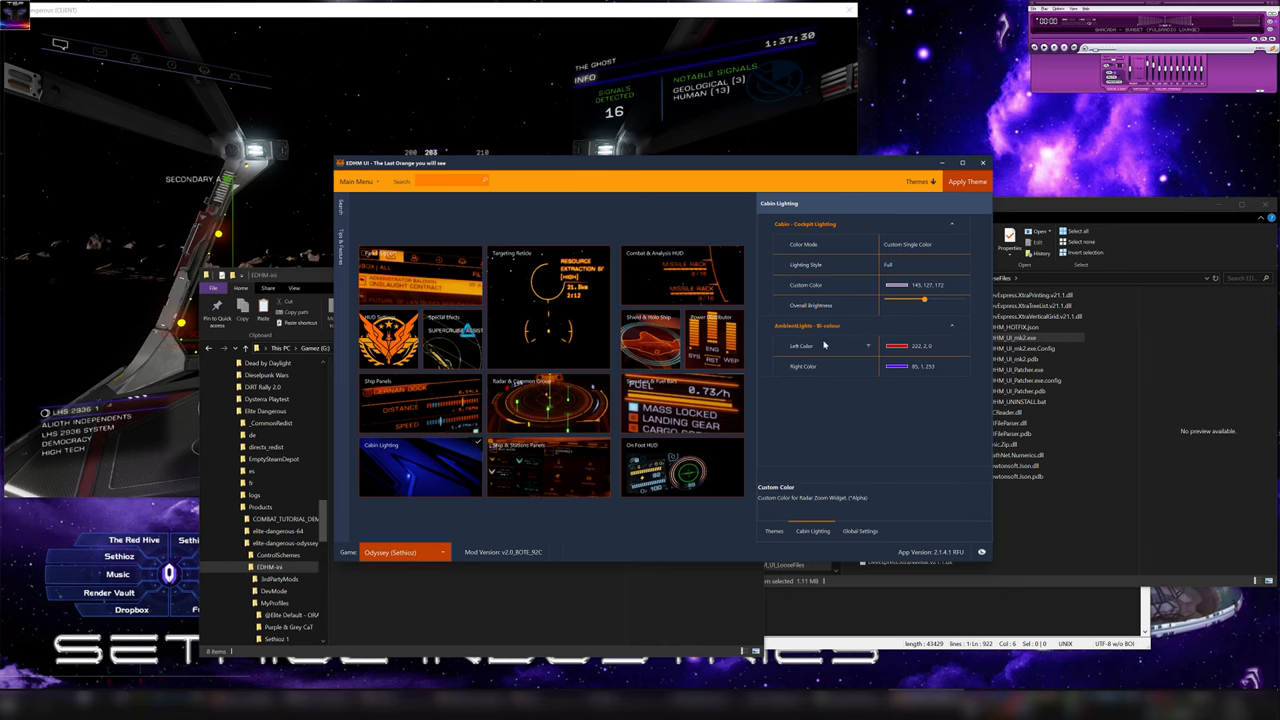
mouse_move(824, 344)
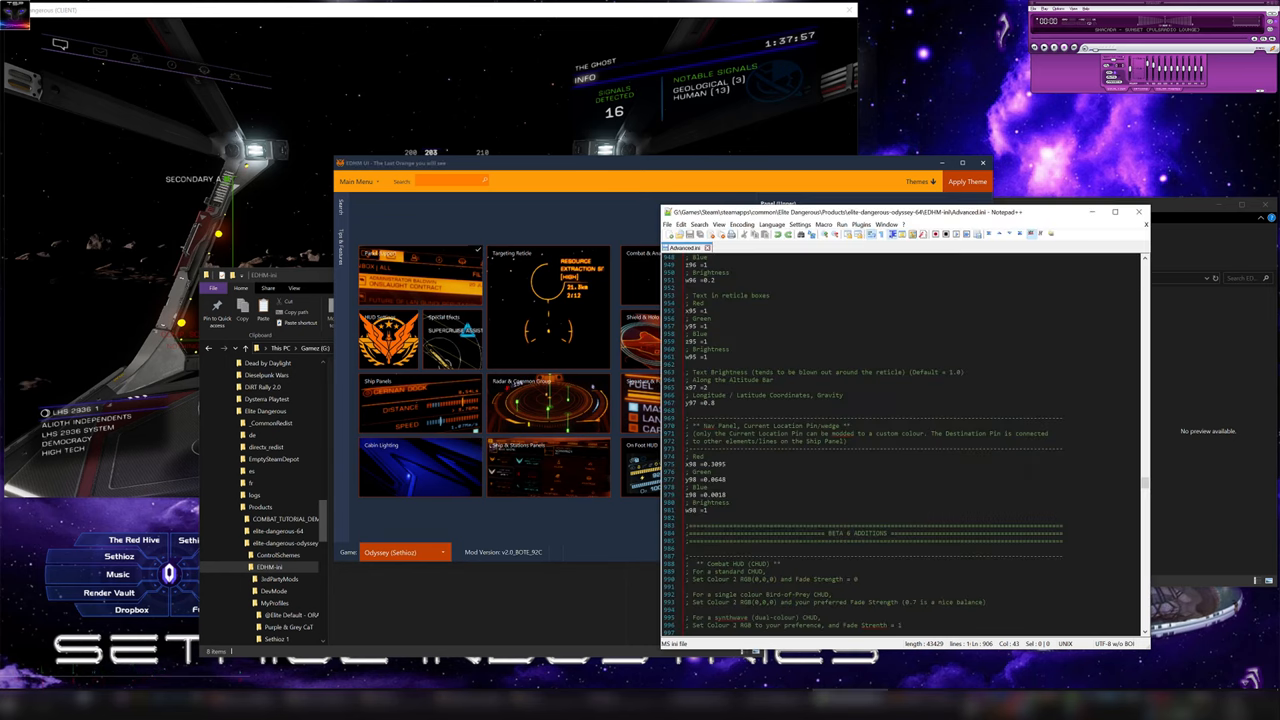
scroll(down, 3)
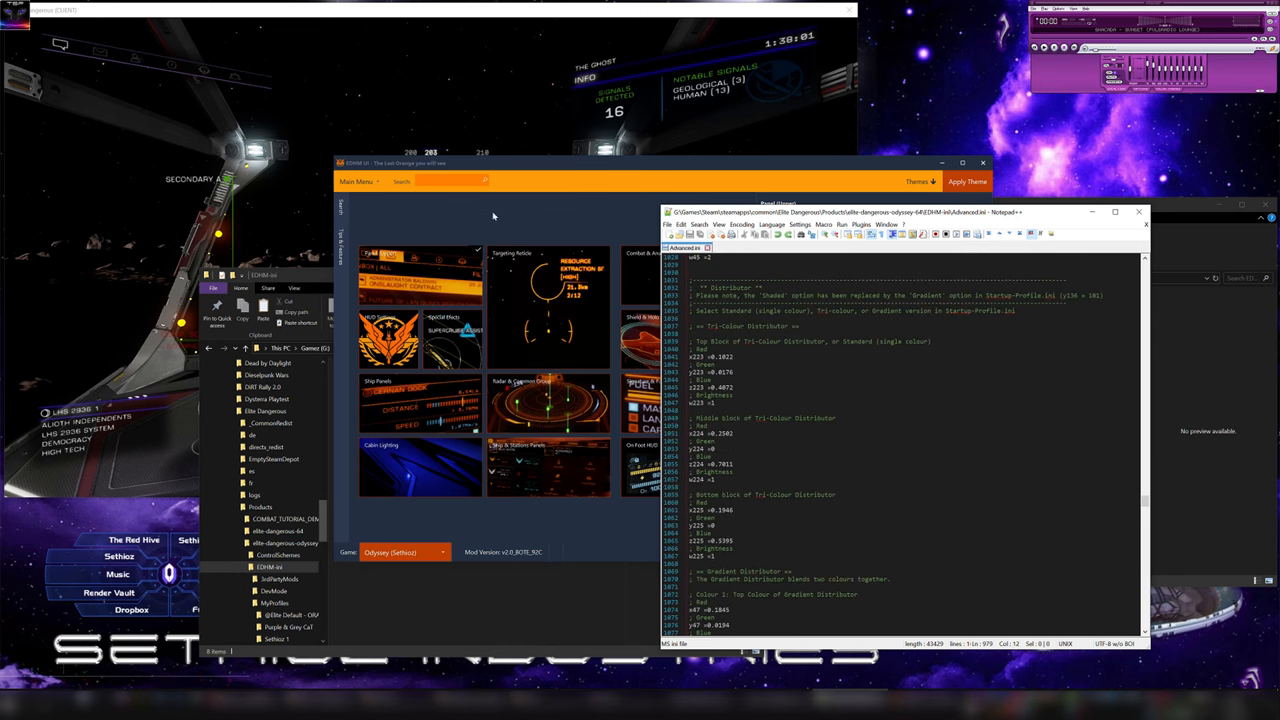
scroll(down, 3)
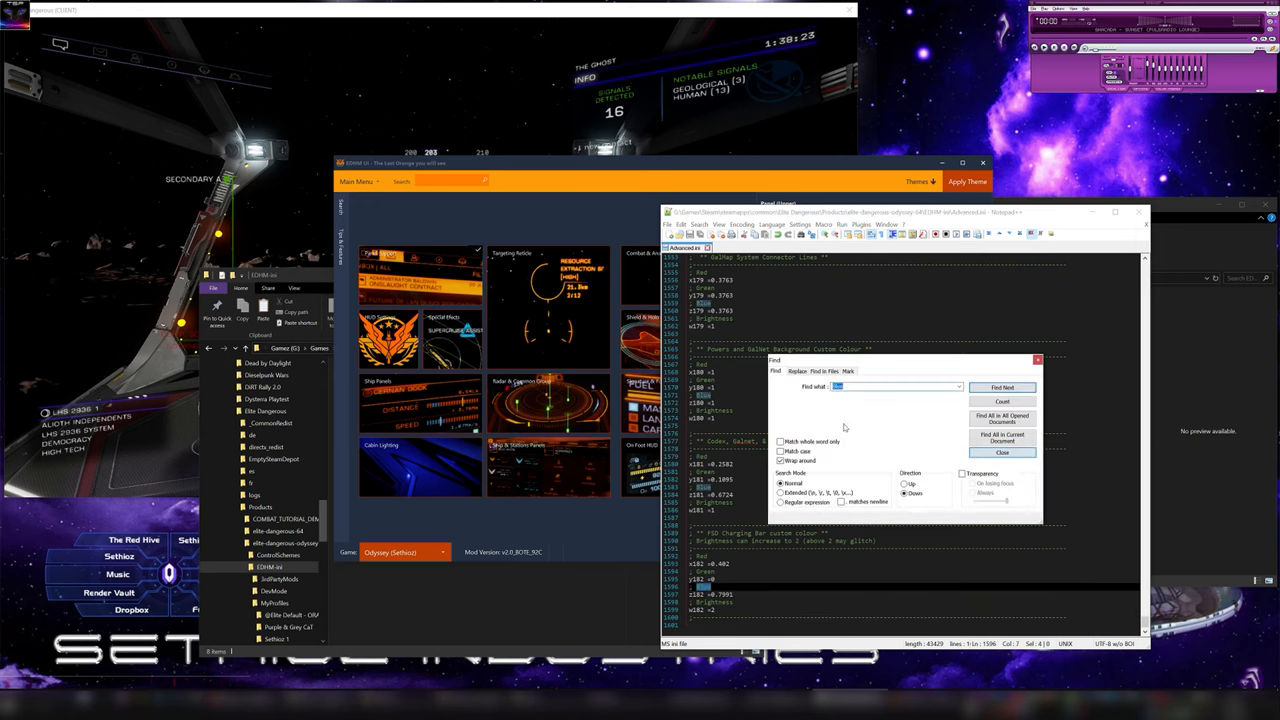
click(1002, 388)
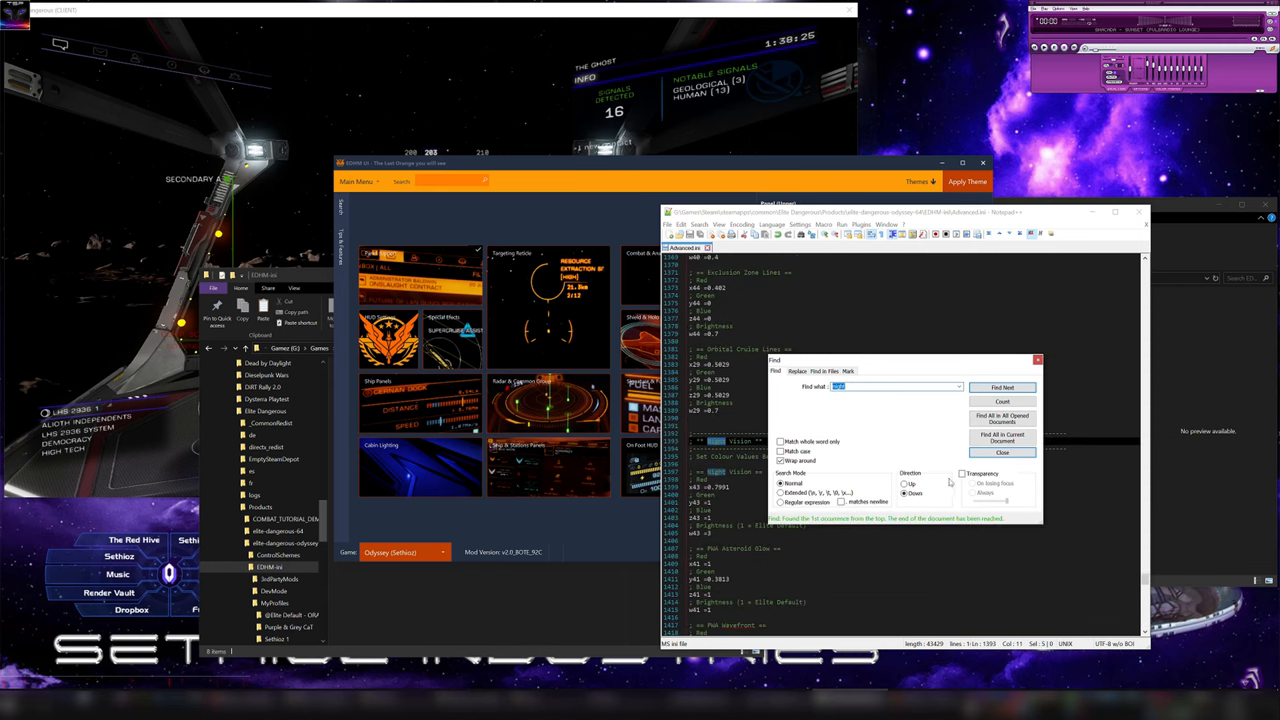
click(1002, 452)
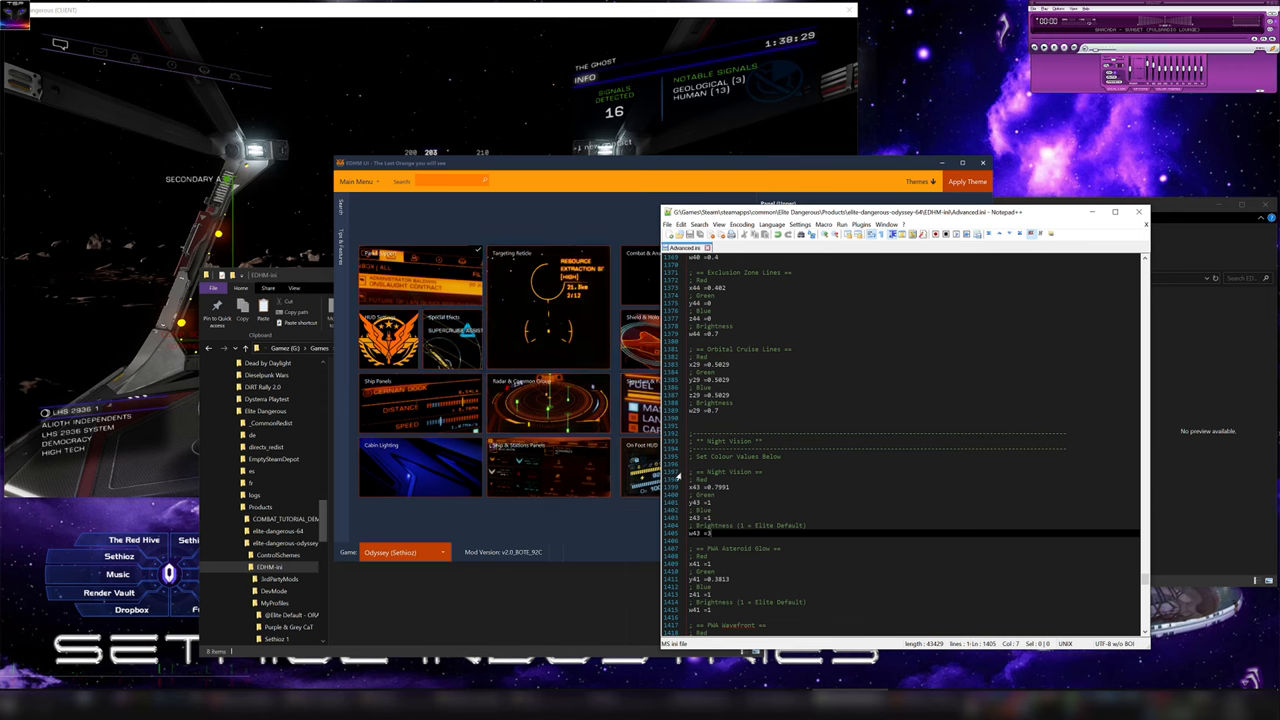
scroll(down, 3)
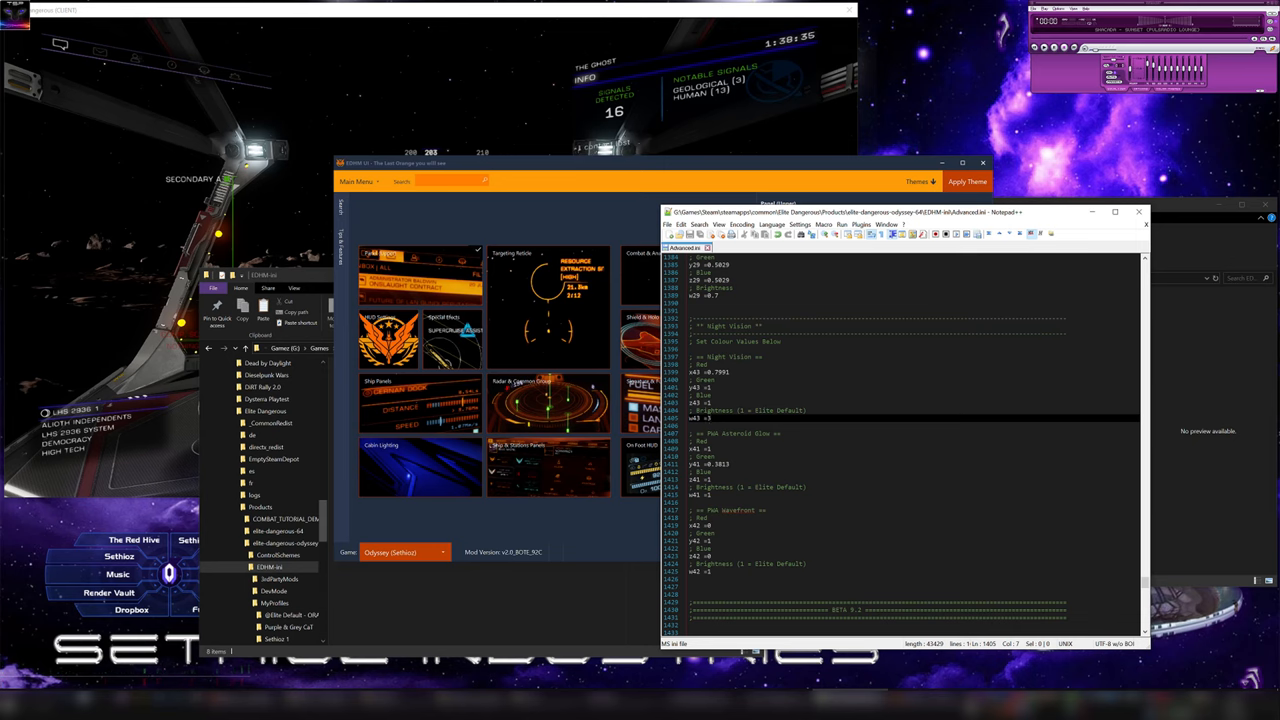
scroll(down, 3)
text(chargin)
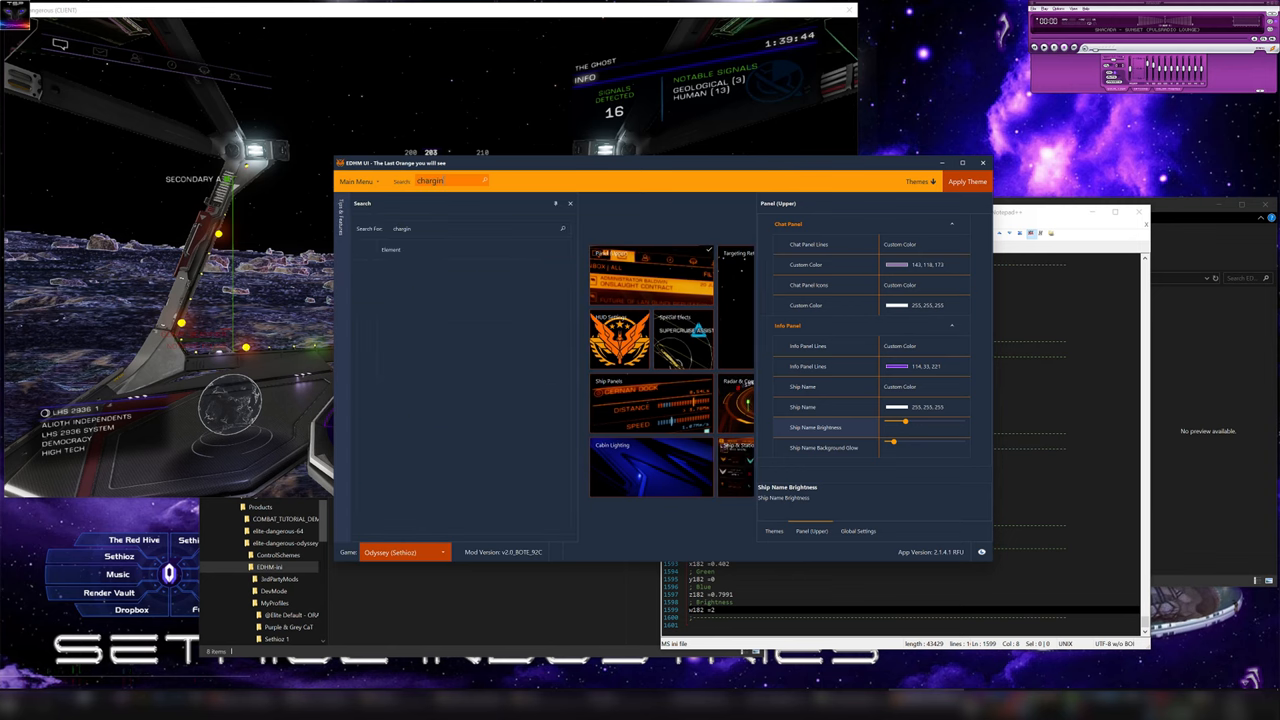
- Pick the FSD Charging Bar search result and look through its HUD Settings colour options
click(428, 334)
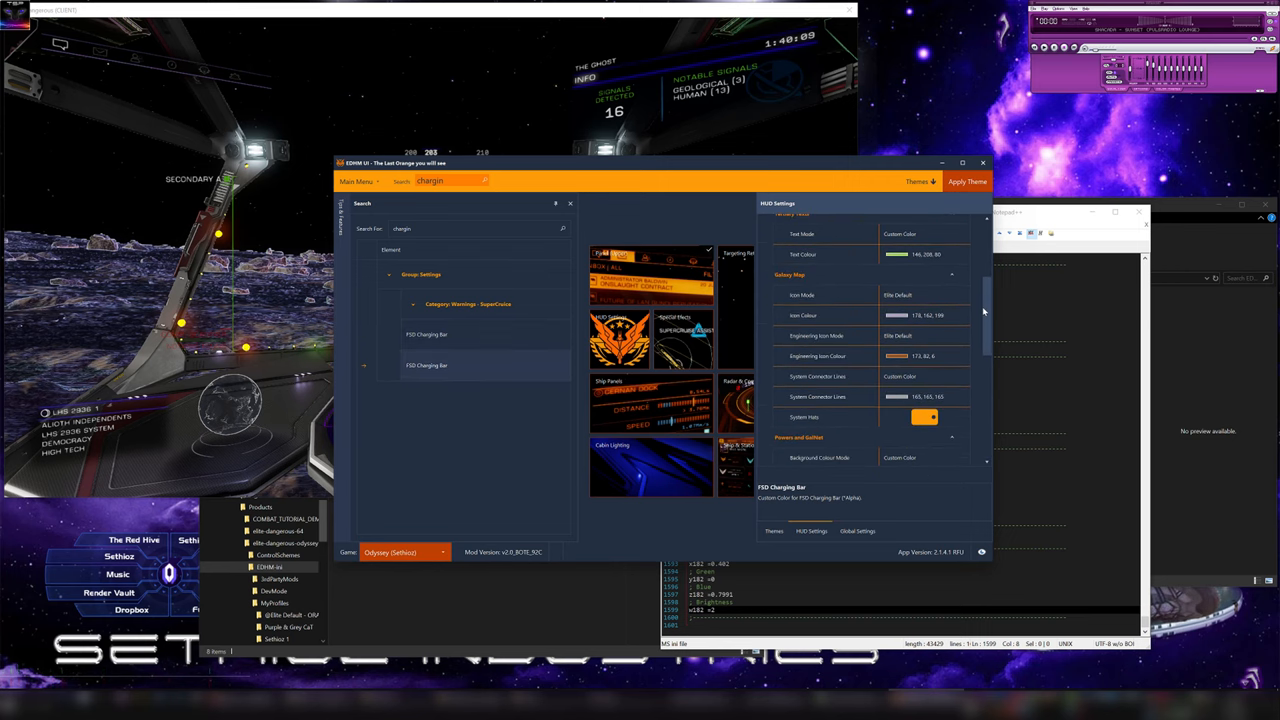
scroll(down, 3)
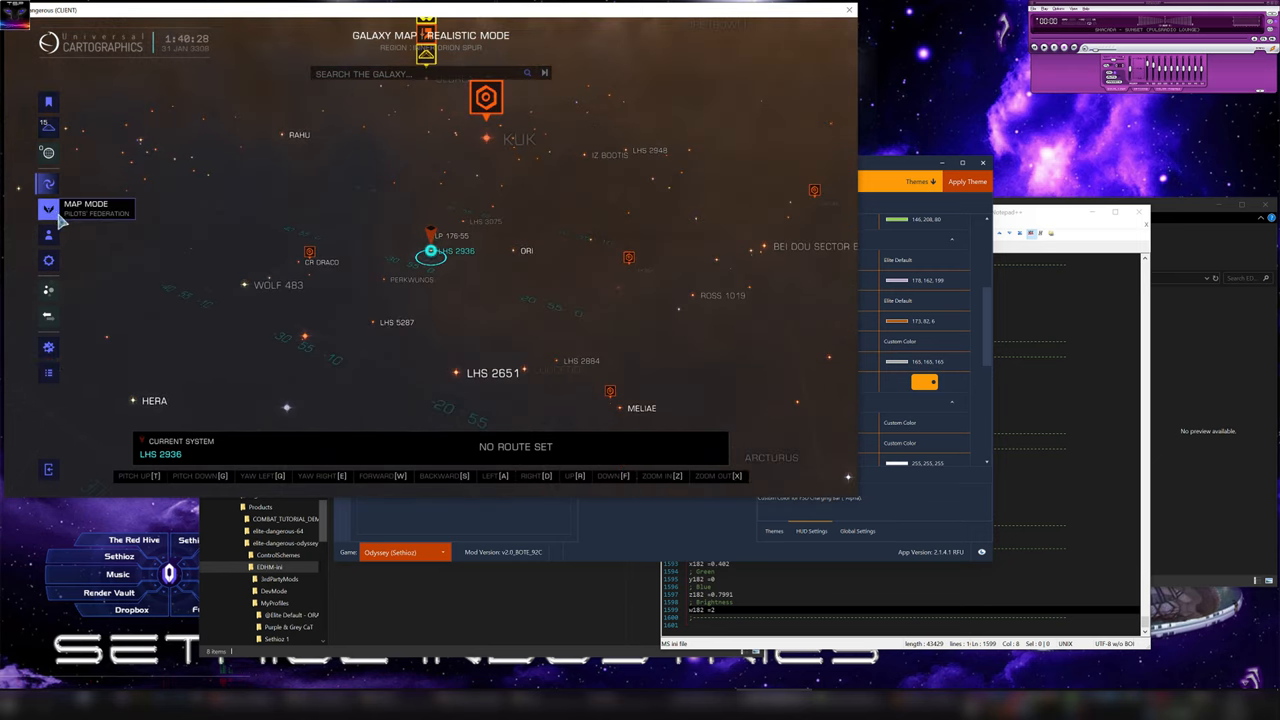
- Switch the galaxy map's display mode to view the recolored cartography HUD
click(48, 180)
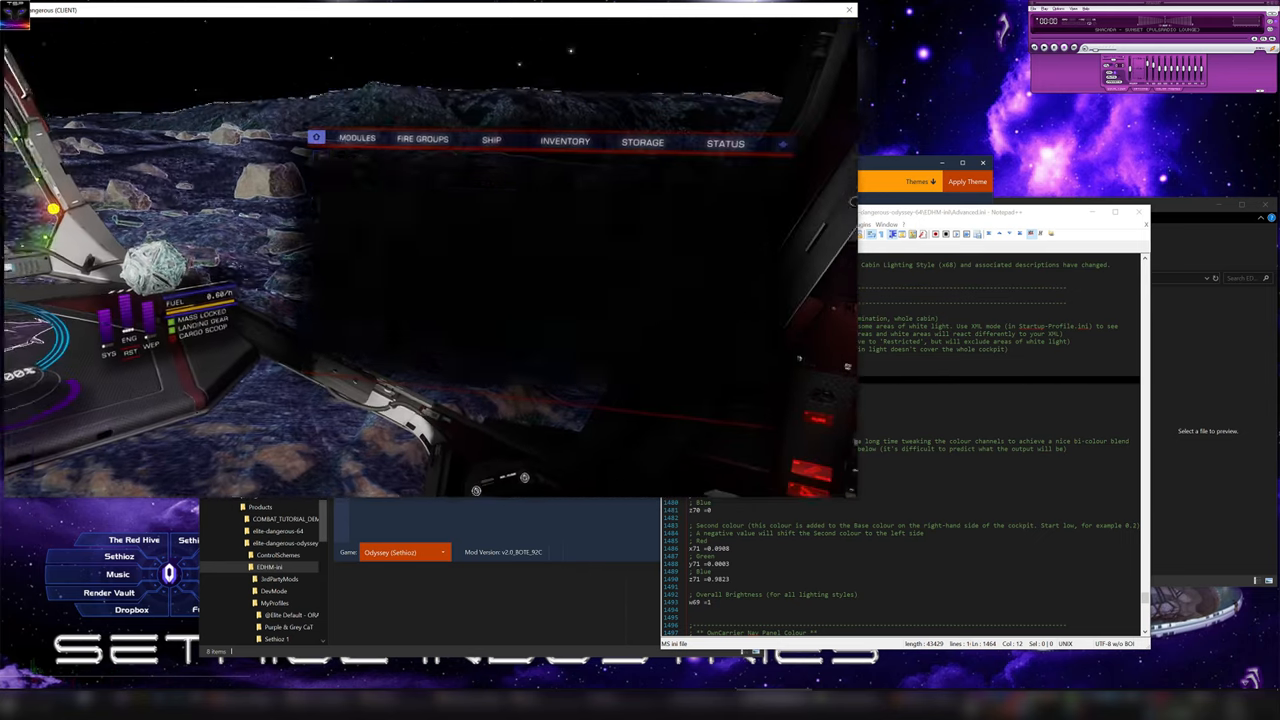
- Inspect the recolored Modules and Ship pages, then the Contacts and Navigation lists for LHS 2936
click(724, 142)
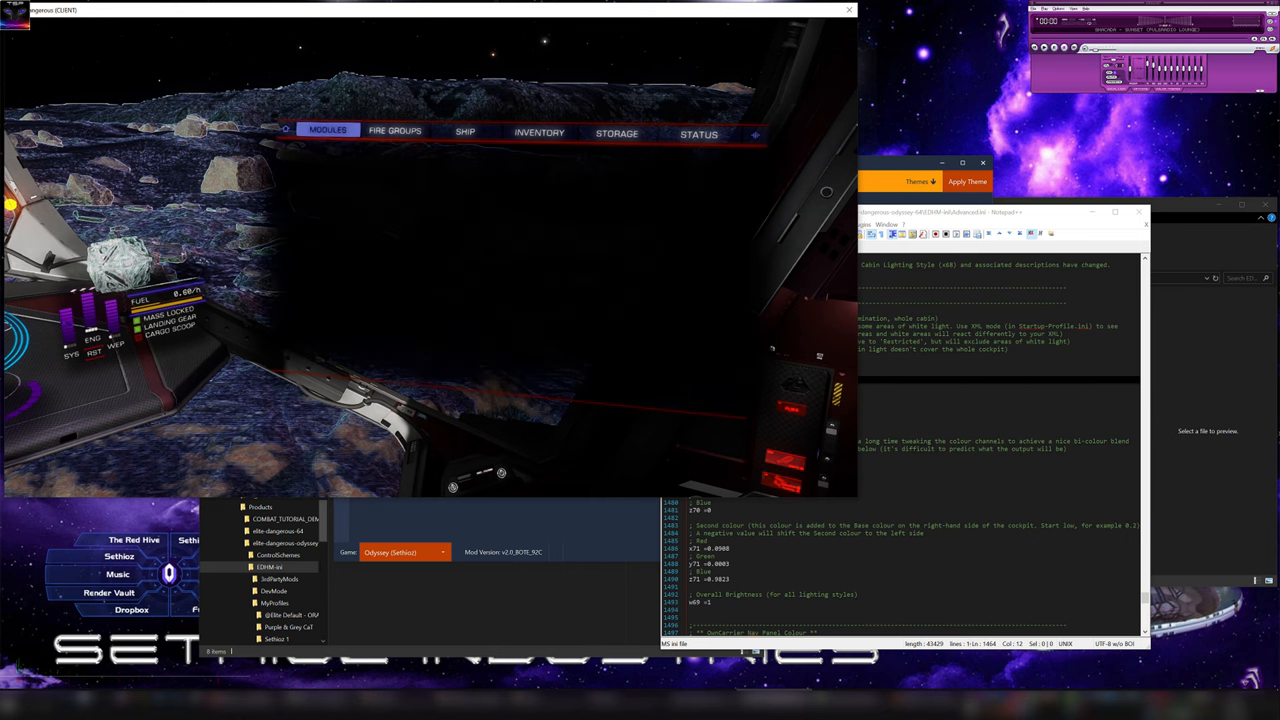
click(464, 132)
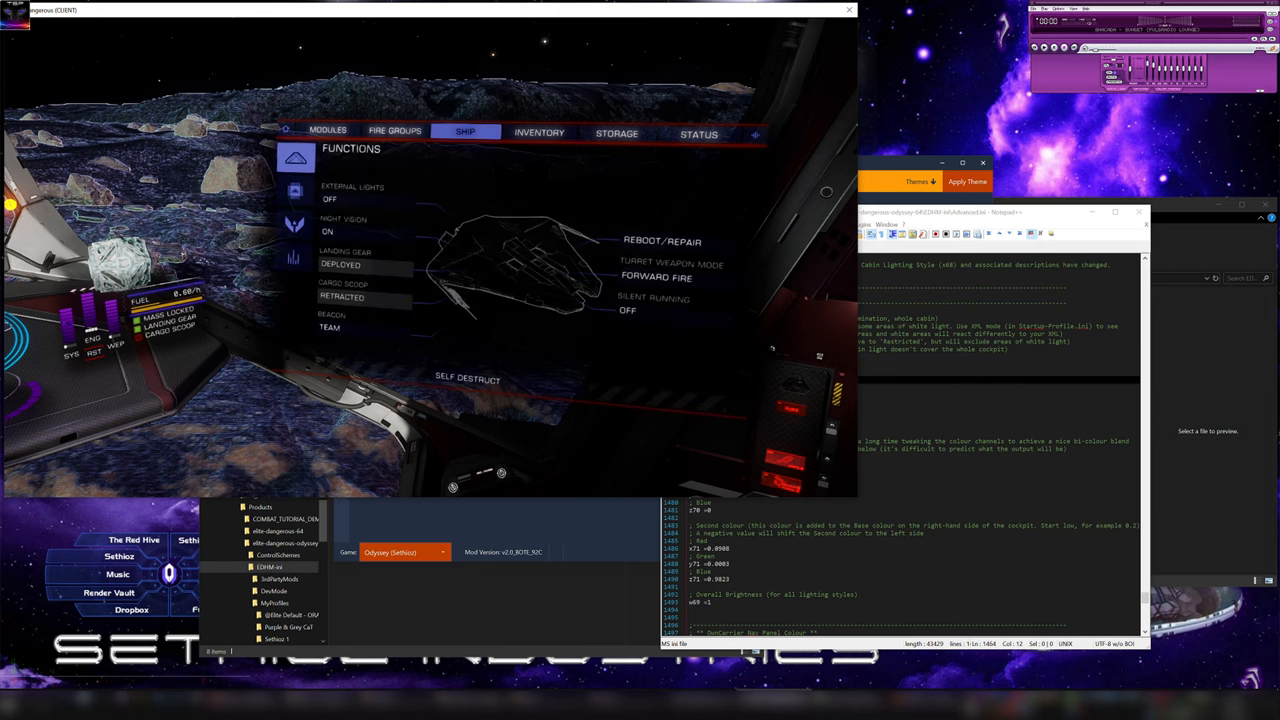
click(616, 132)
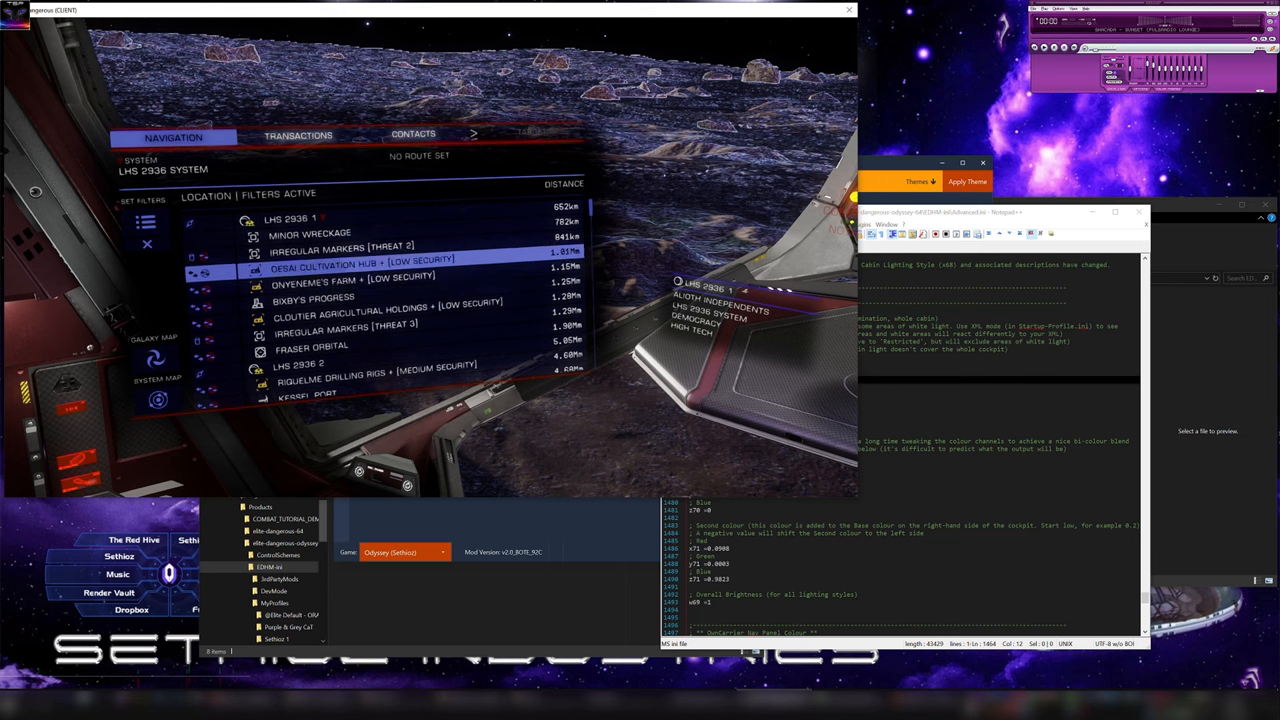
click(412, 136)
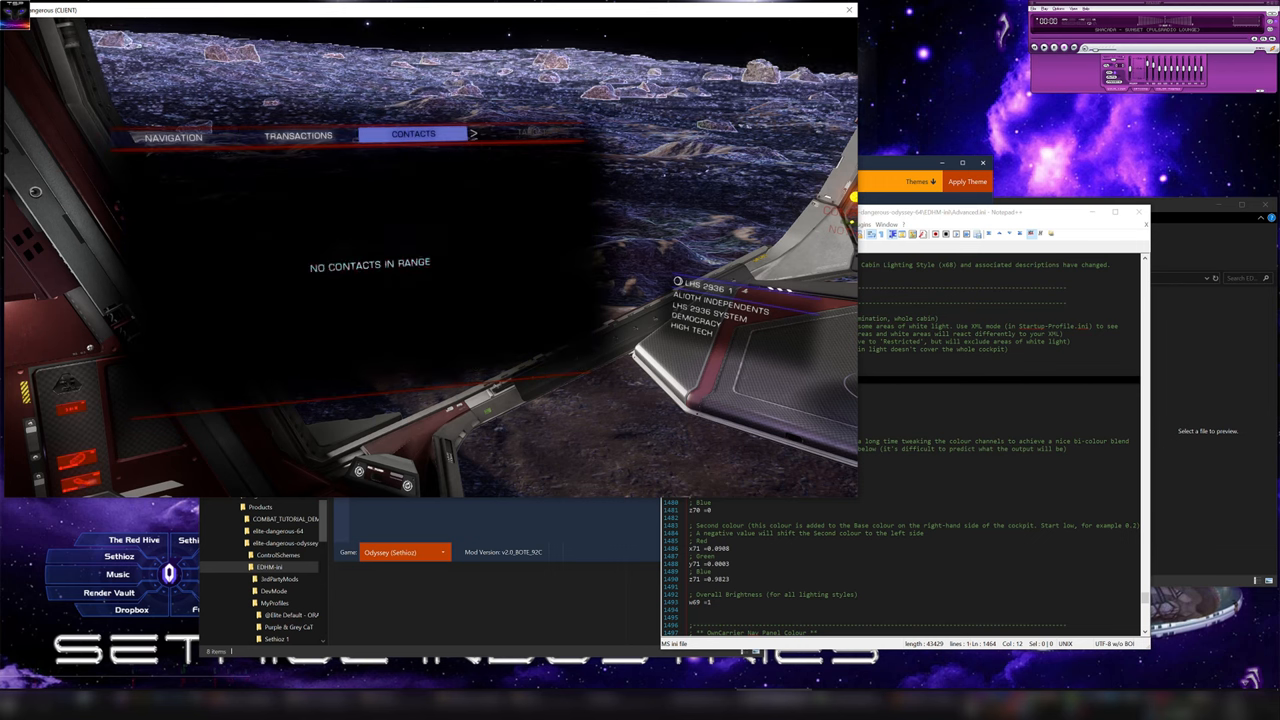
click(296, 136)
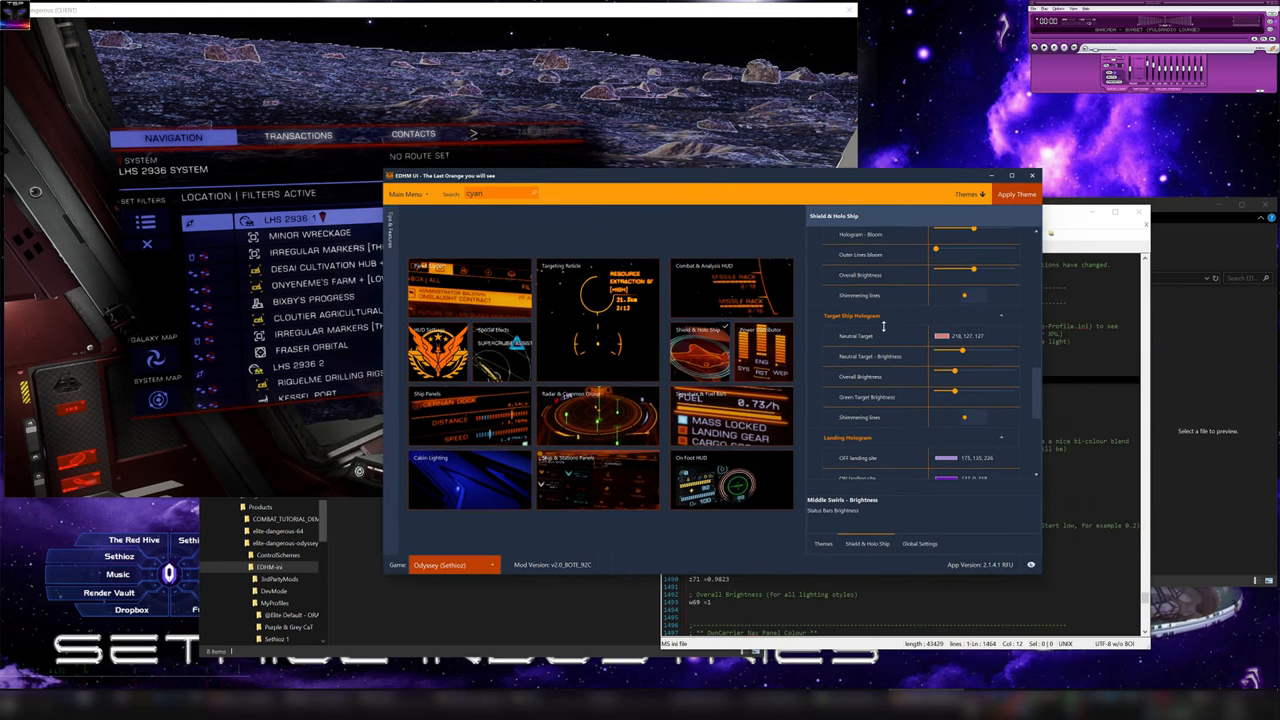
- Scroll the theme settings past holograms, shields and circular items down to the Ship Panels colours
scroll(down, 3)
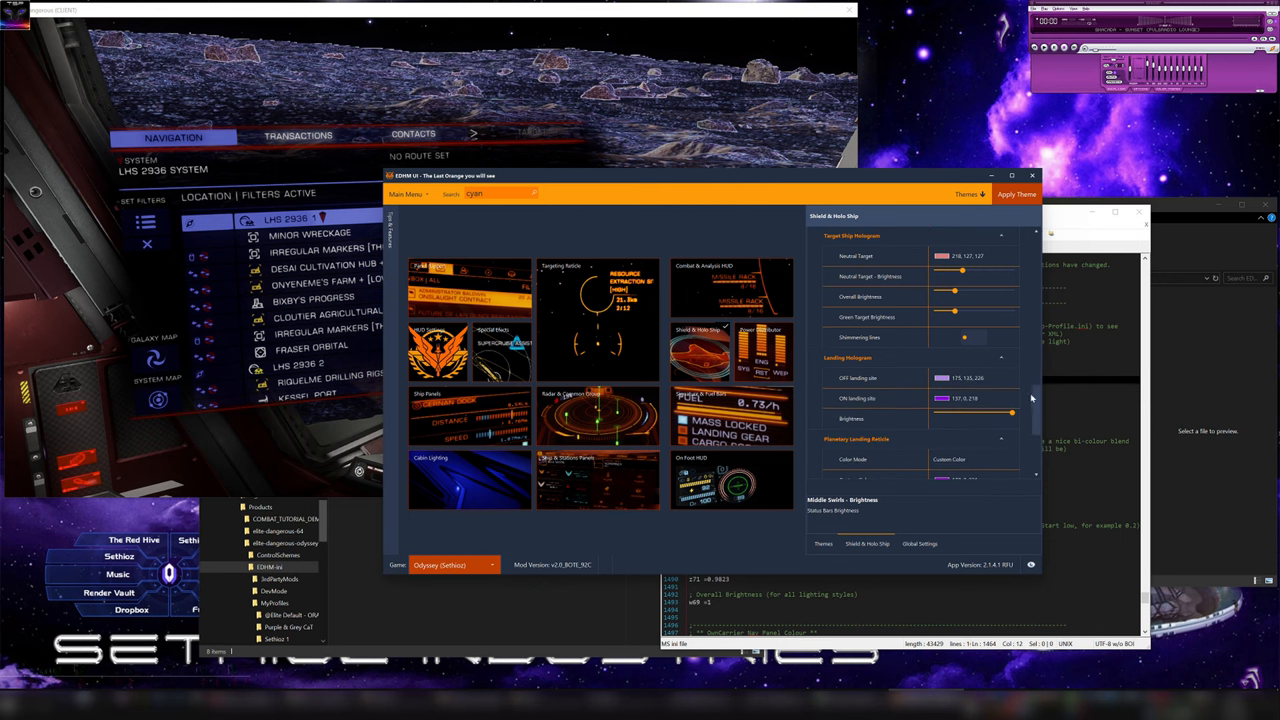
scroll(down, 3)
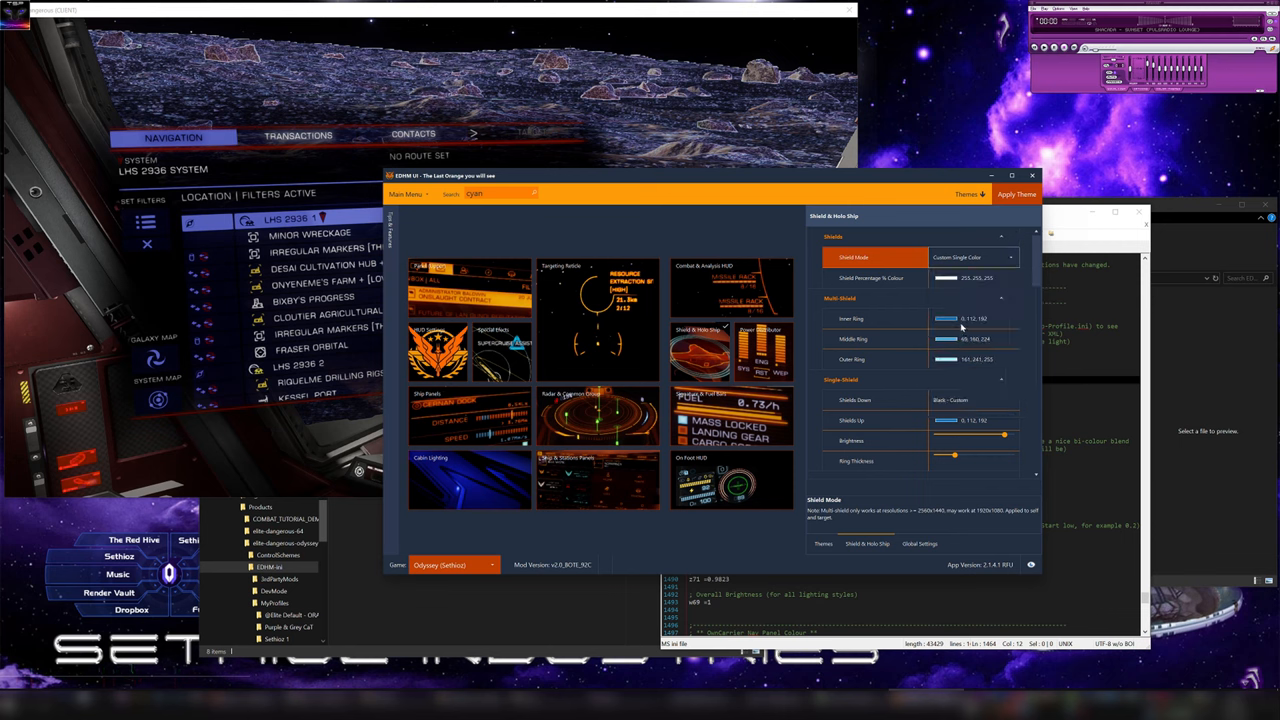
mouse_move(958, 348)
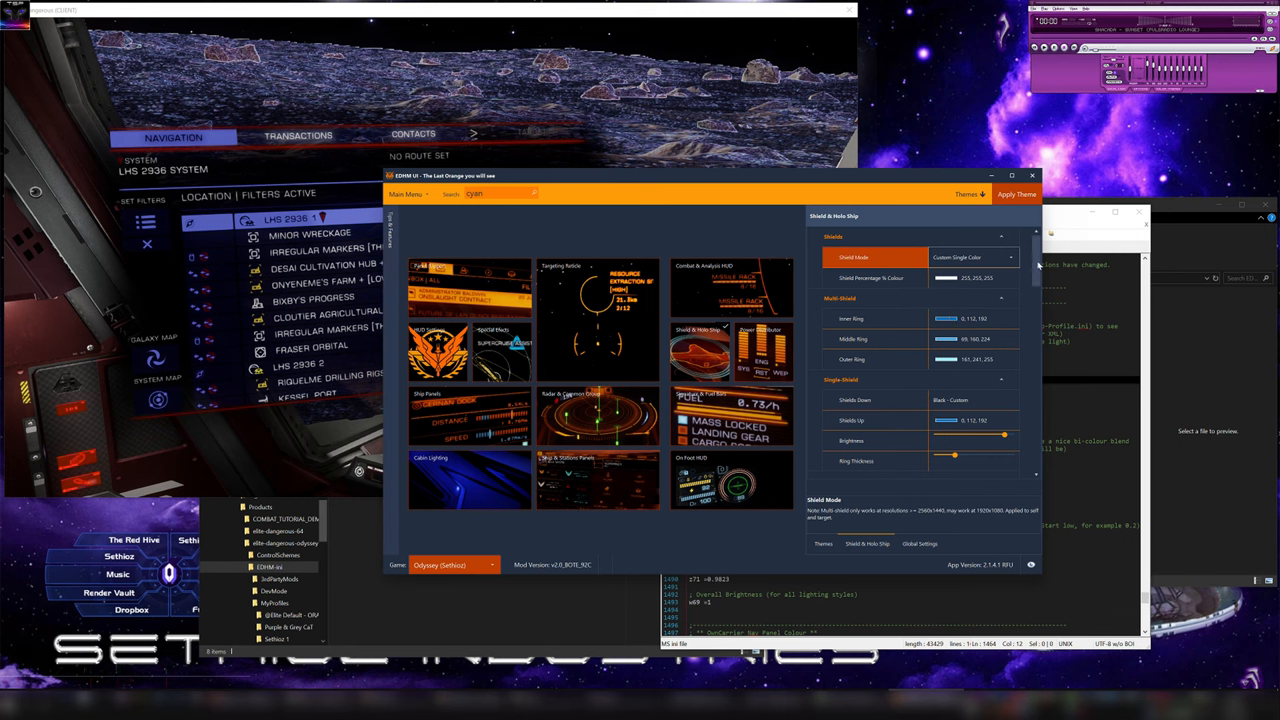
scroll(down, 3)
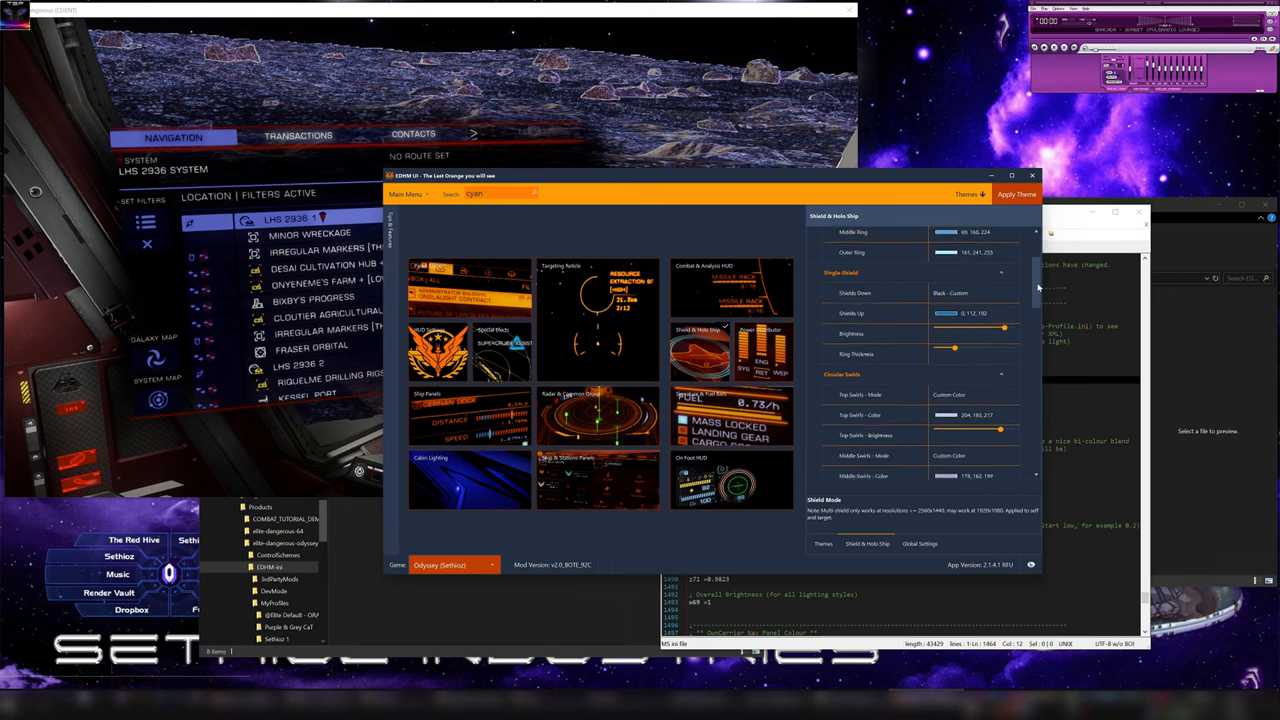
scroll(down, 3)
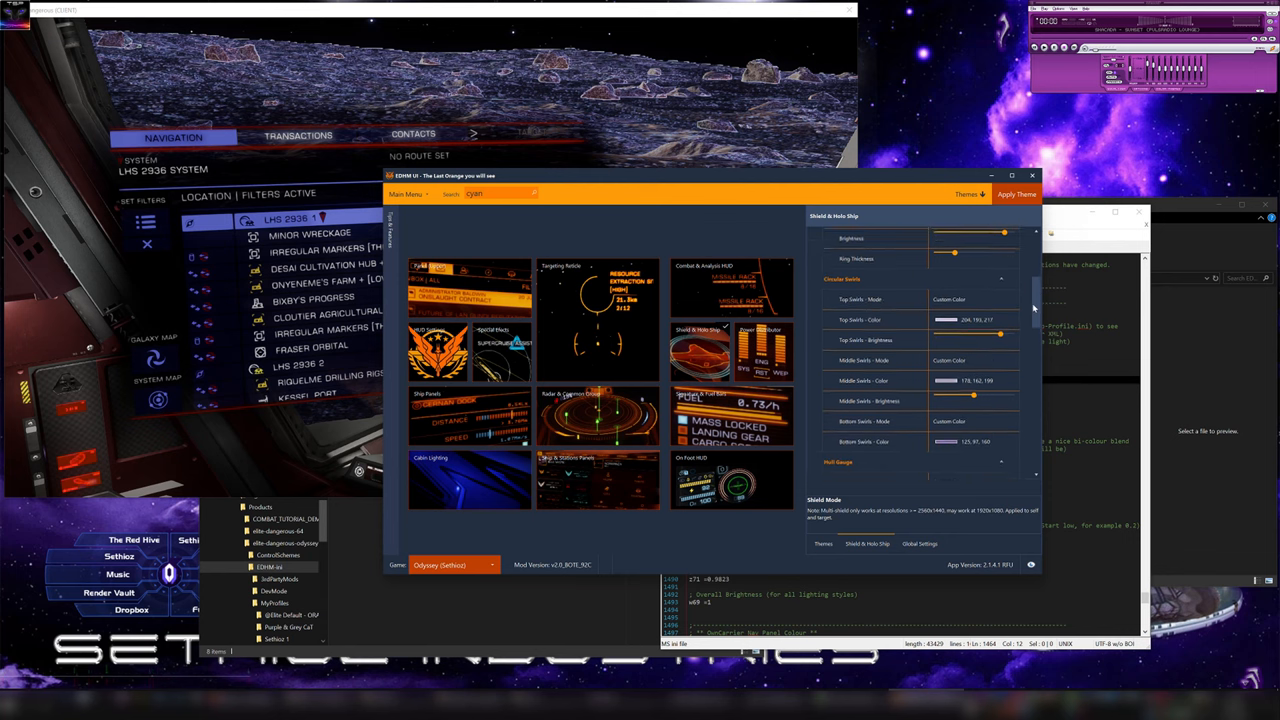
scroll(down, 3)
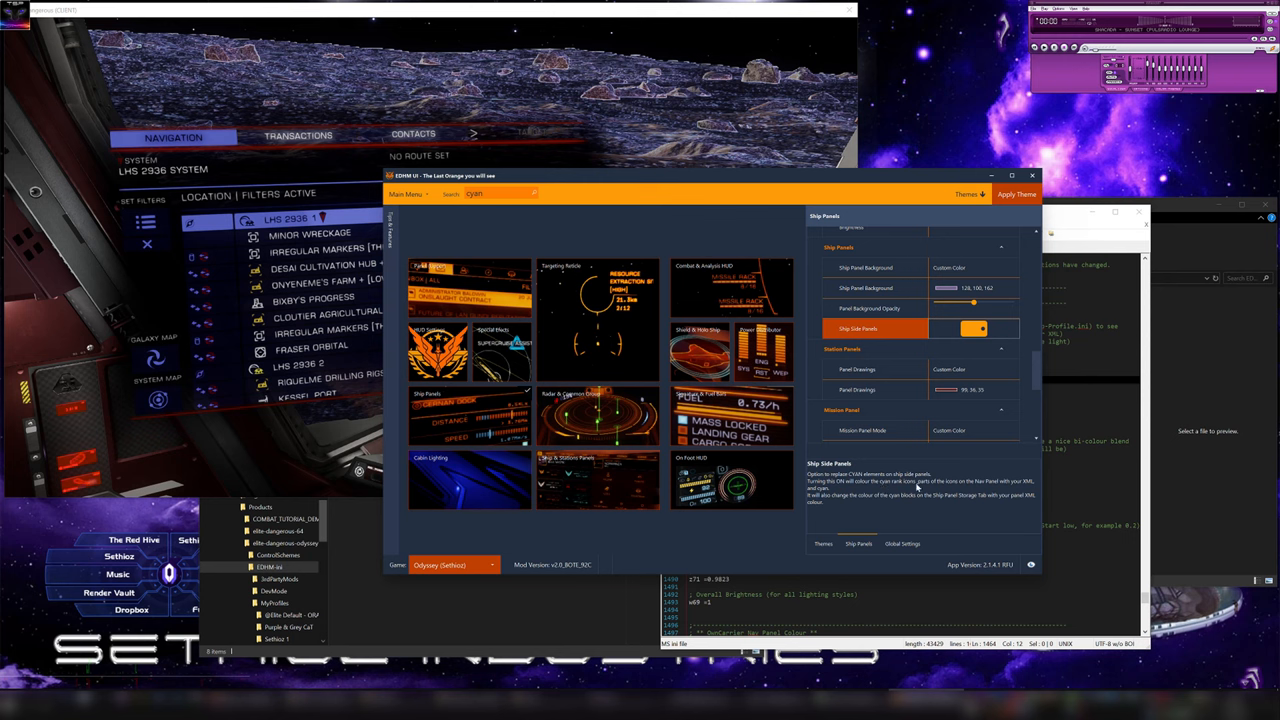
mouse_move(984, 488)
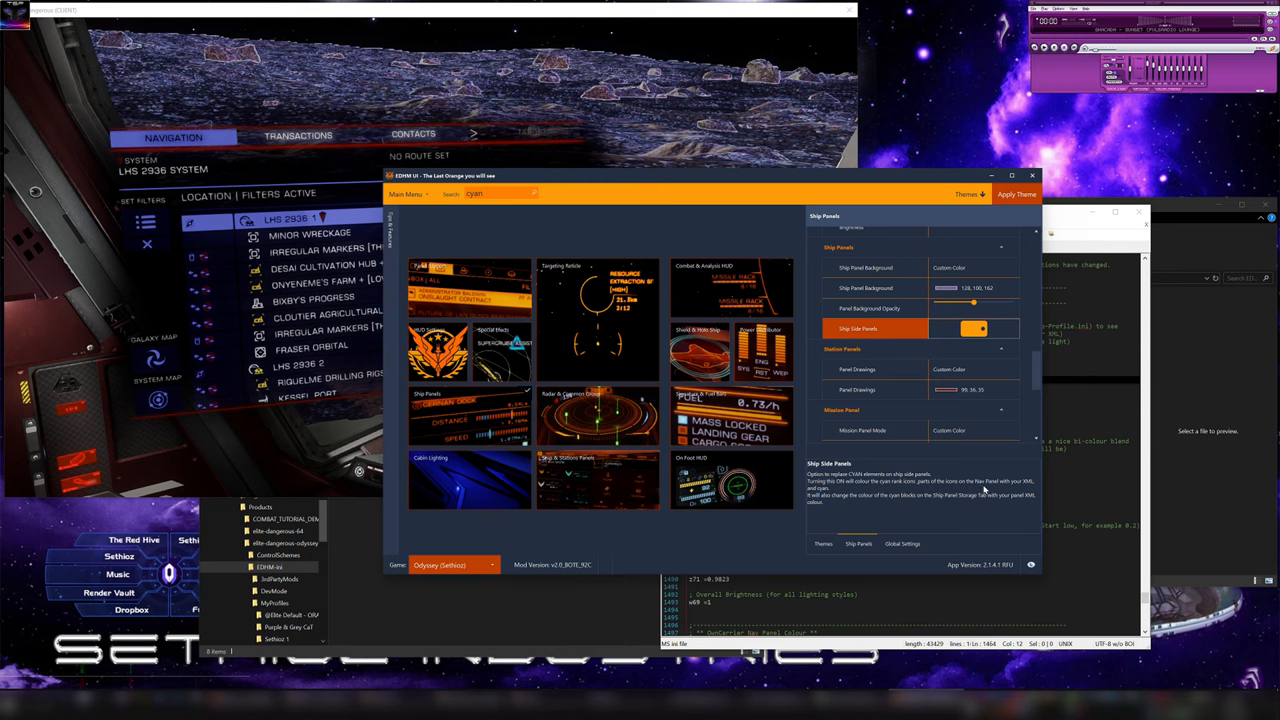
mouse_move(800, 496)
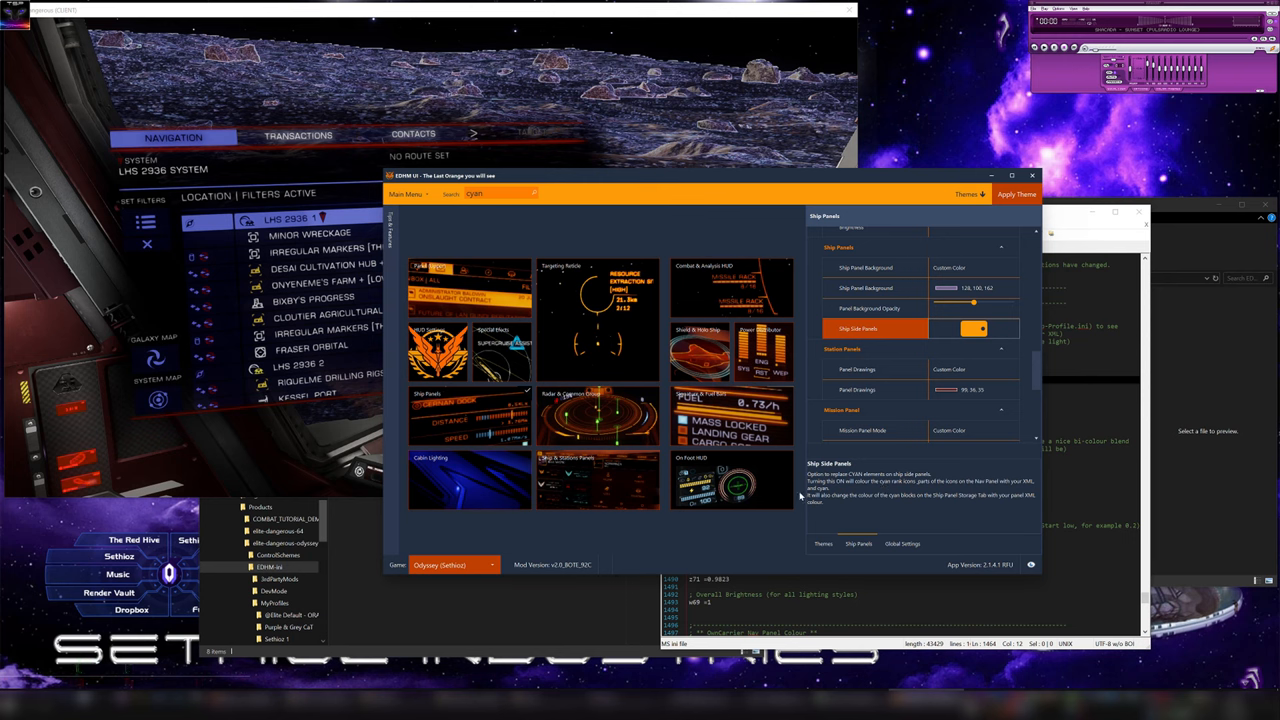
mouse_move(830, 504)
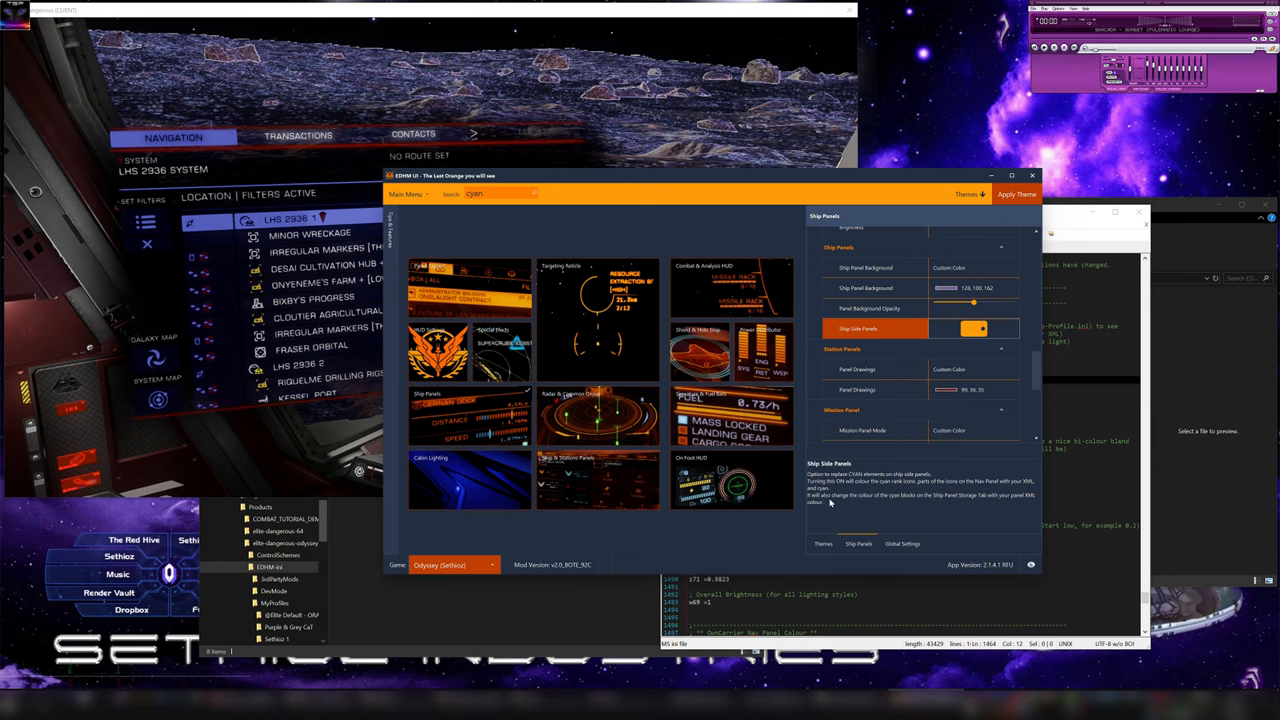
mouse_move(670, 138)
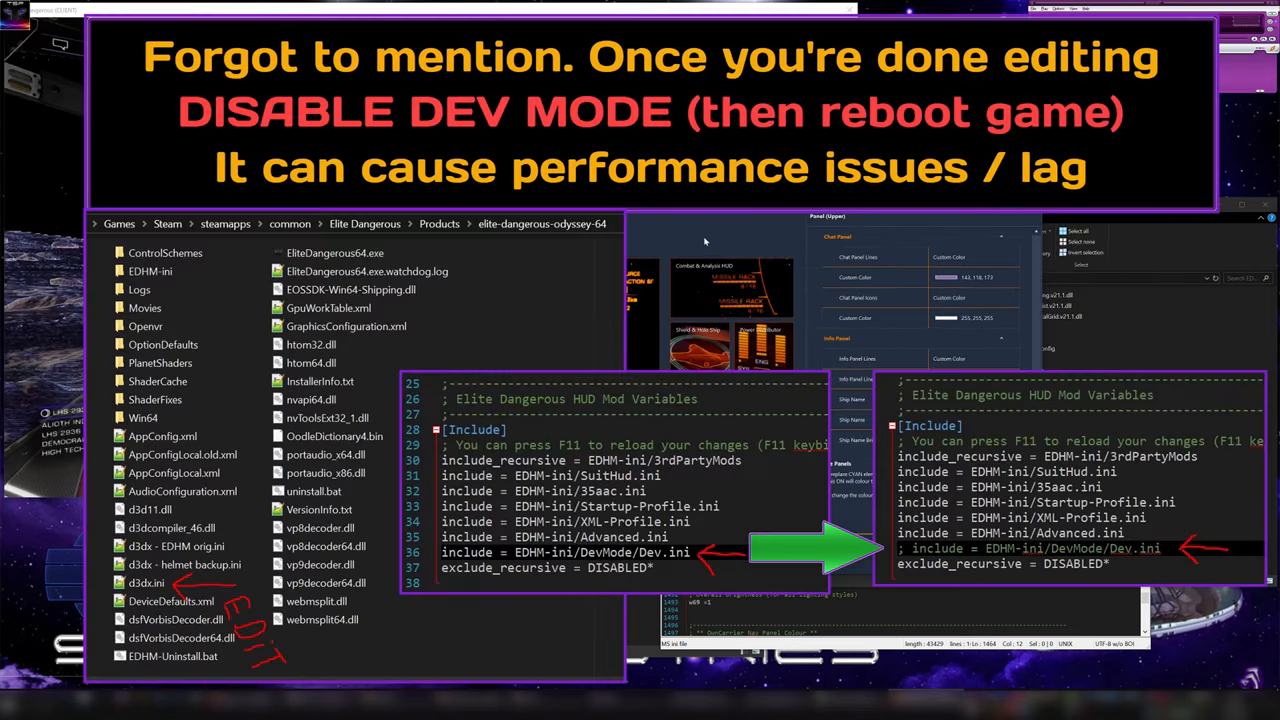
mouse_move(968, 356)
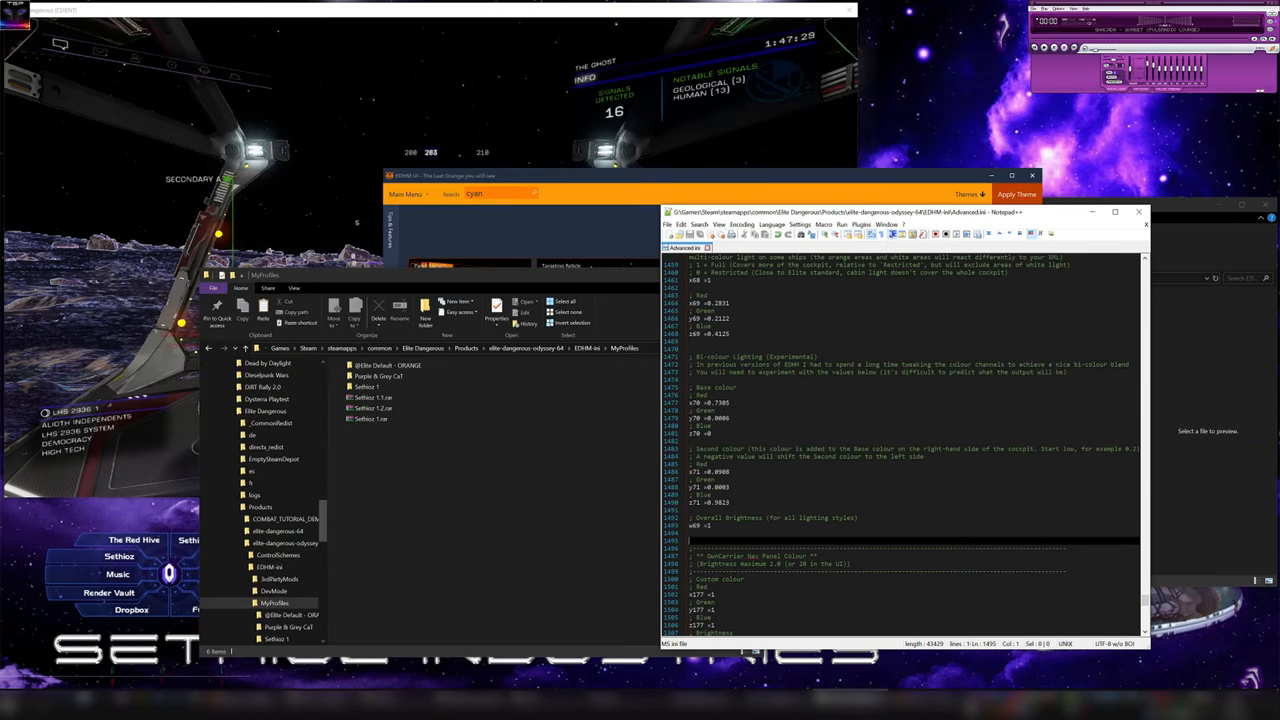
- Search the EDHM ini file with Find and jump to the next matching colour-value line
scroll(down, 3)
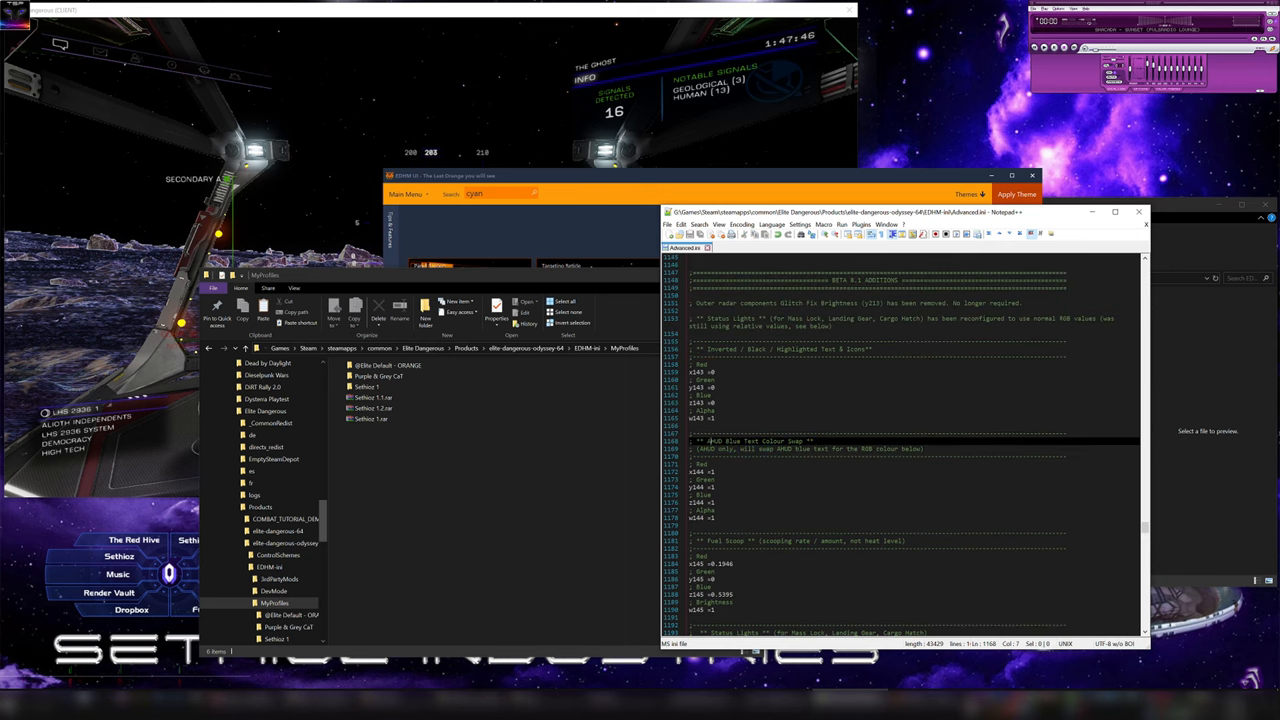
key(ctrl+f)
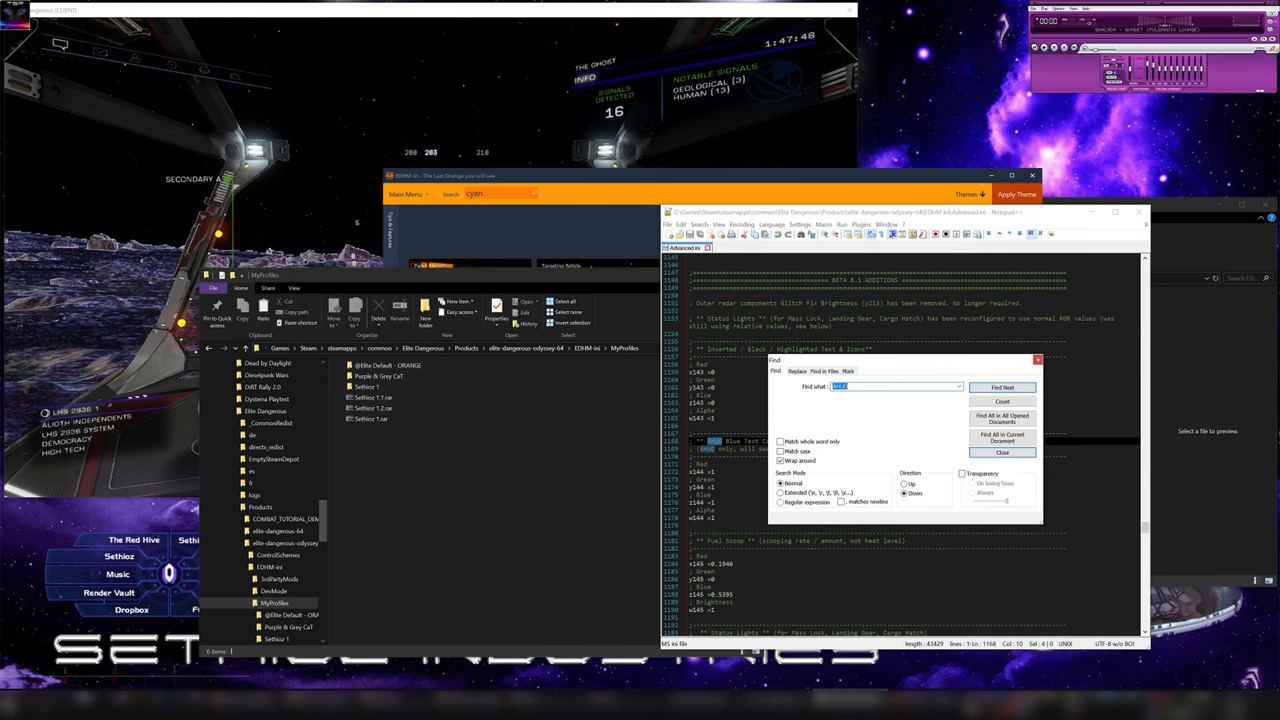
click(1002, 388)
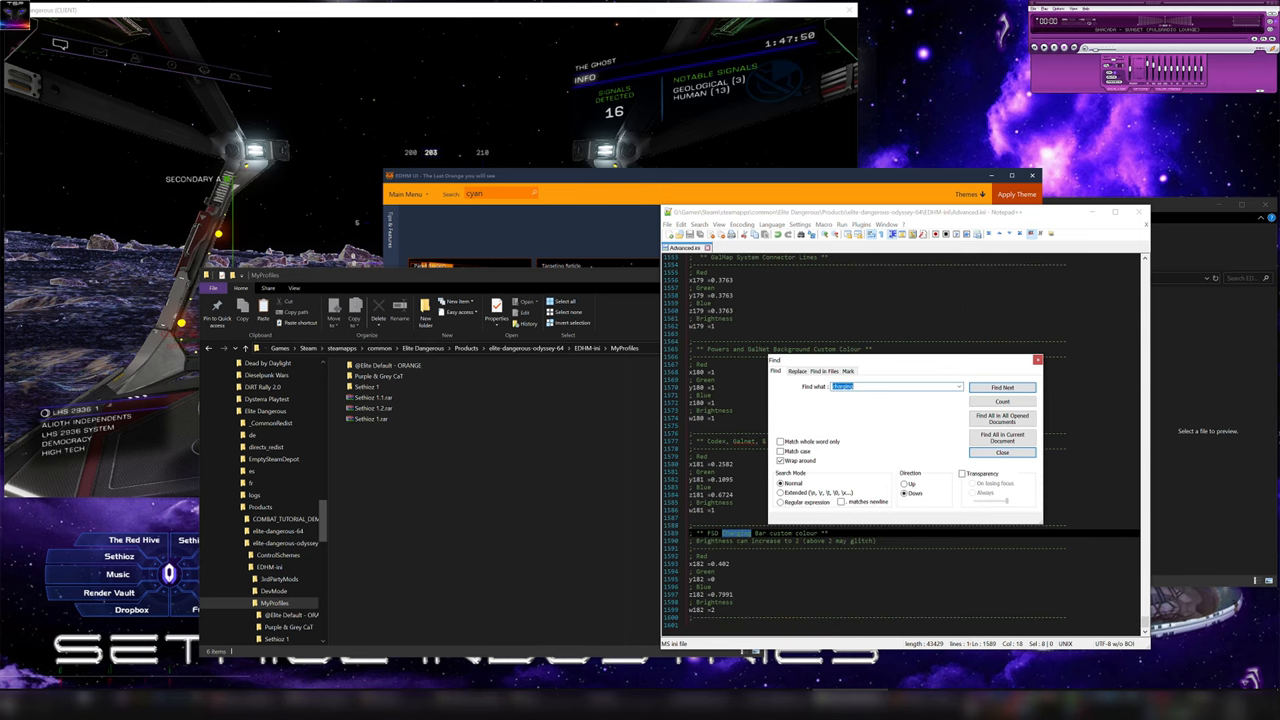